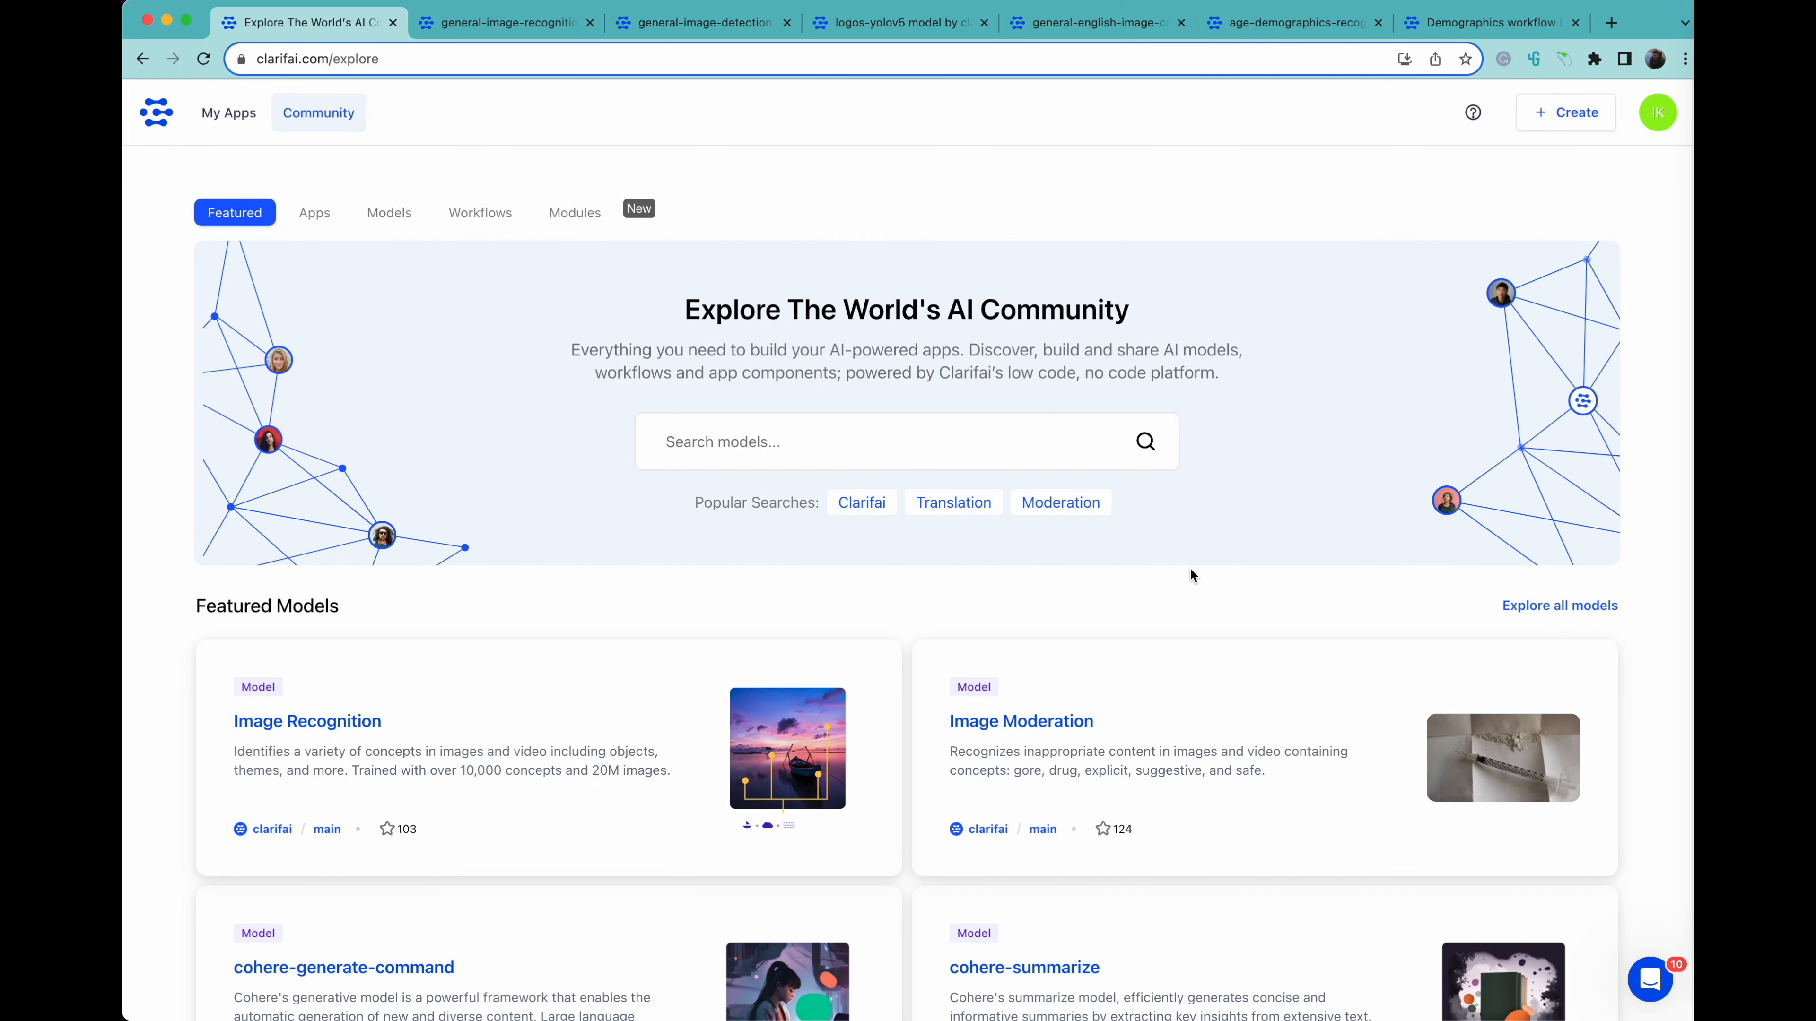
mouse_move(517, 566)
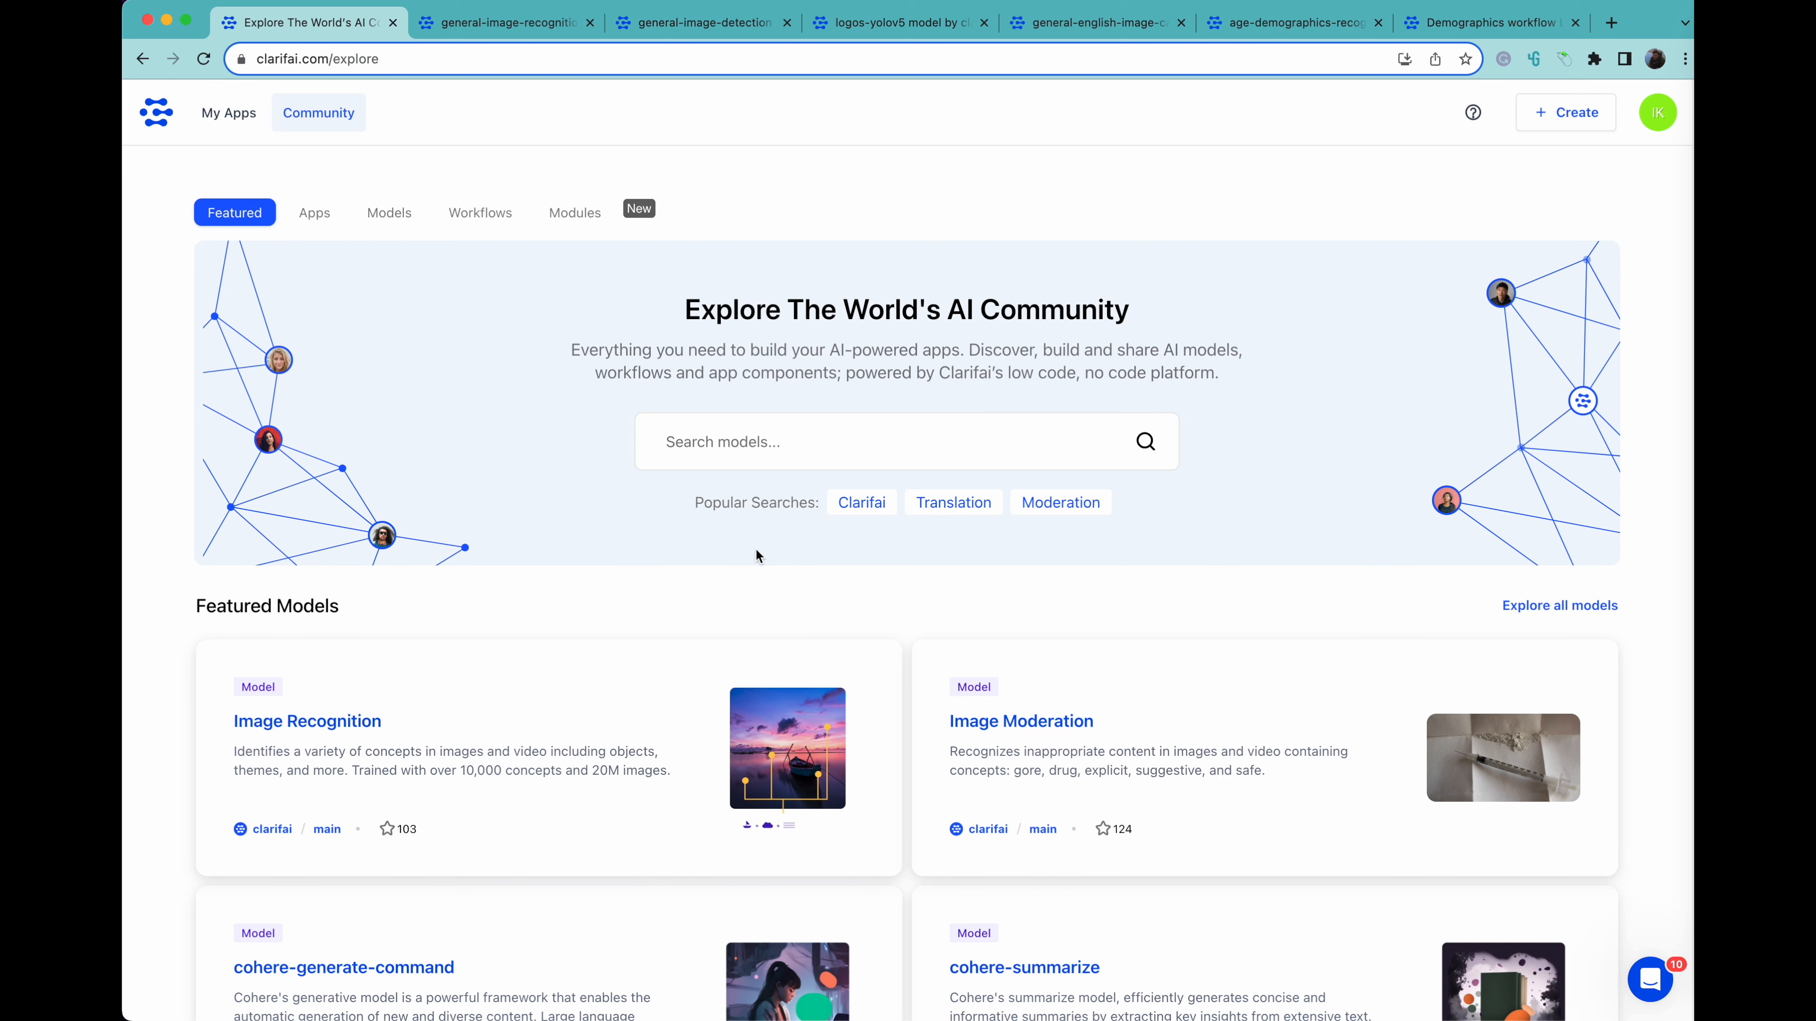
mouse_move(819, 568)
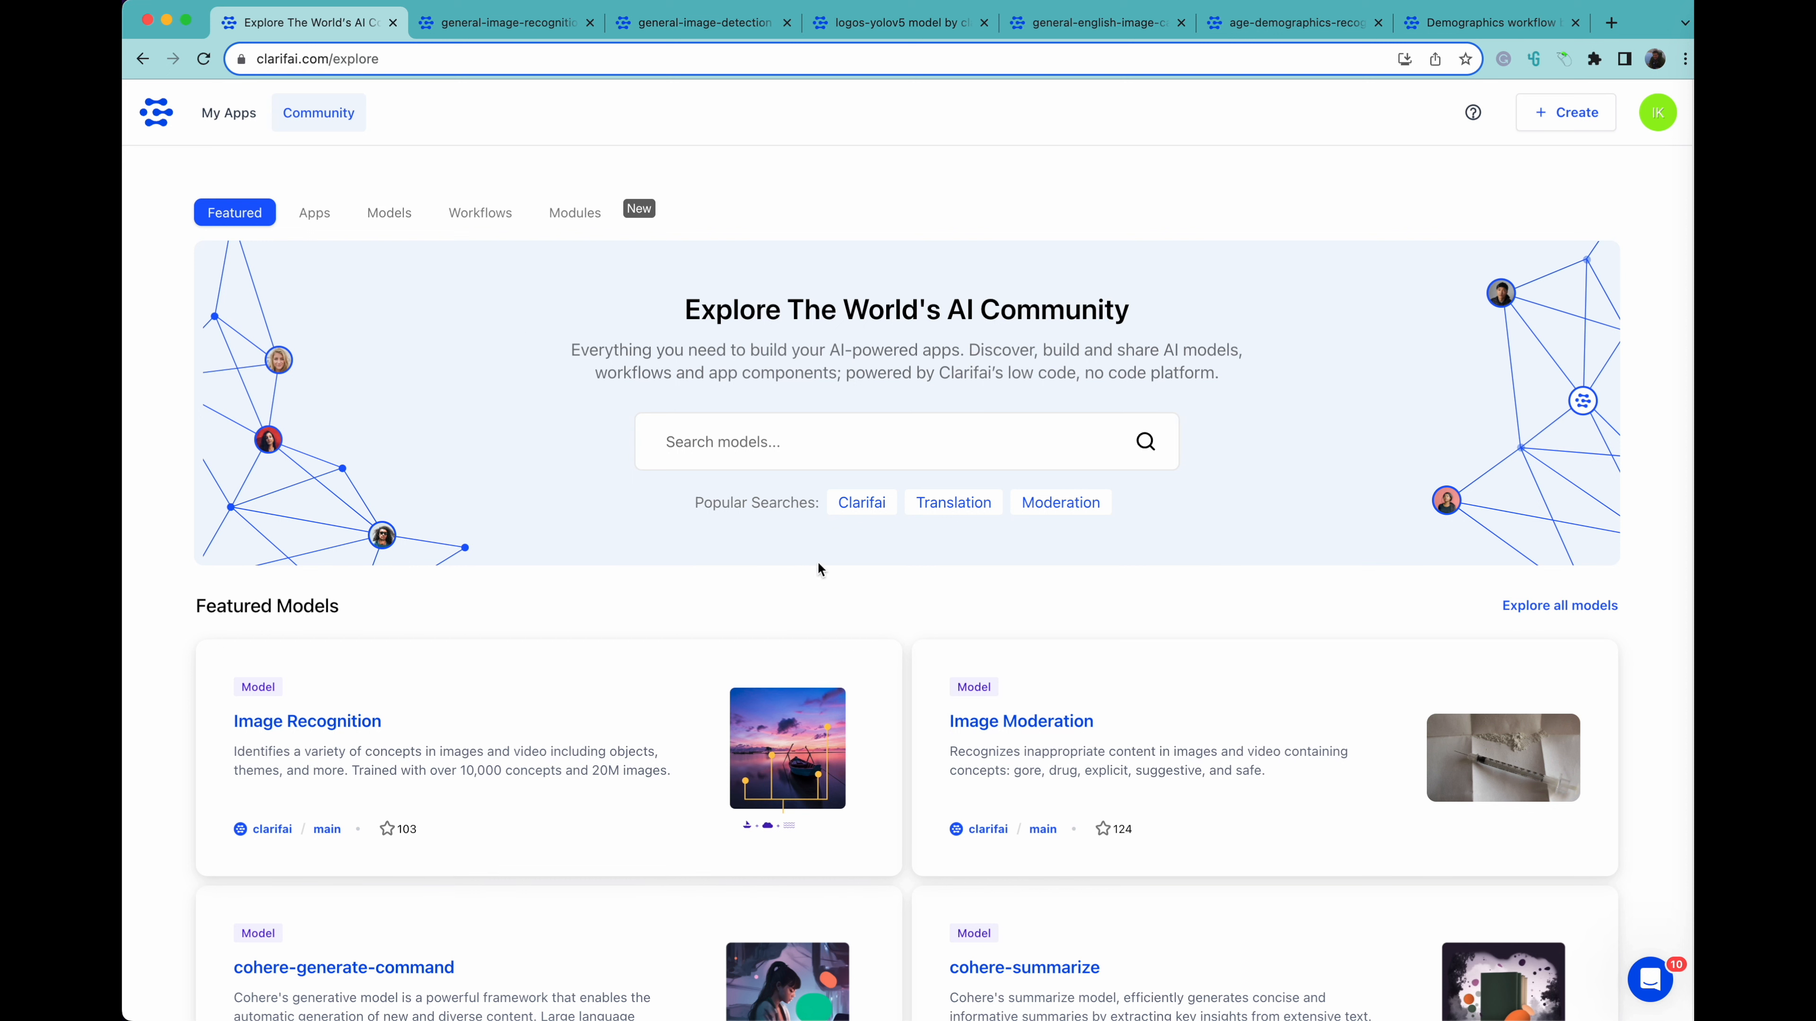
Show the general recognition model's concepts for the shirts, bag and laptop flat-lay sample
scroll("down", 3)
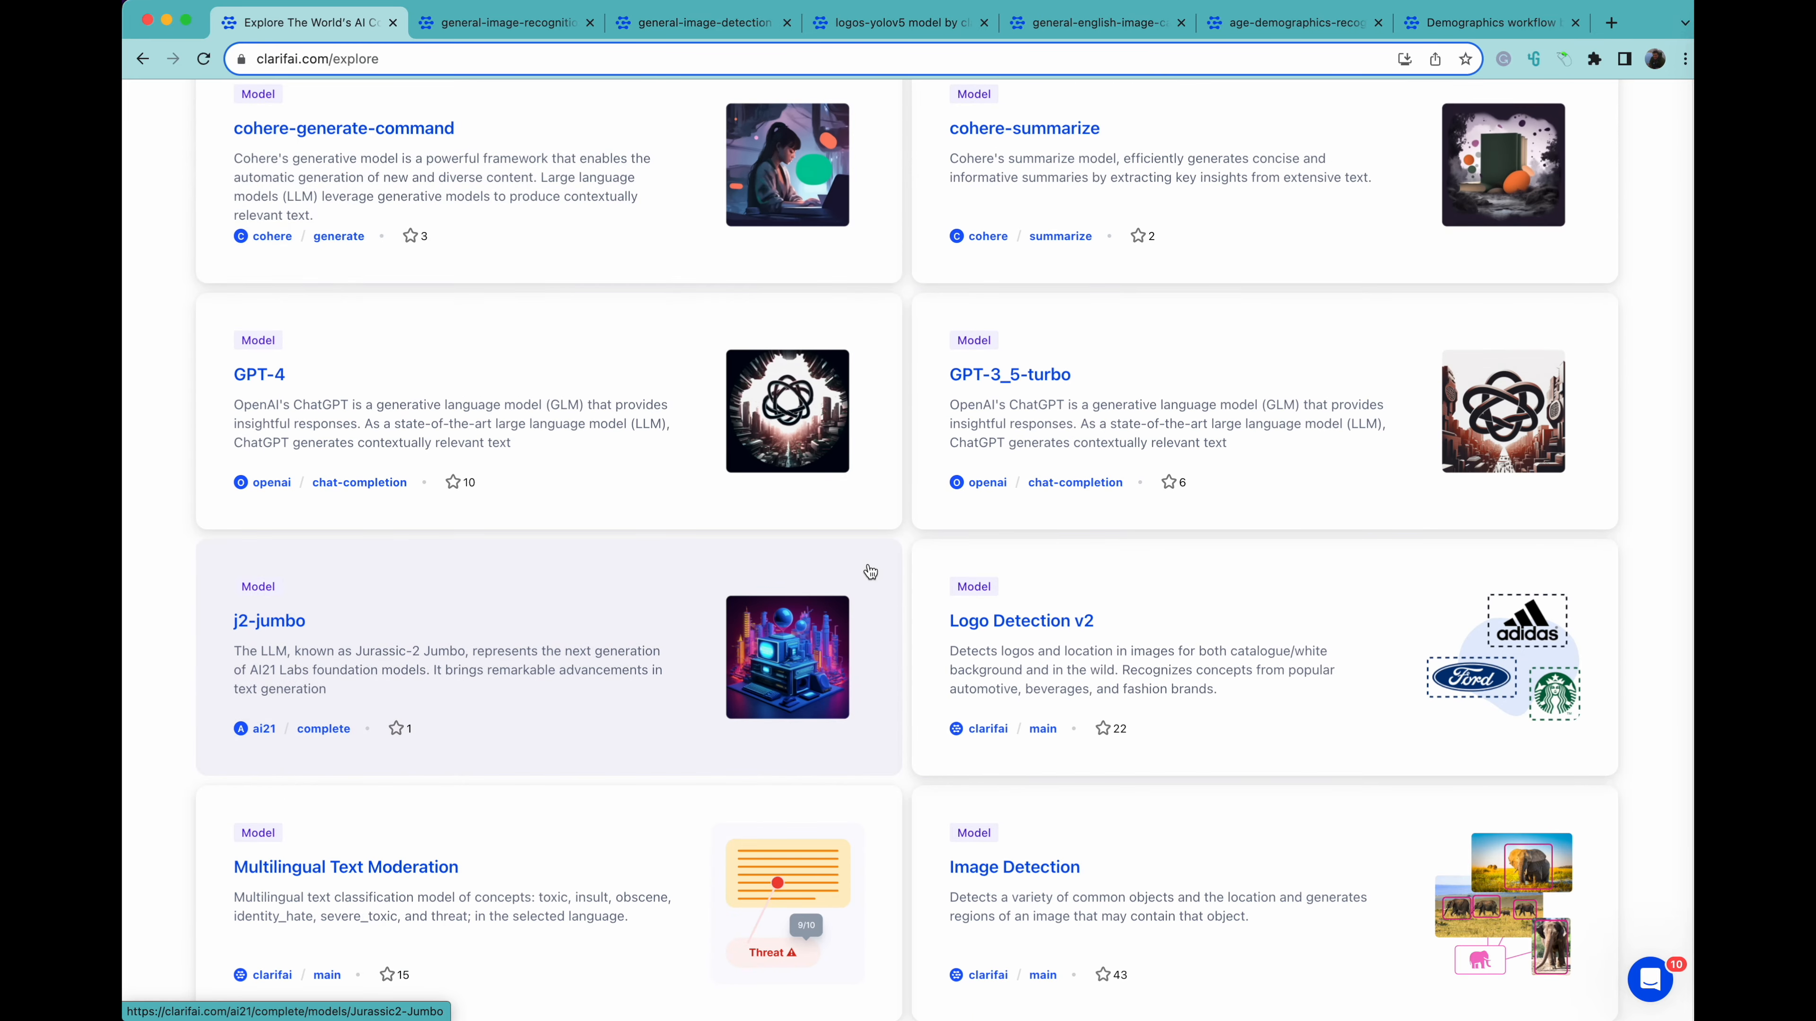
scroll("down", 3)
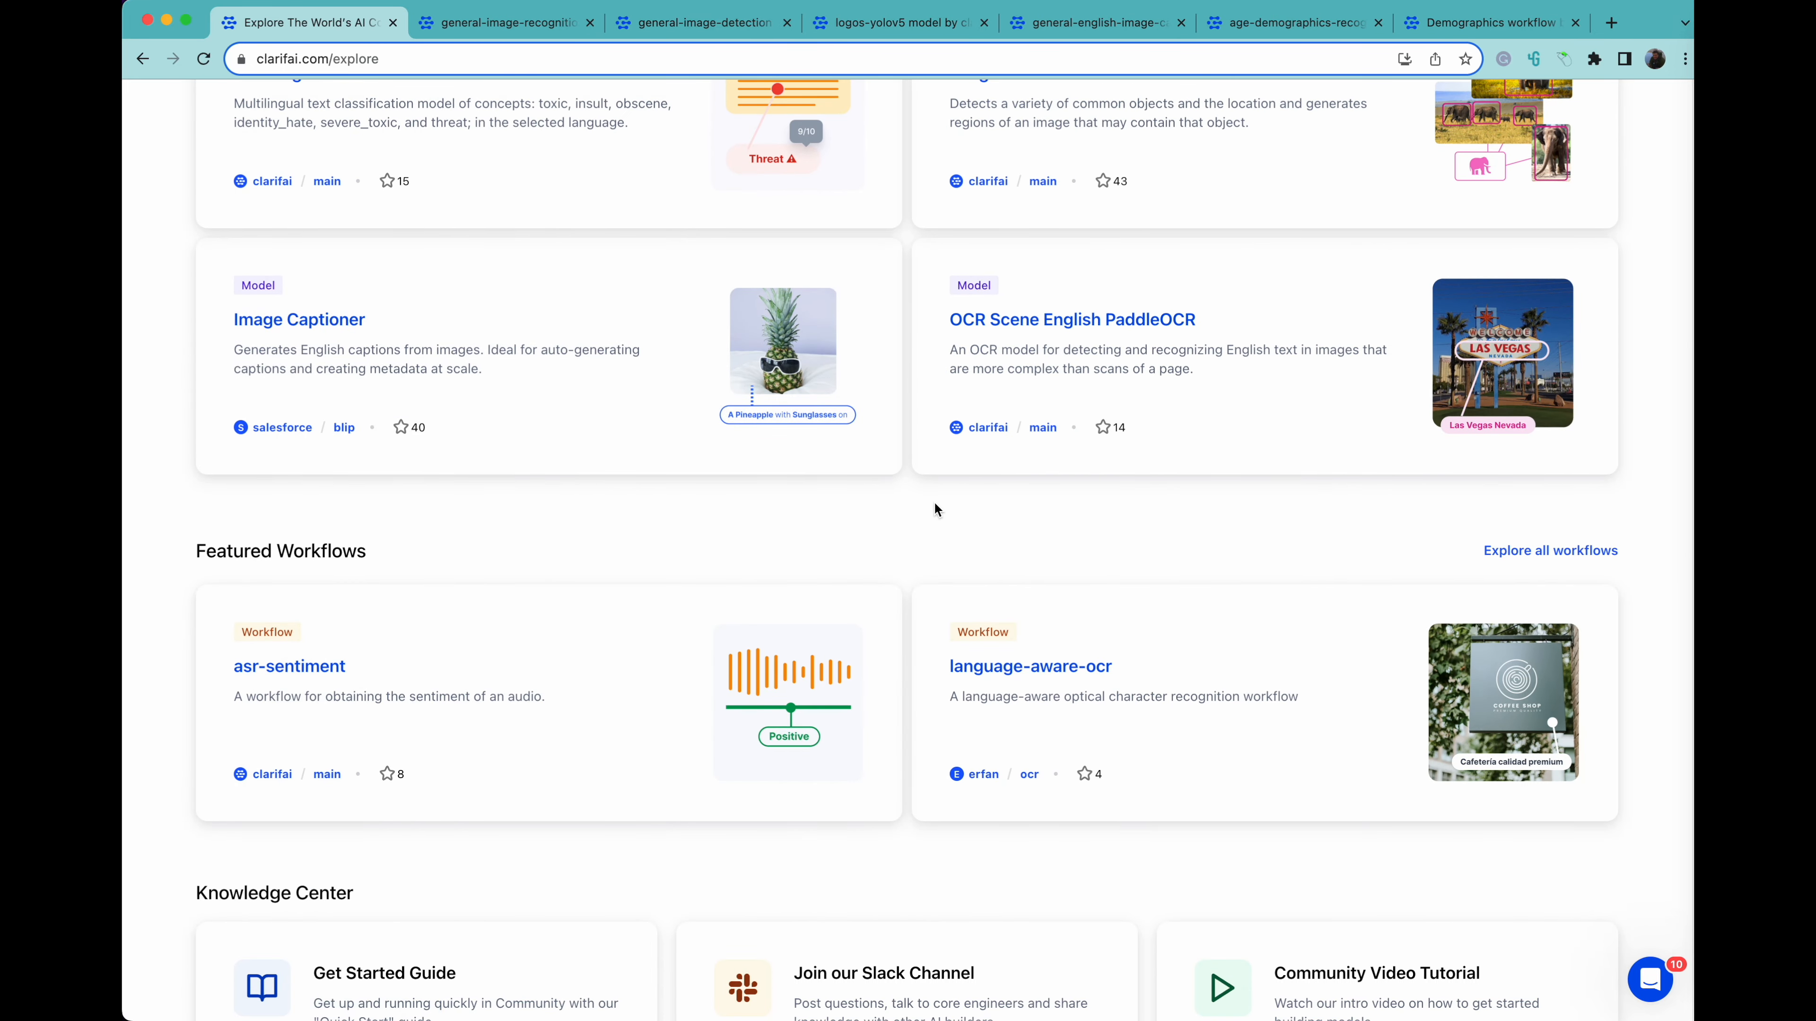
scroll("down", 3)
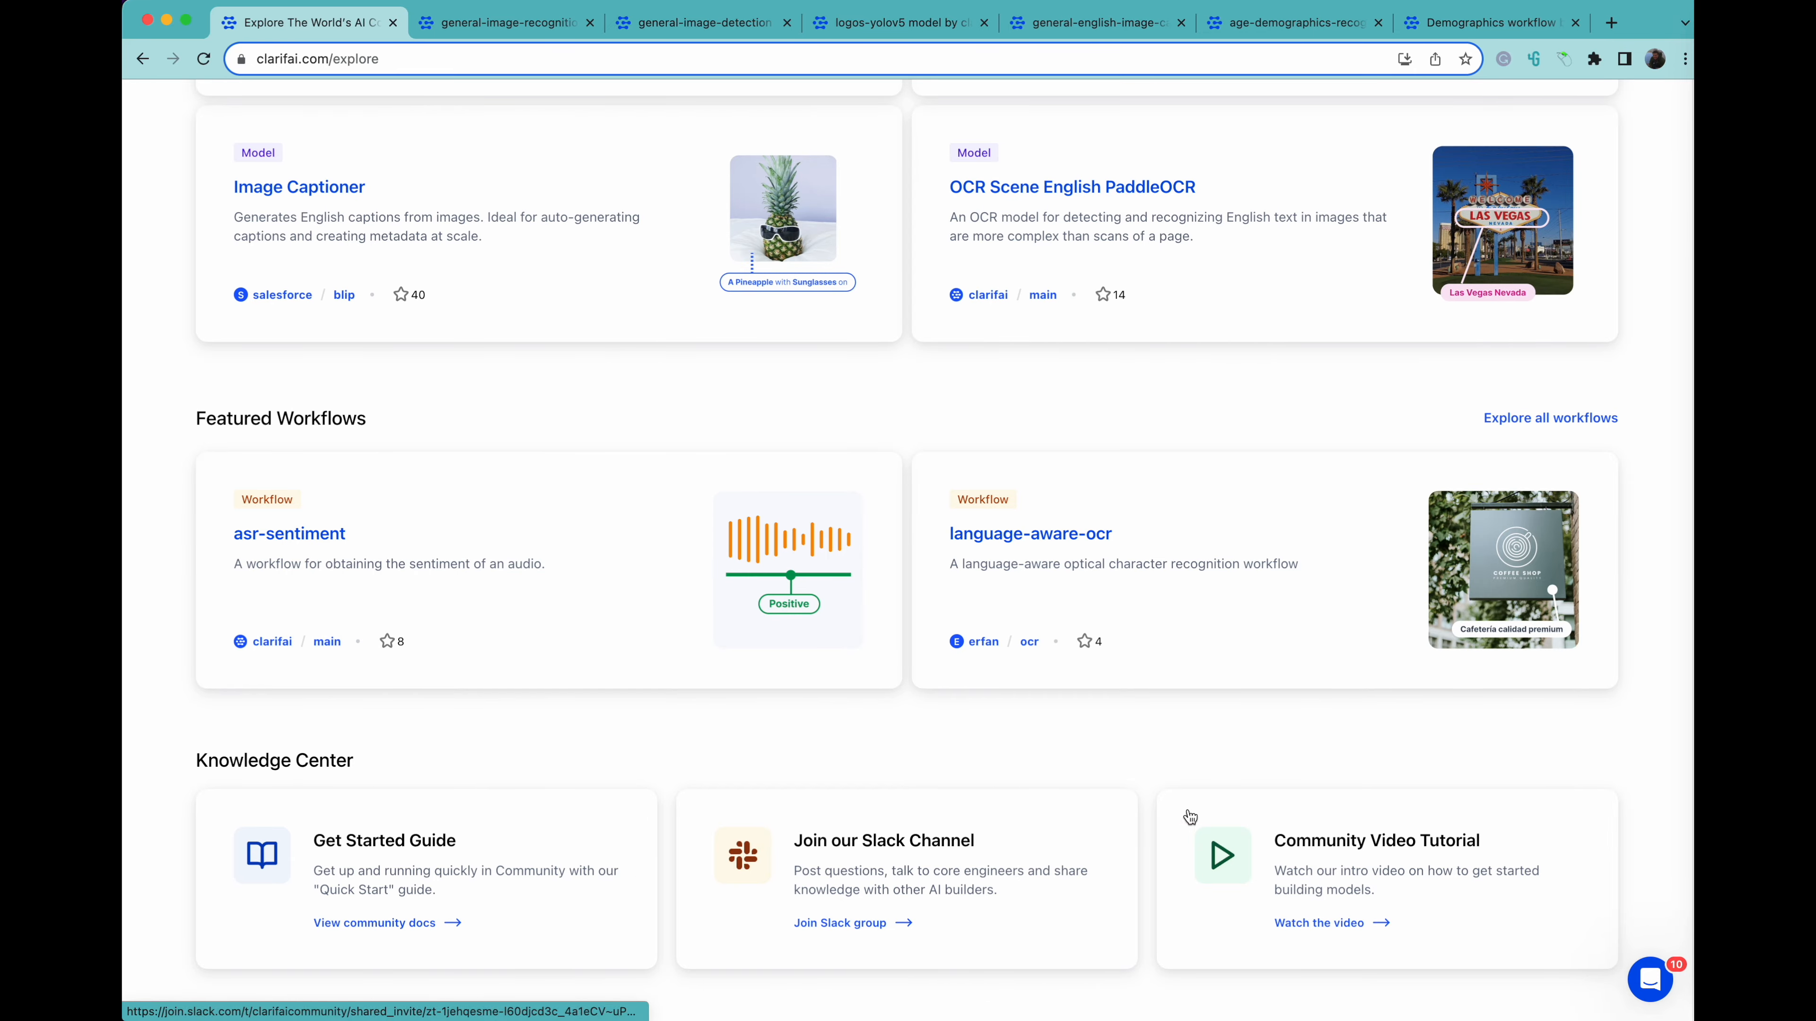
scroll("up", 3)
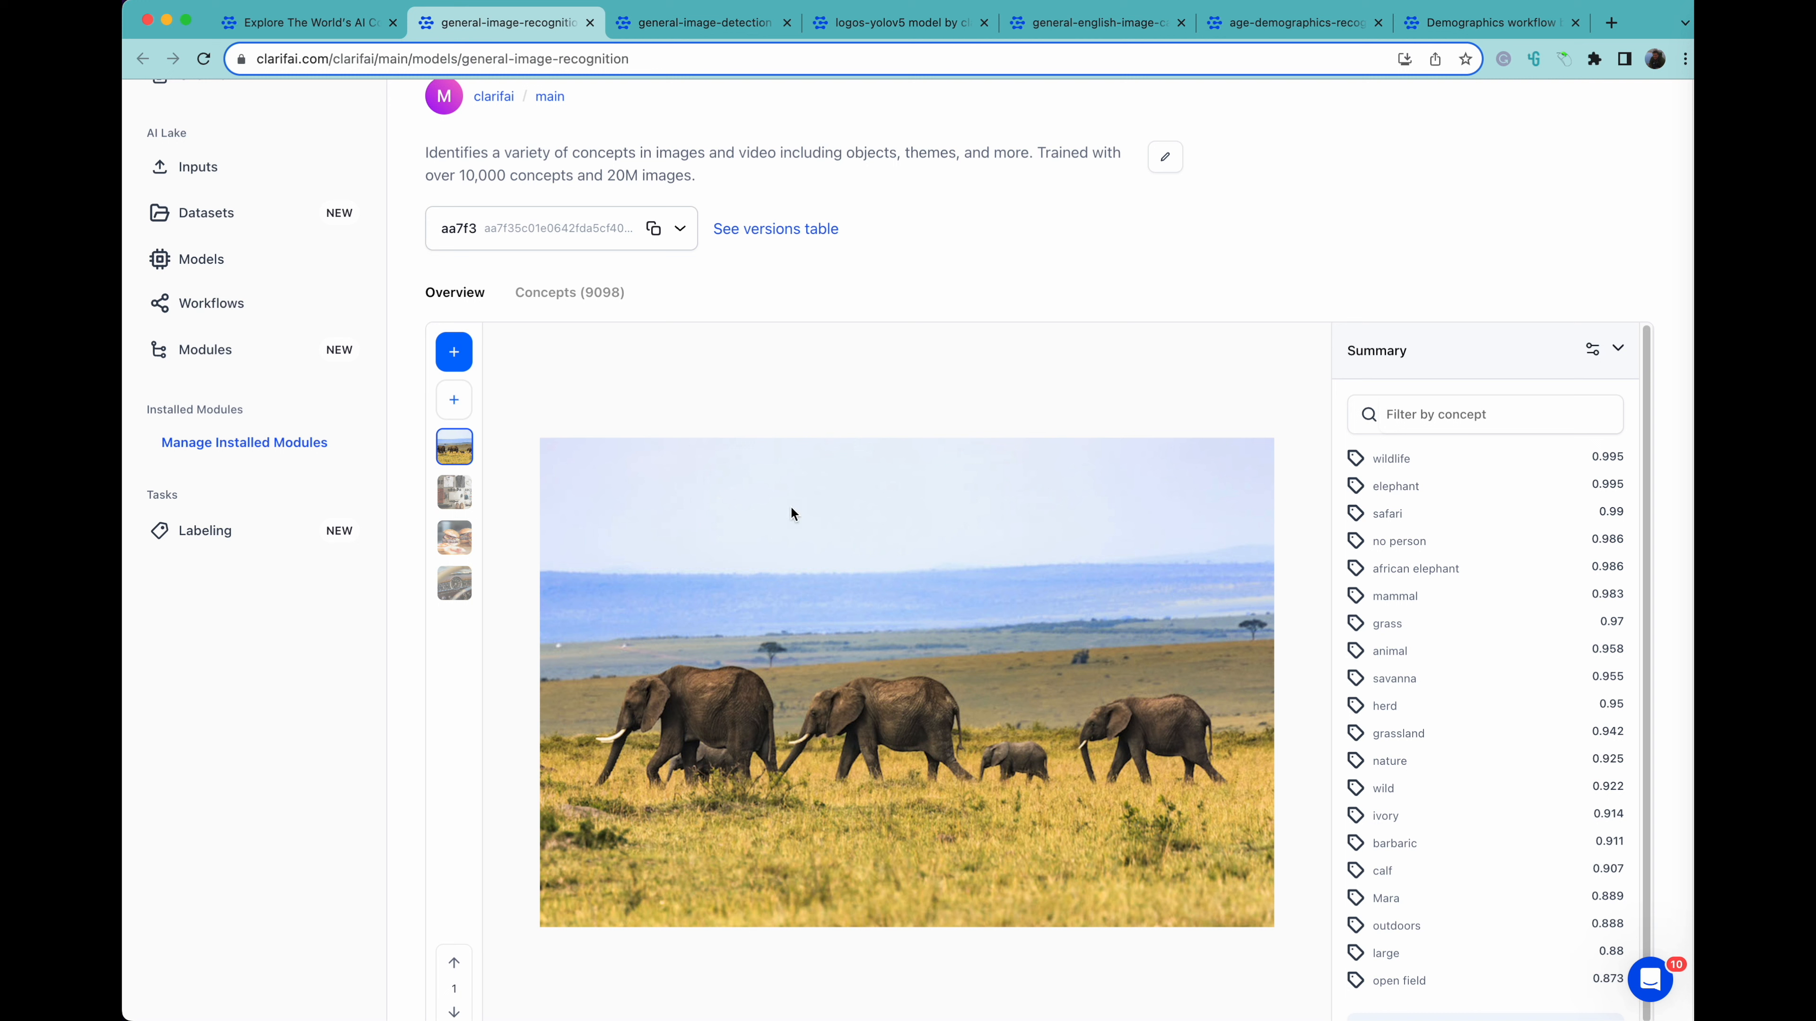
mouse_move(1457, 622)
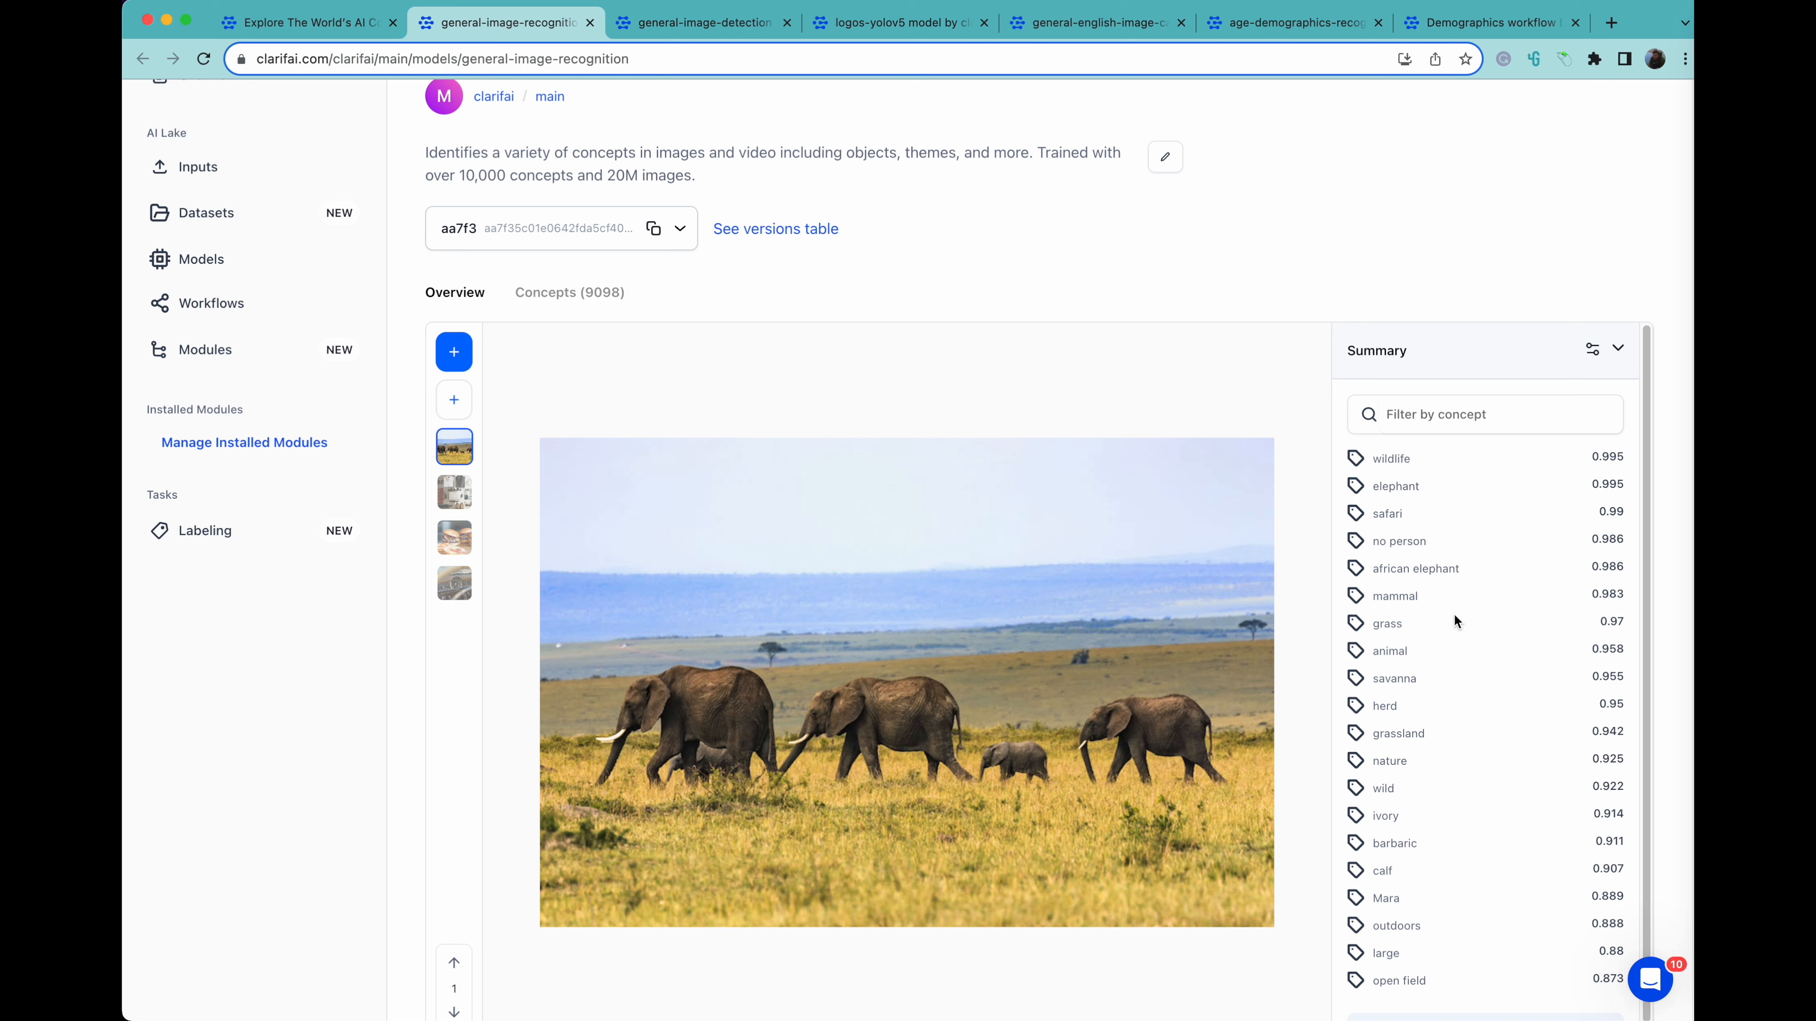
mouse_move(1428, 464)
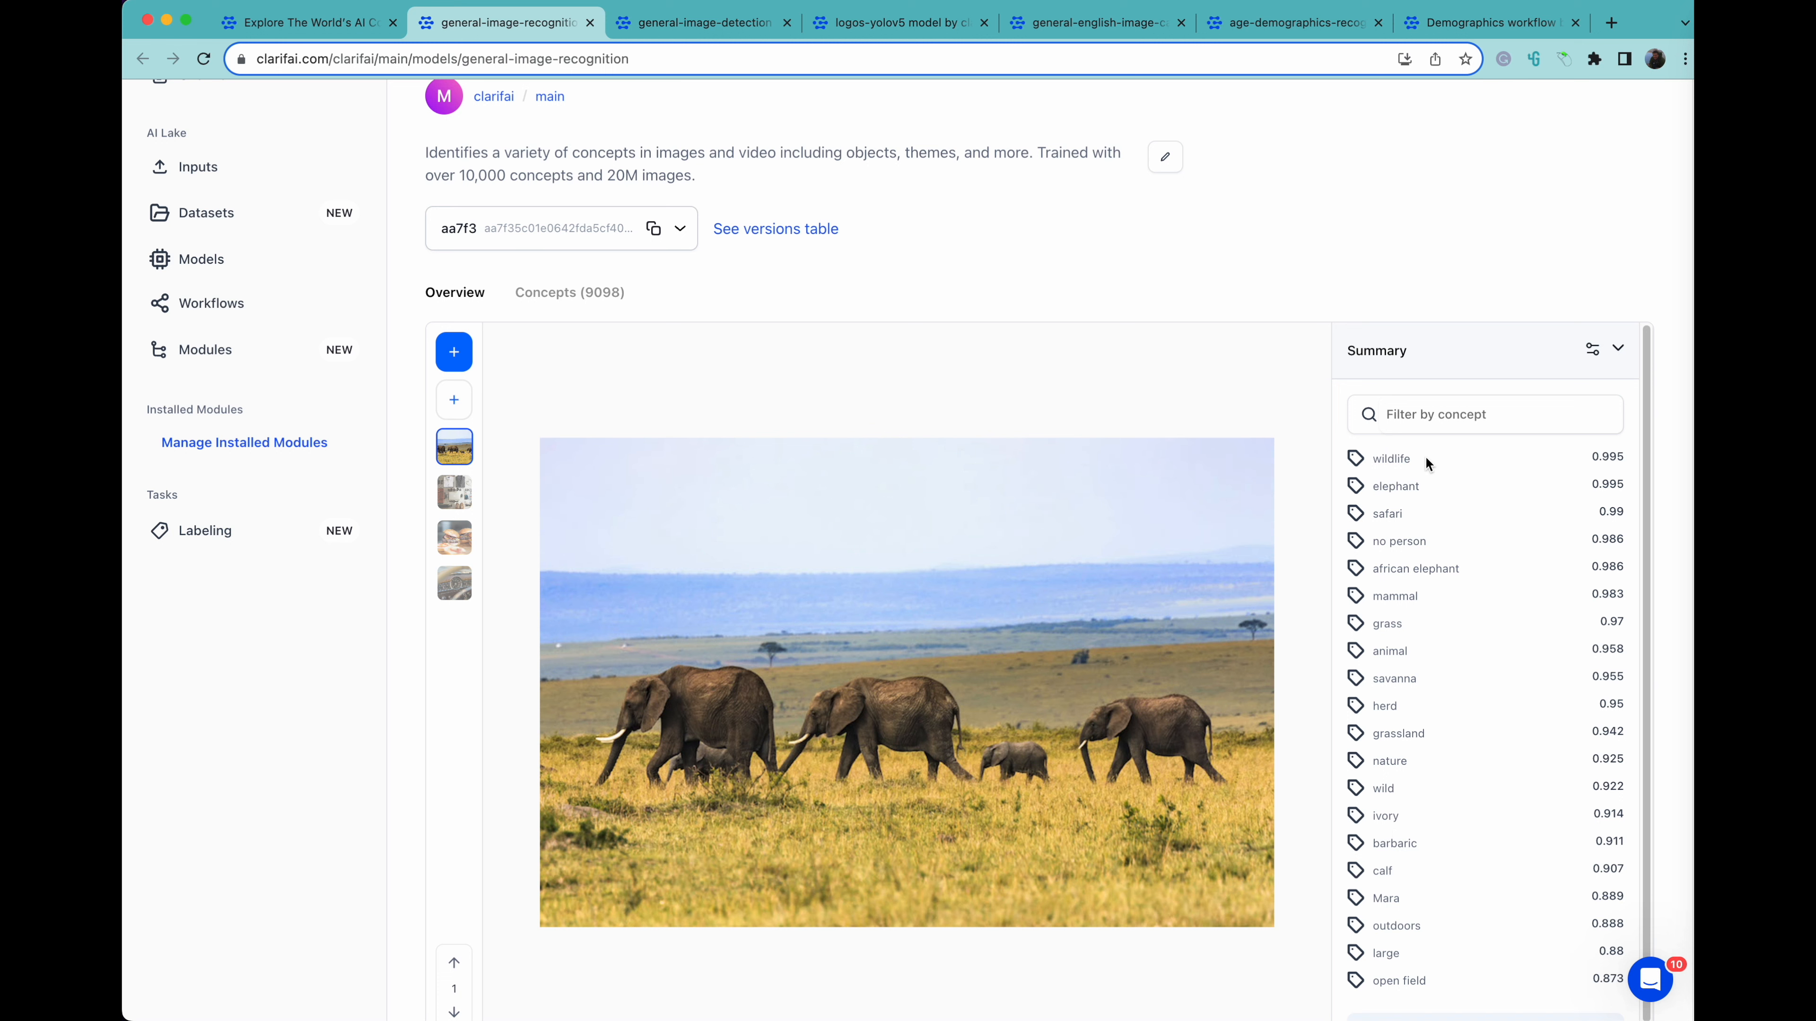
mouse_move(545, 533)
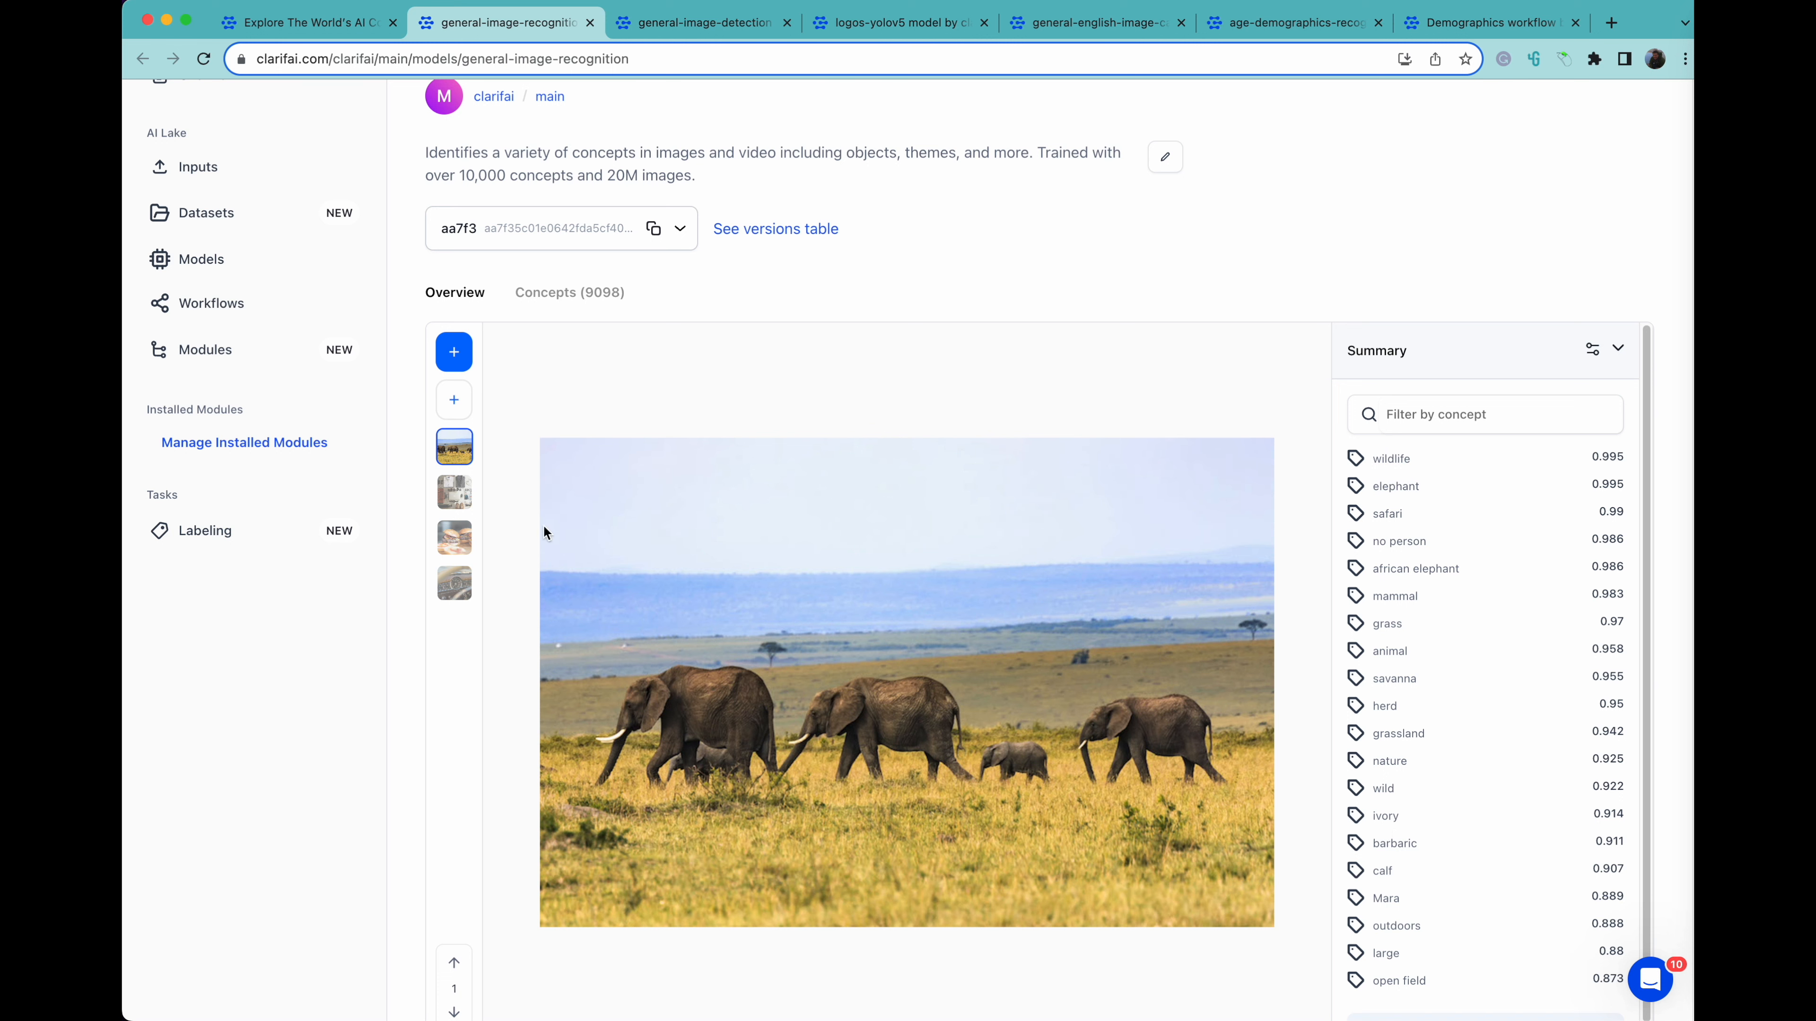
left_click(454, 491)
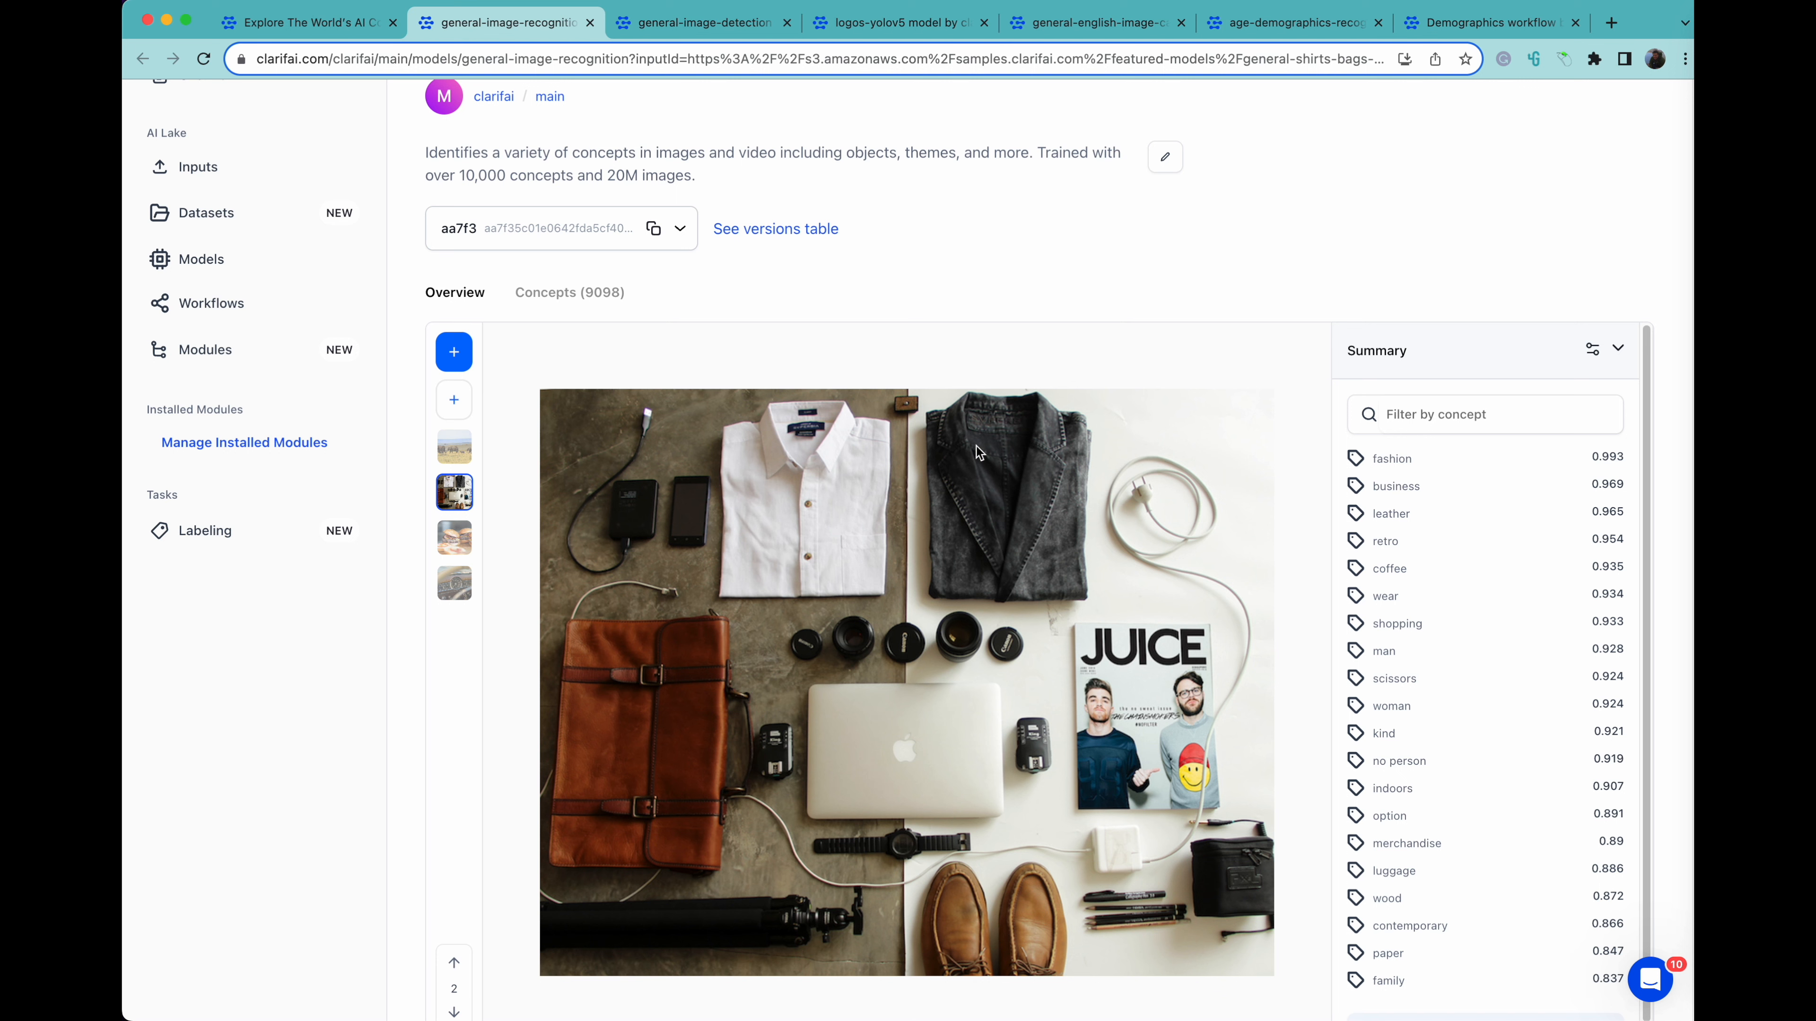
mouse_move(1394, 537)
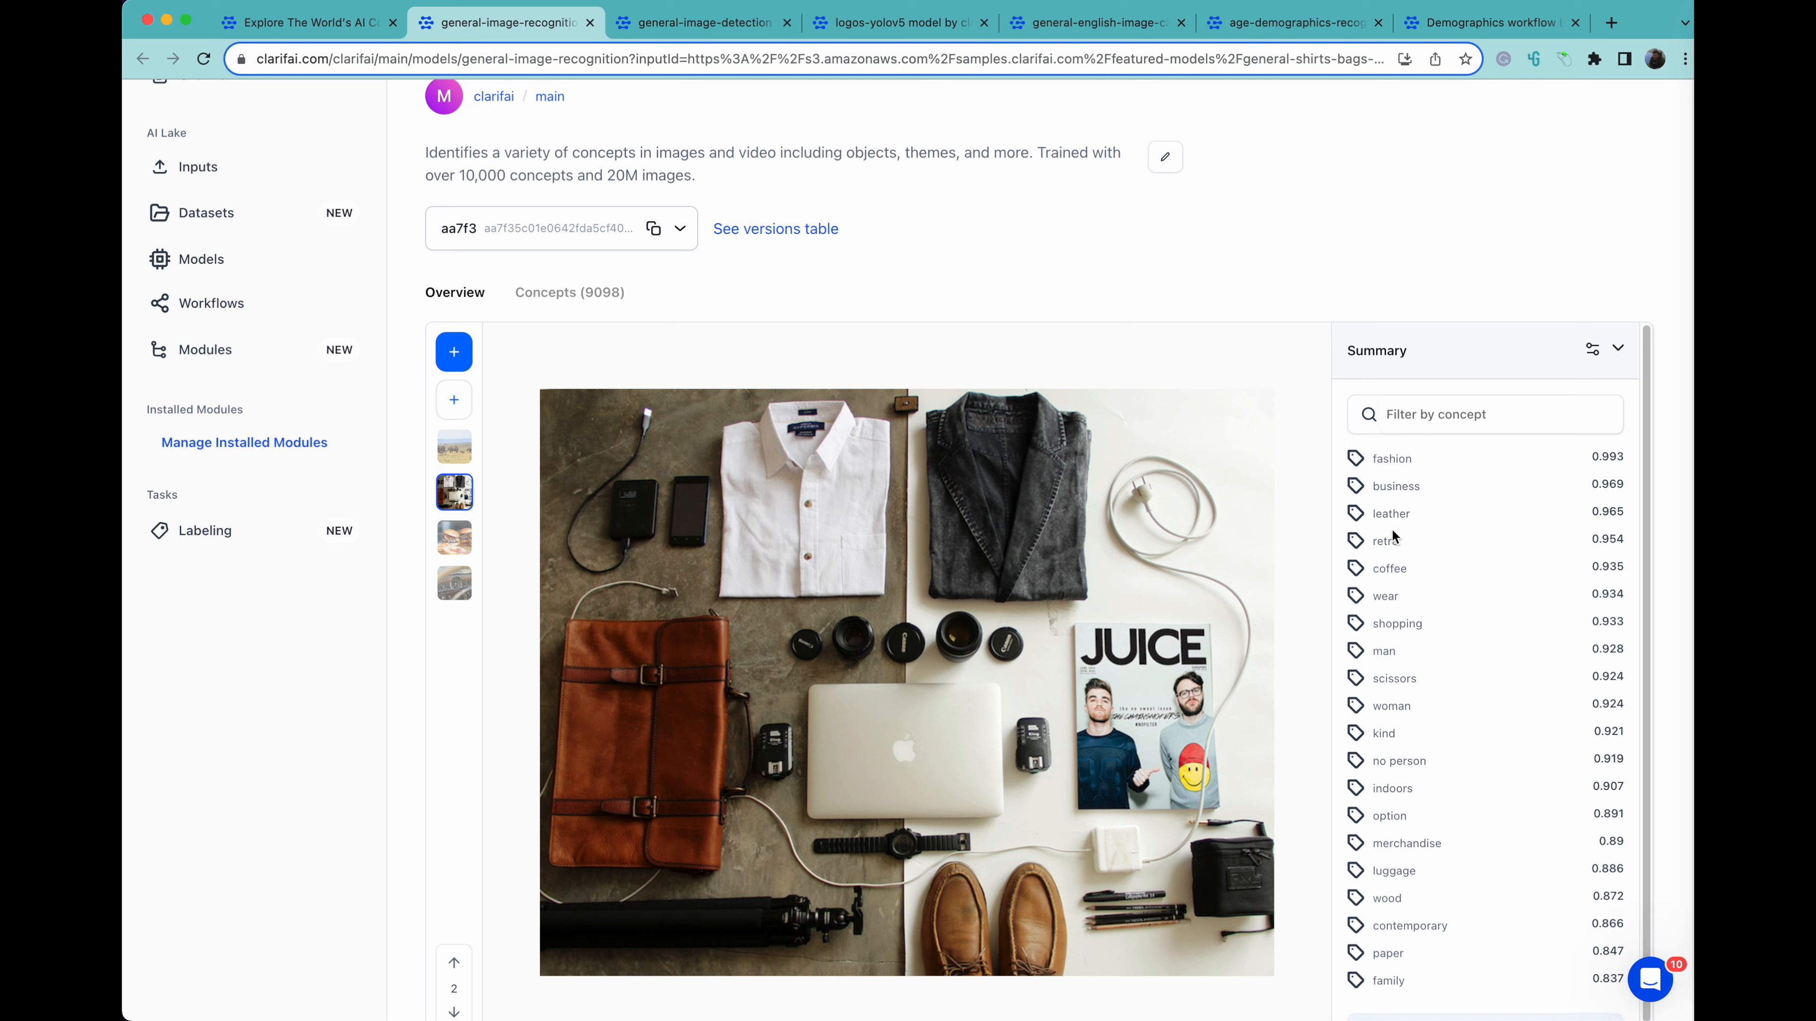
left_click(703, 22)
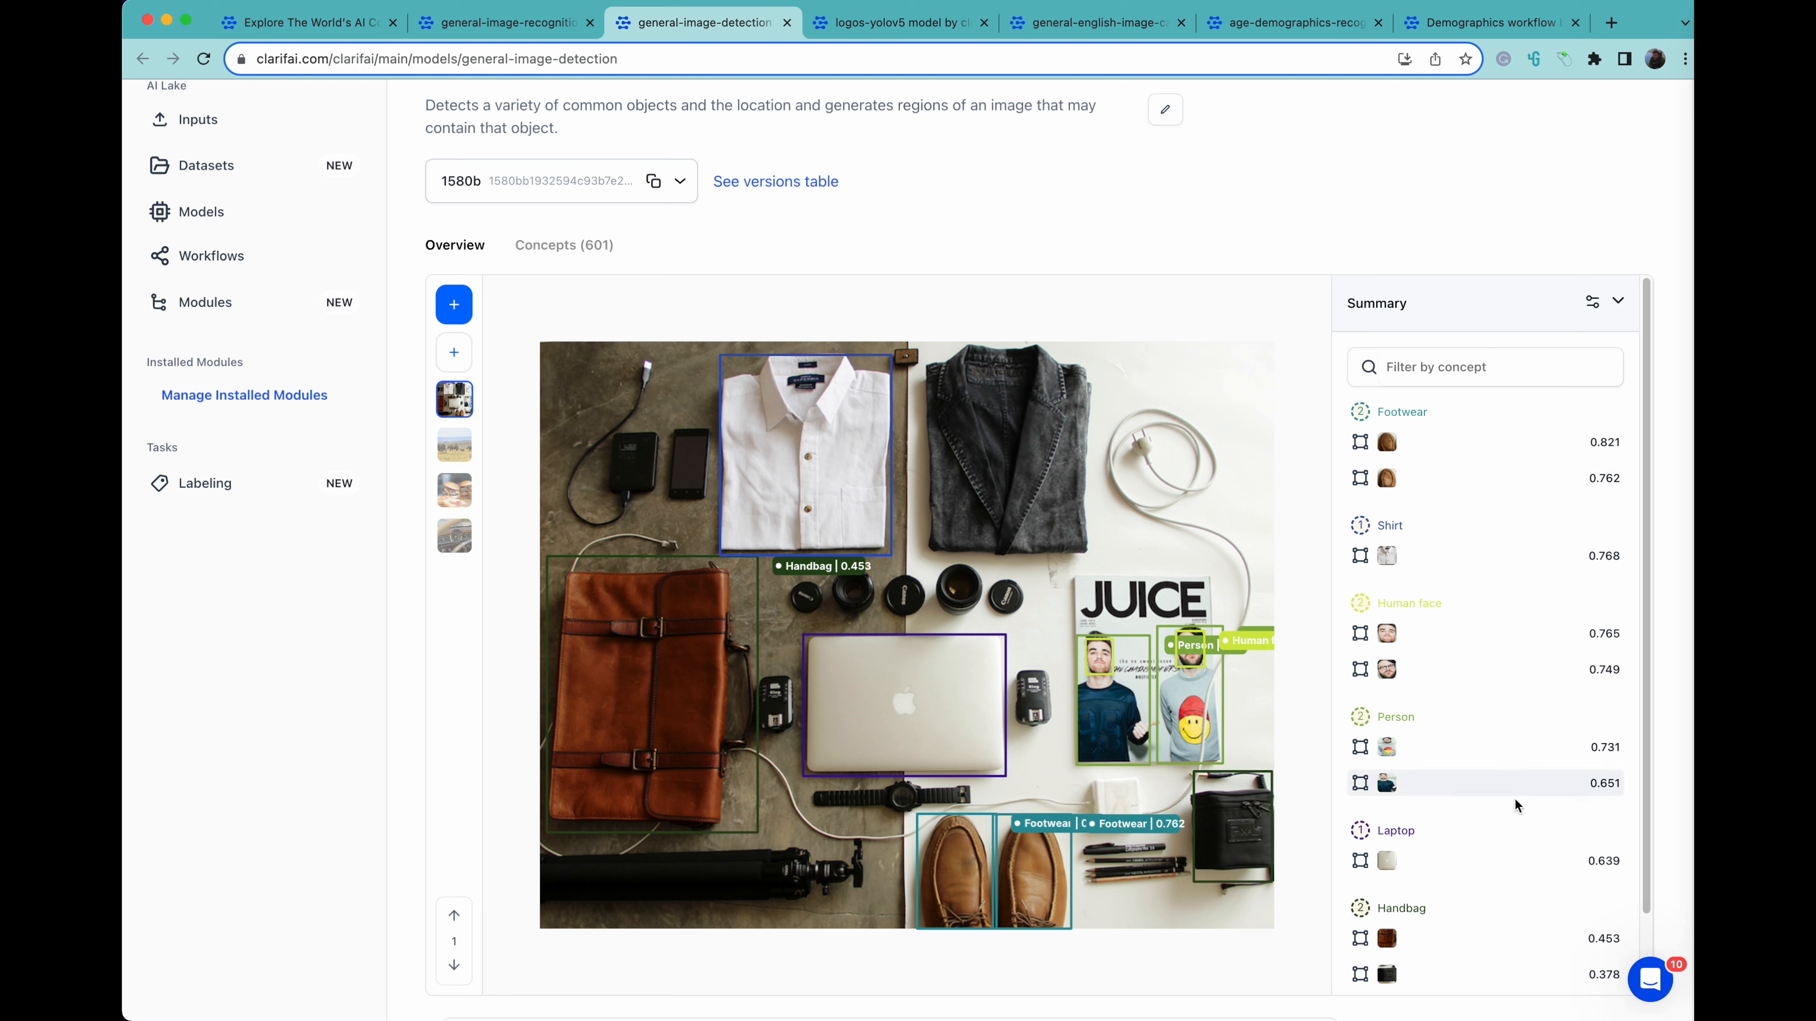
Run logo detection on the pink jacket photo, tagging restaurant and North Face logos
left_click(897, 22)
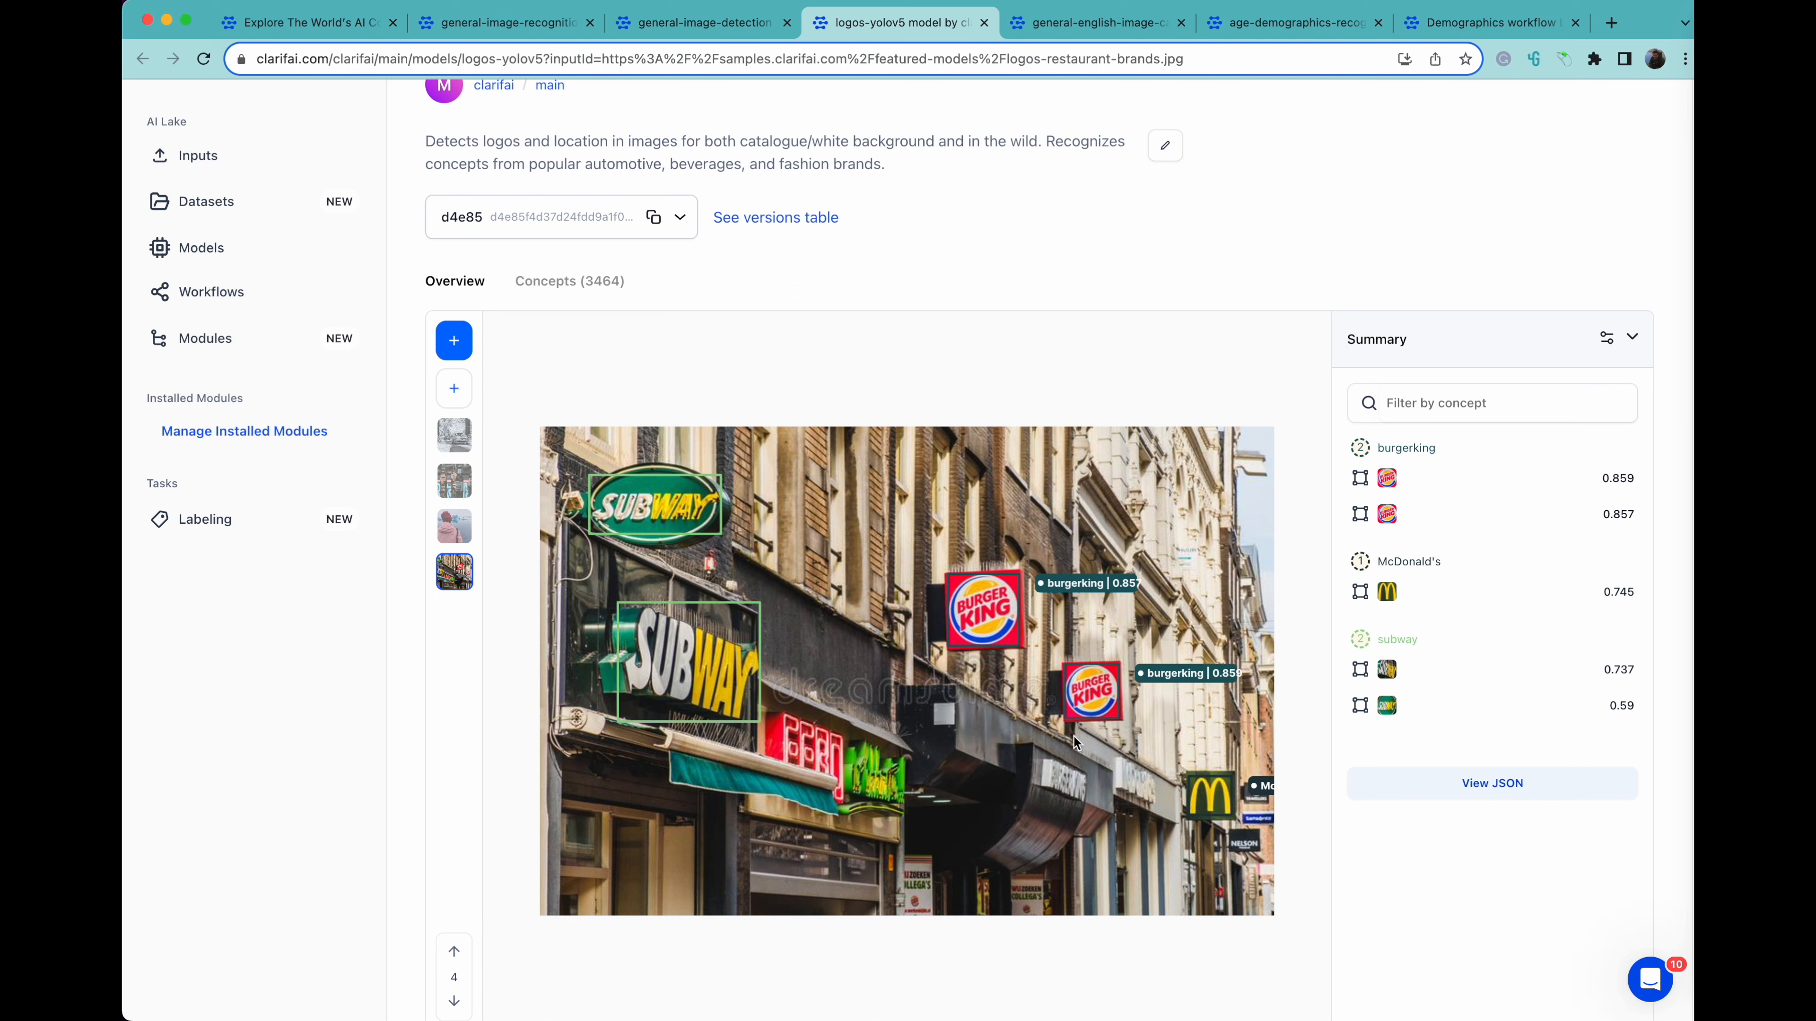
left_click(453, 525)
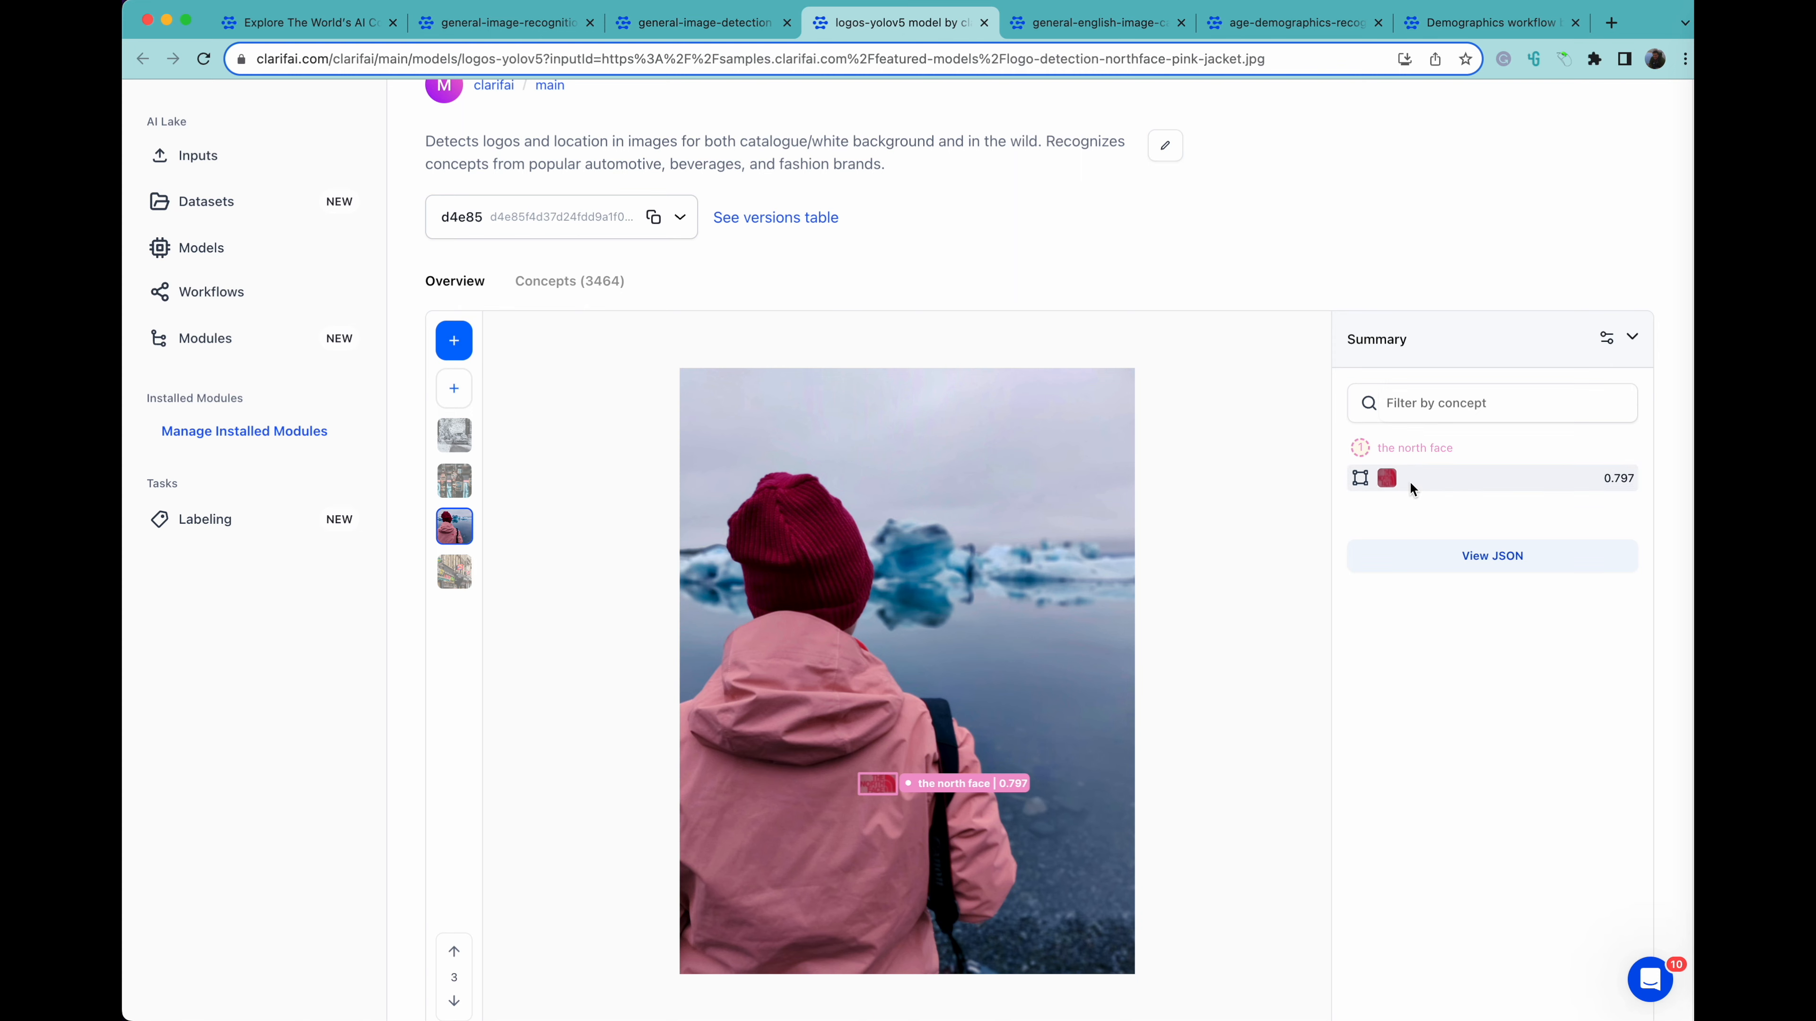
left_click(1093, 22)
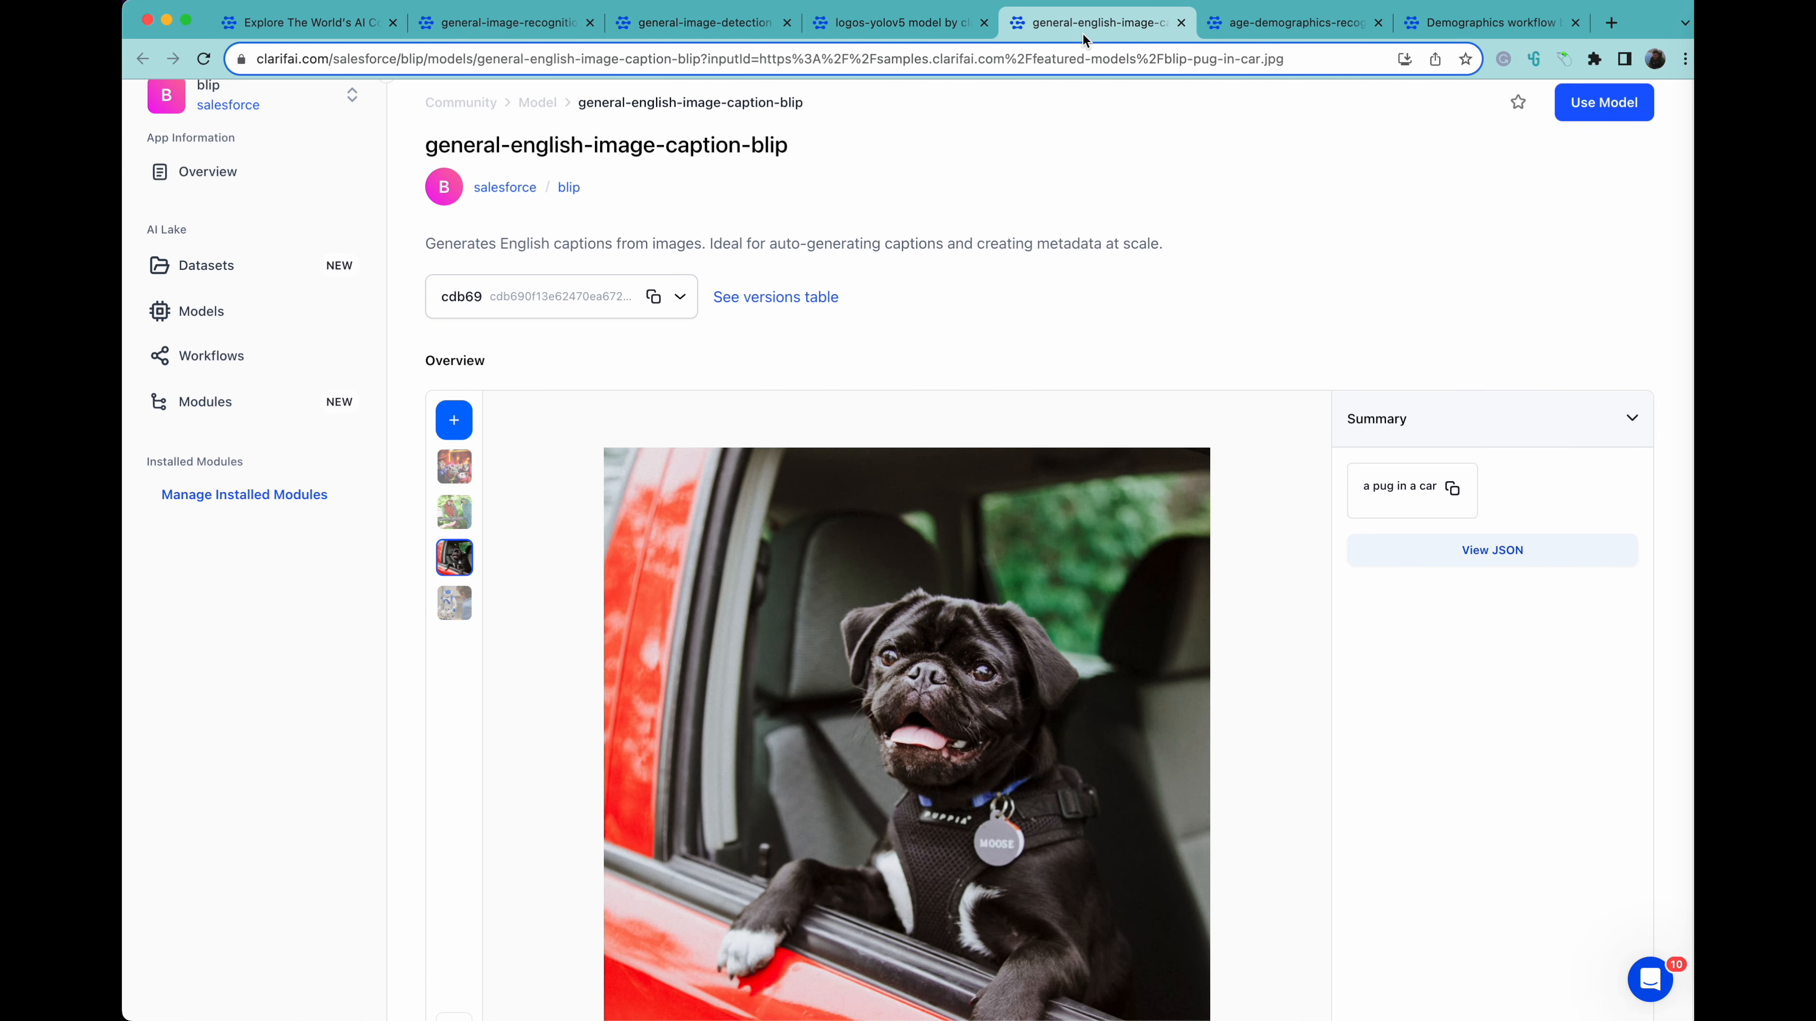
mouse_move(614, 191)
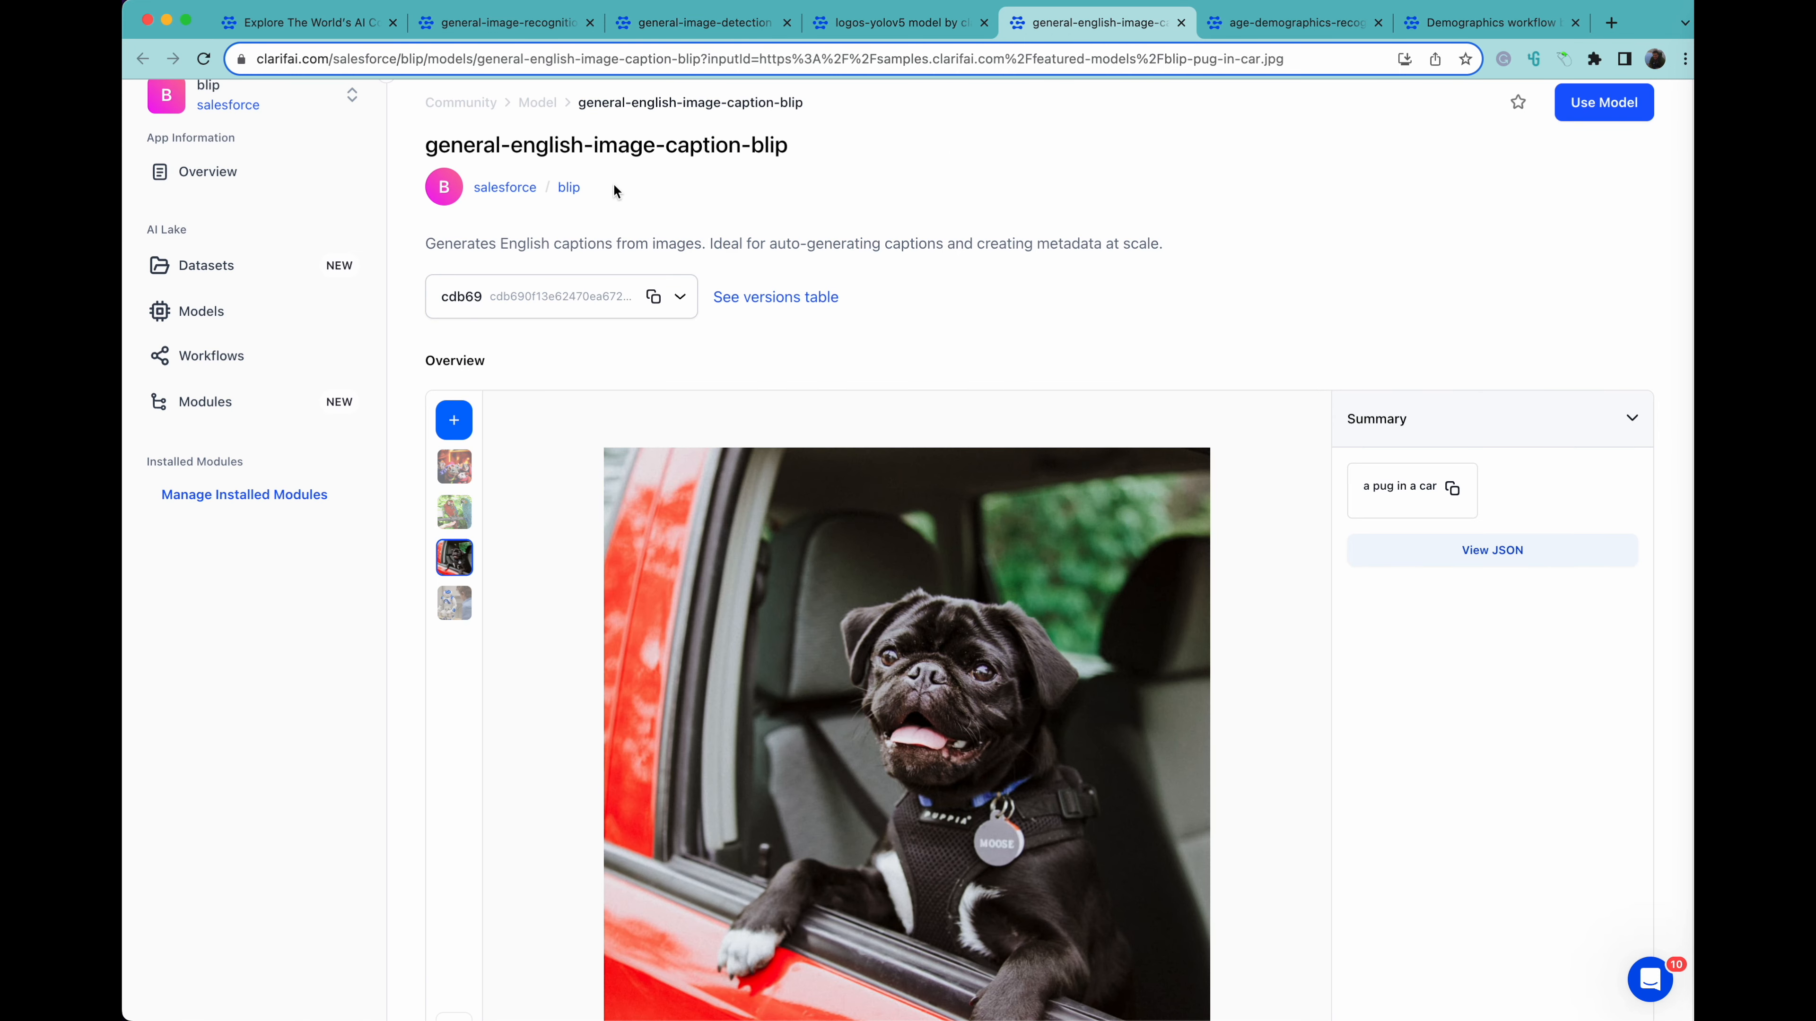
mouse_move(1135, 744)
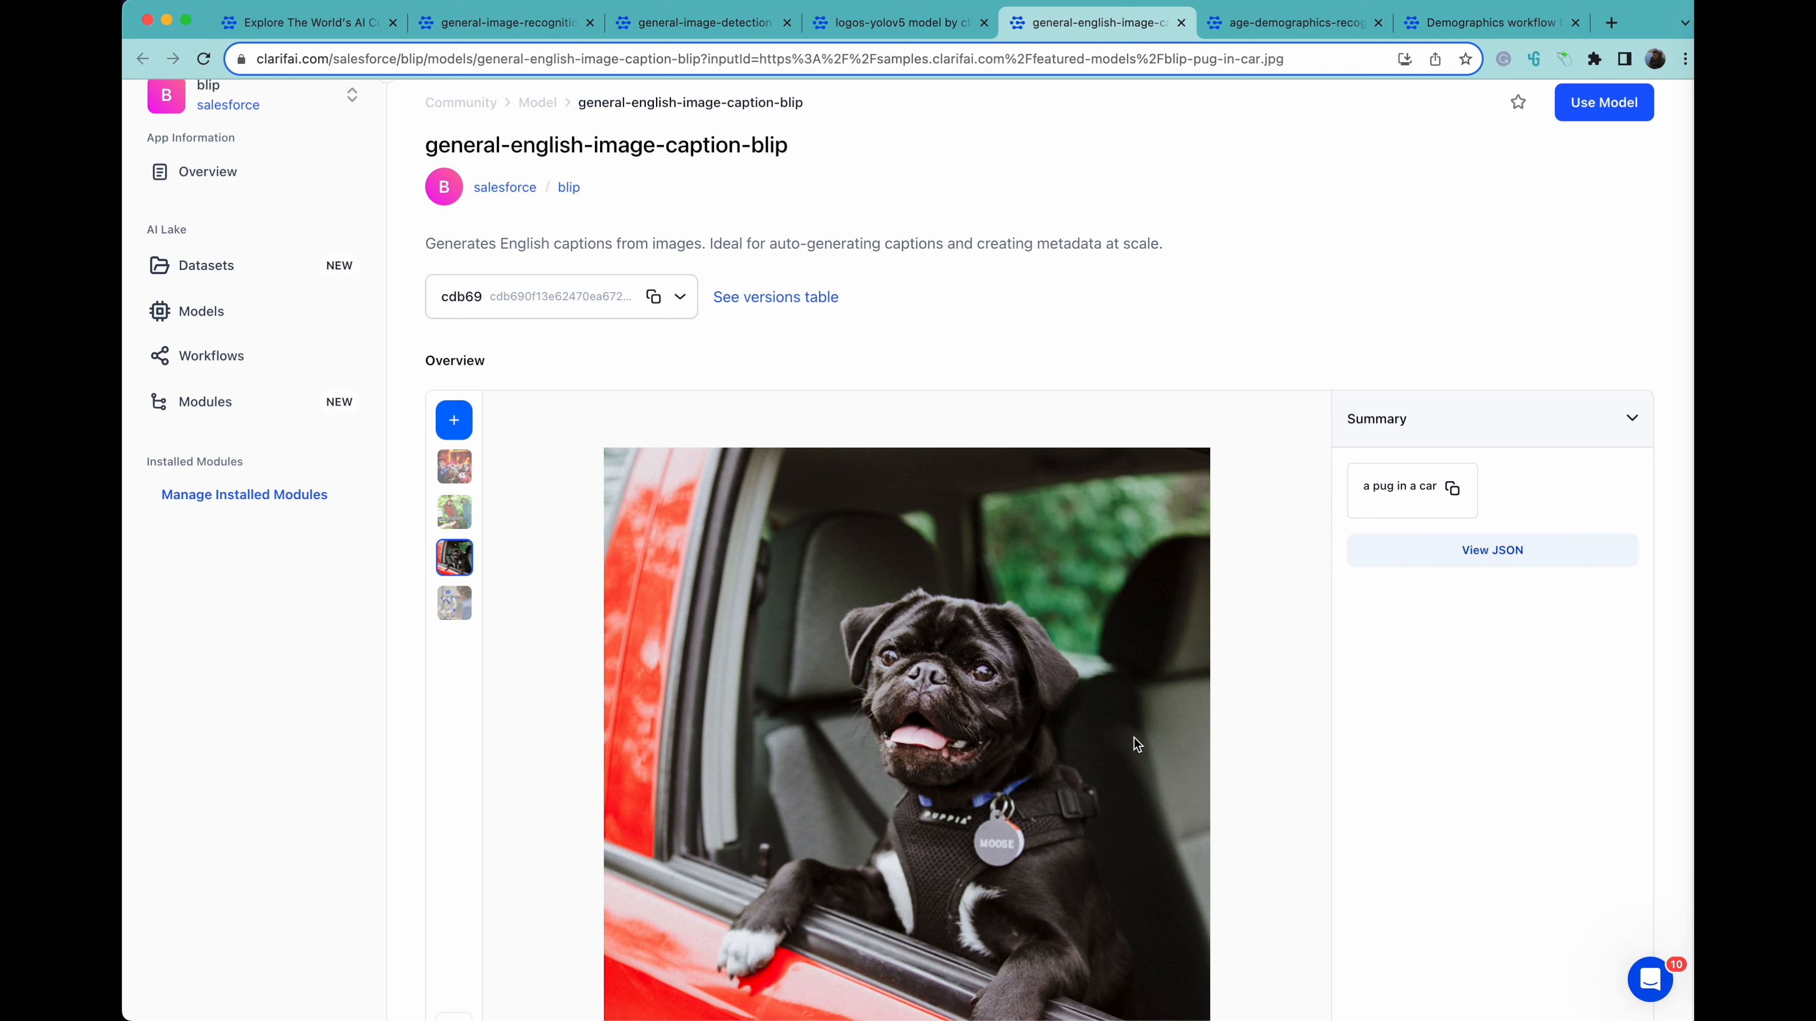
mouse_move(1425, 517)
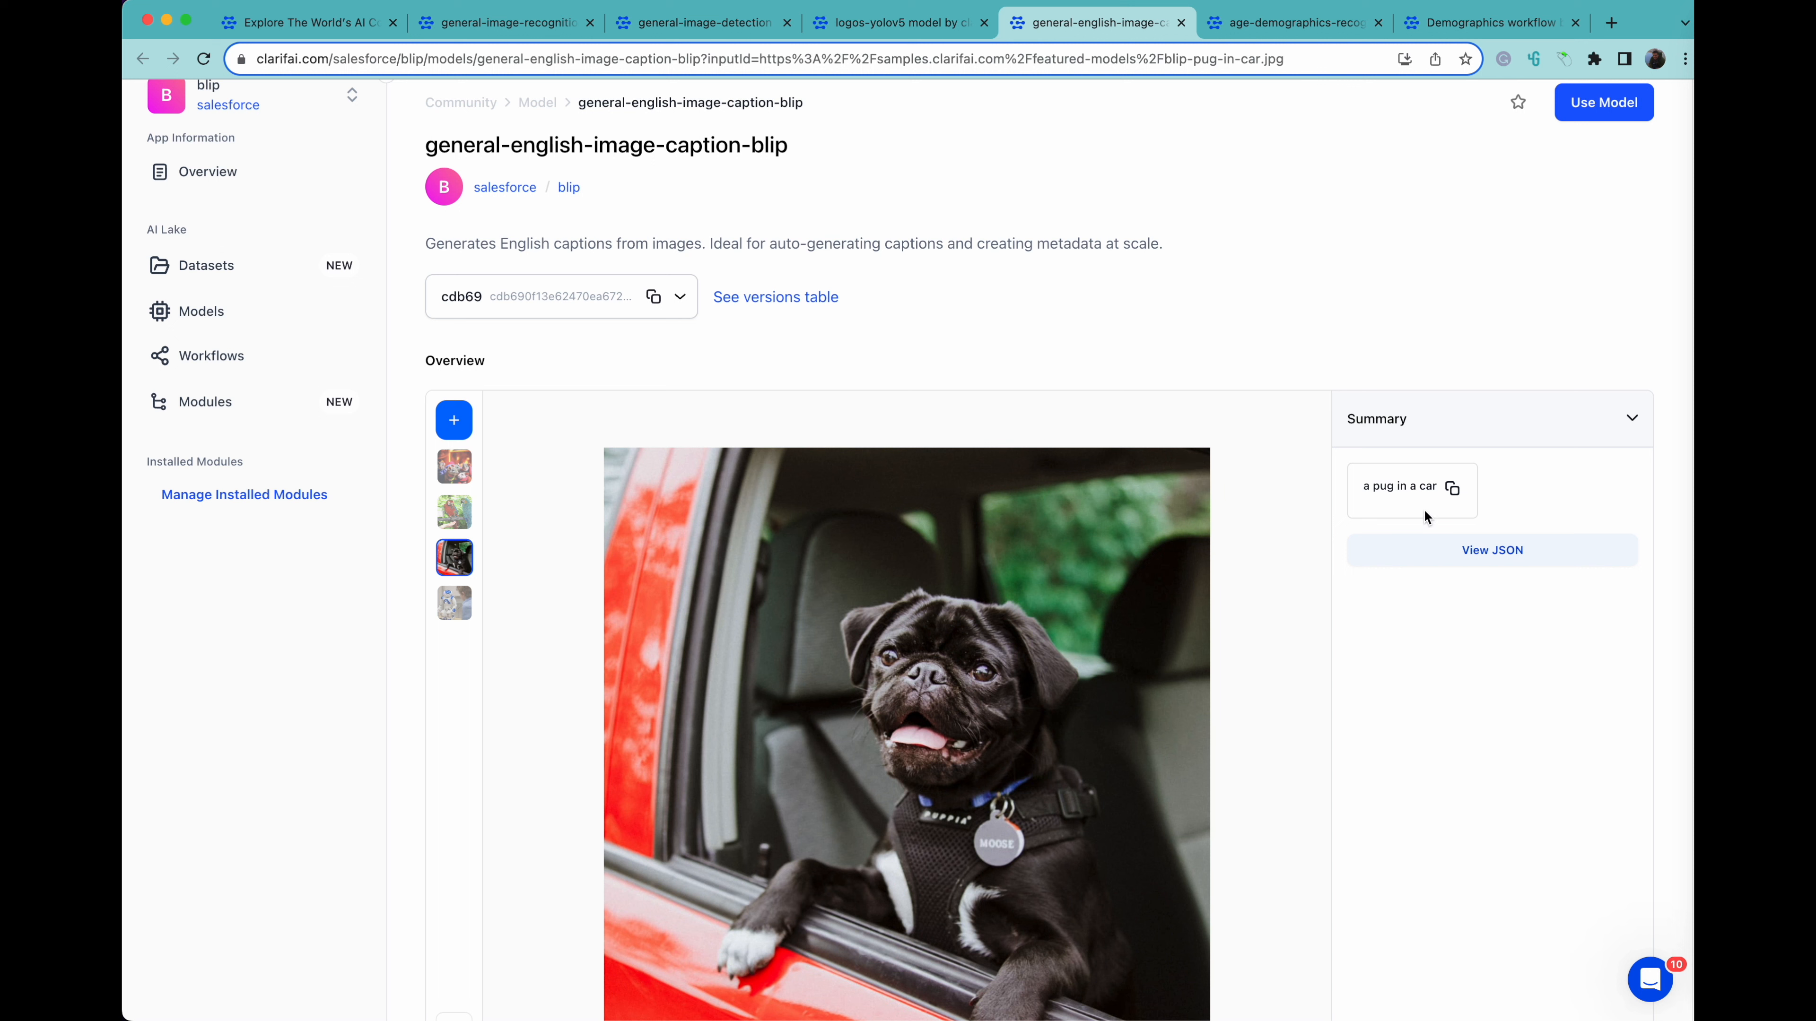
Caption the mice sample ('a group of mice') and then the parrots sample ('two parrots')
left_click(454, 466)
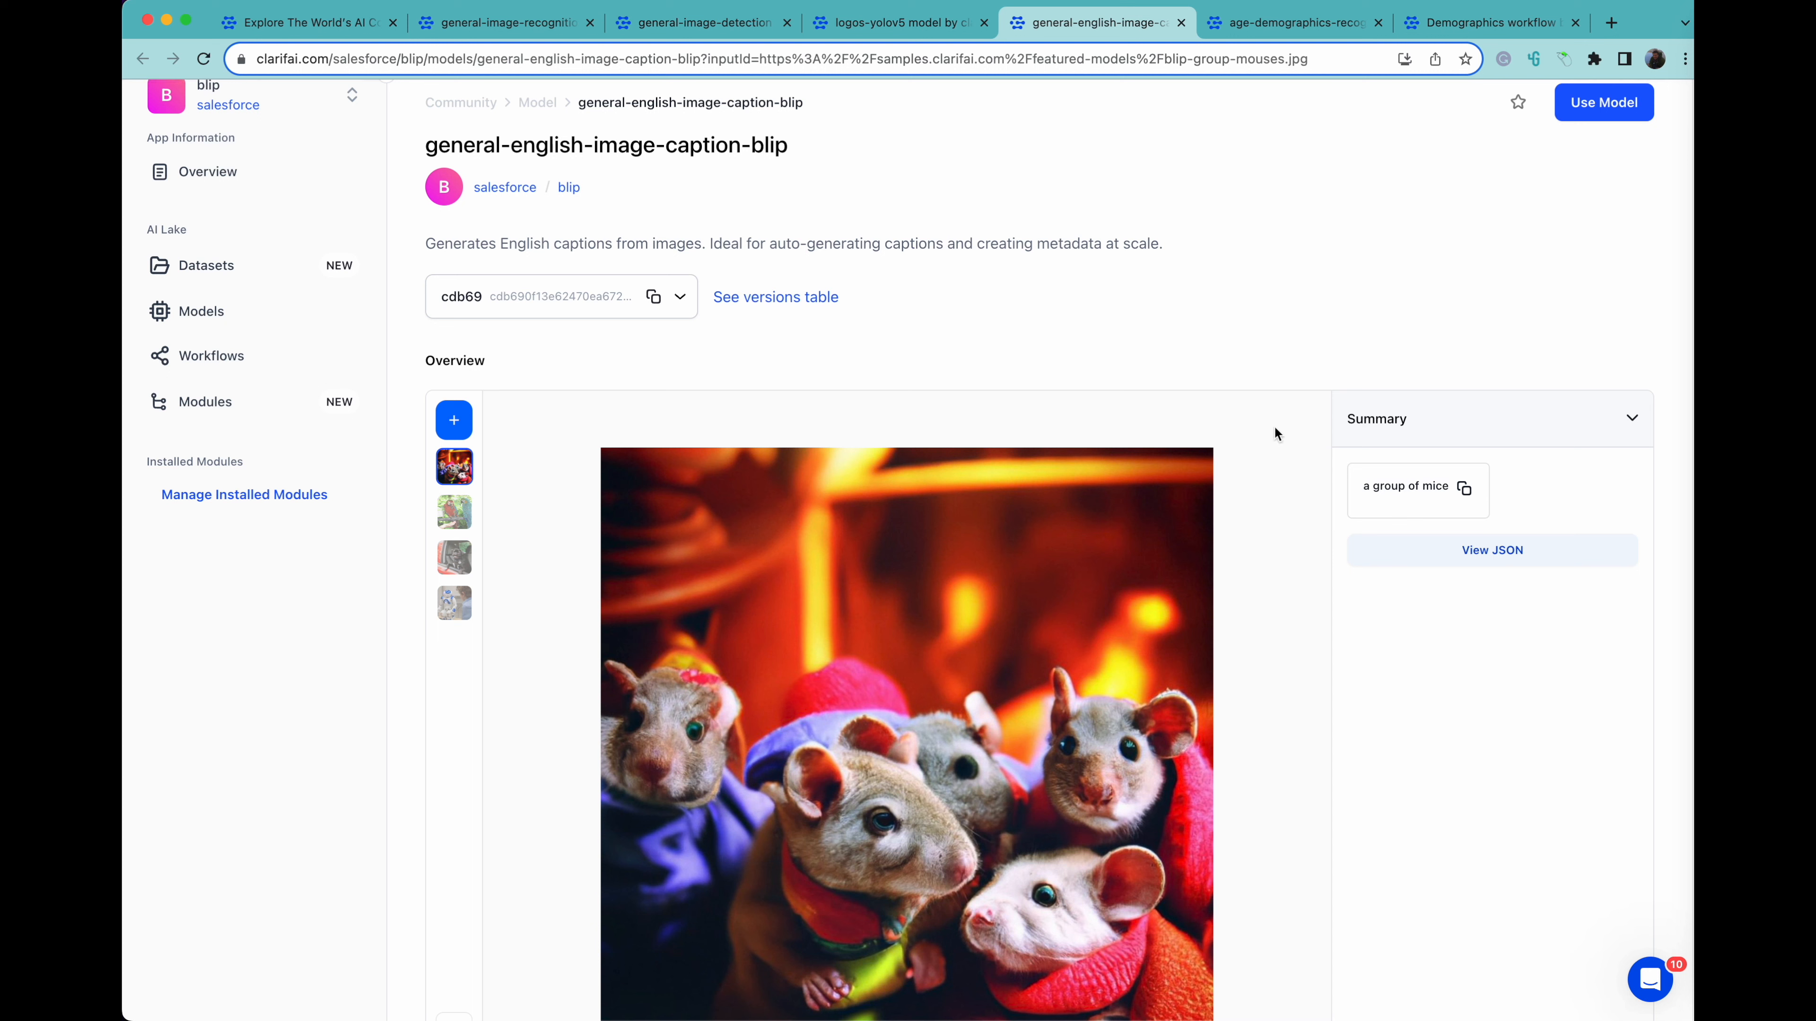
left_click(454, 511)
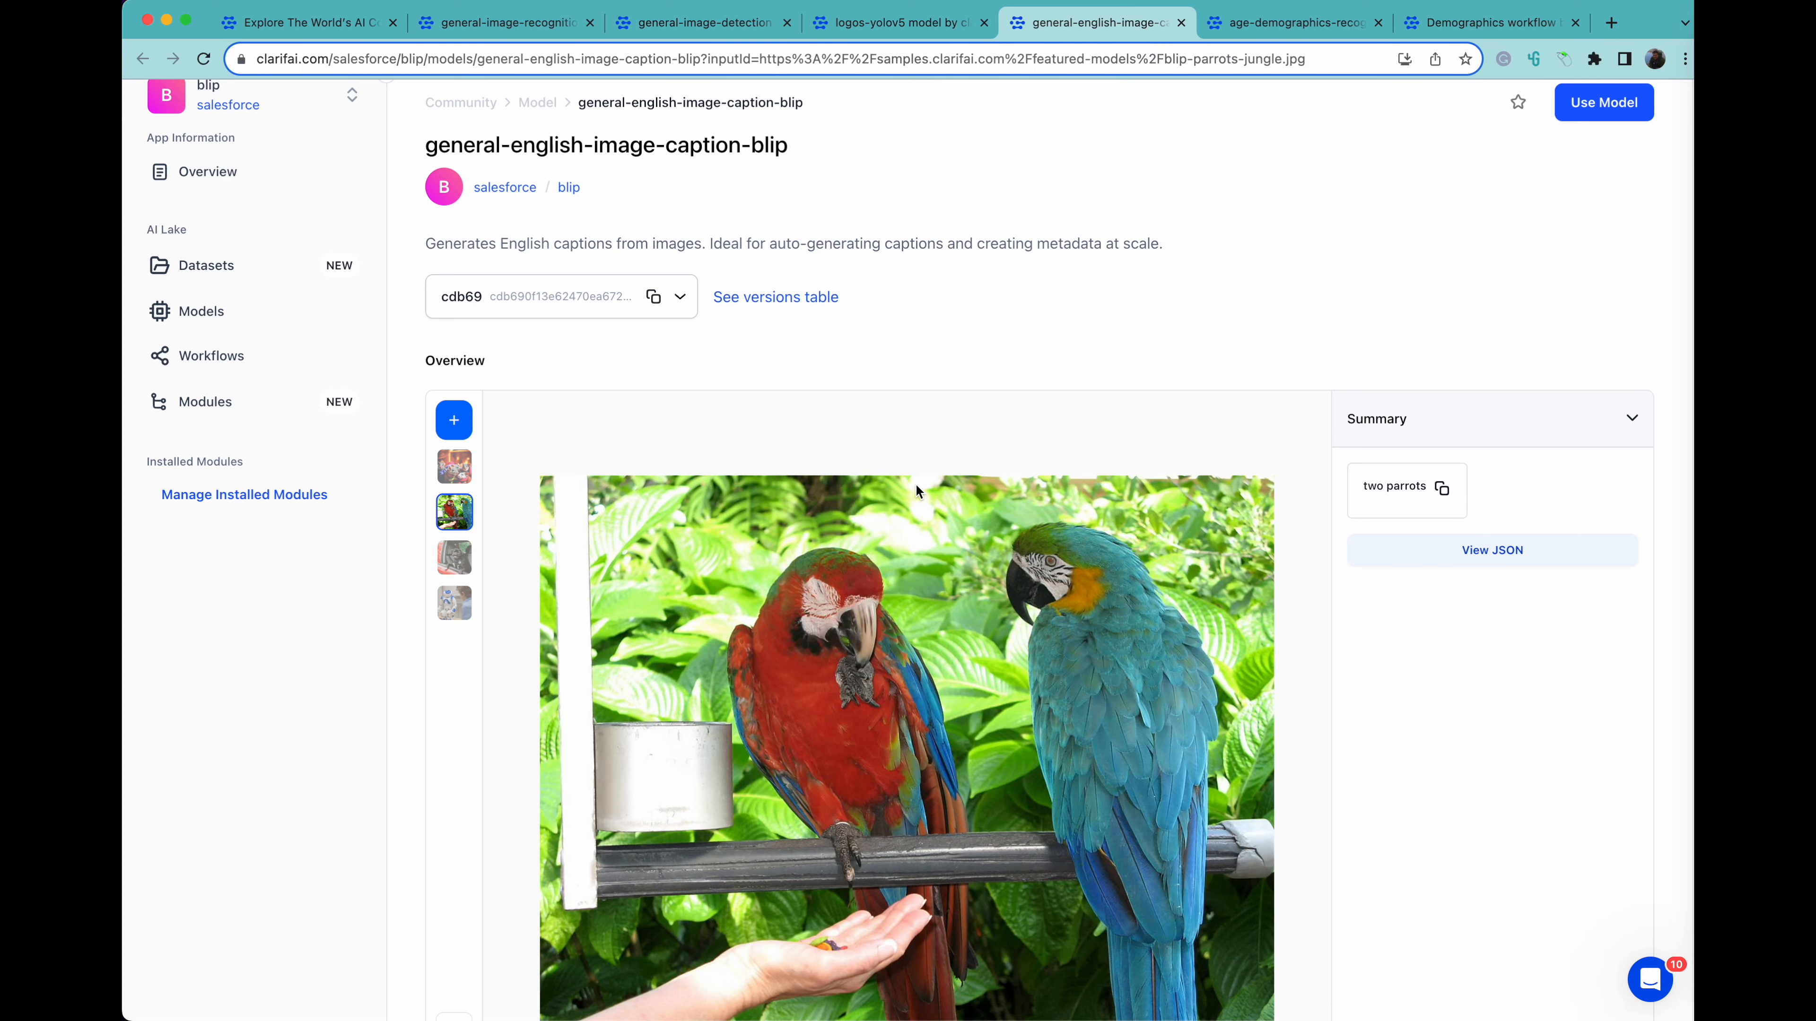
mouse_move(1022, 711)
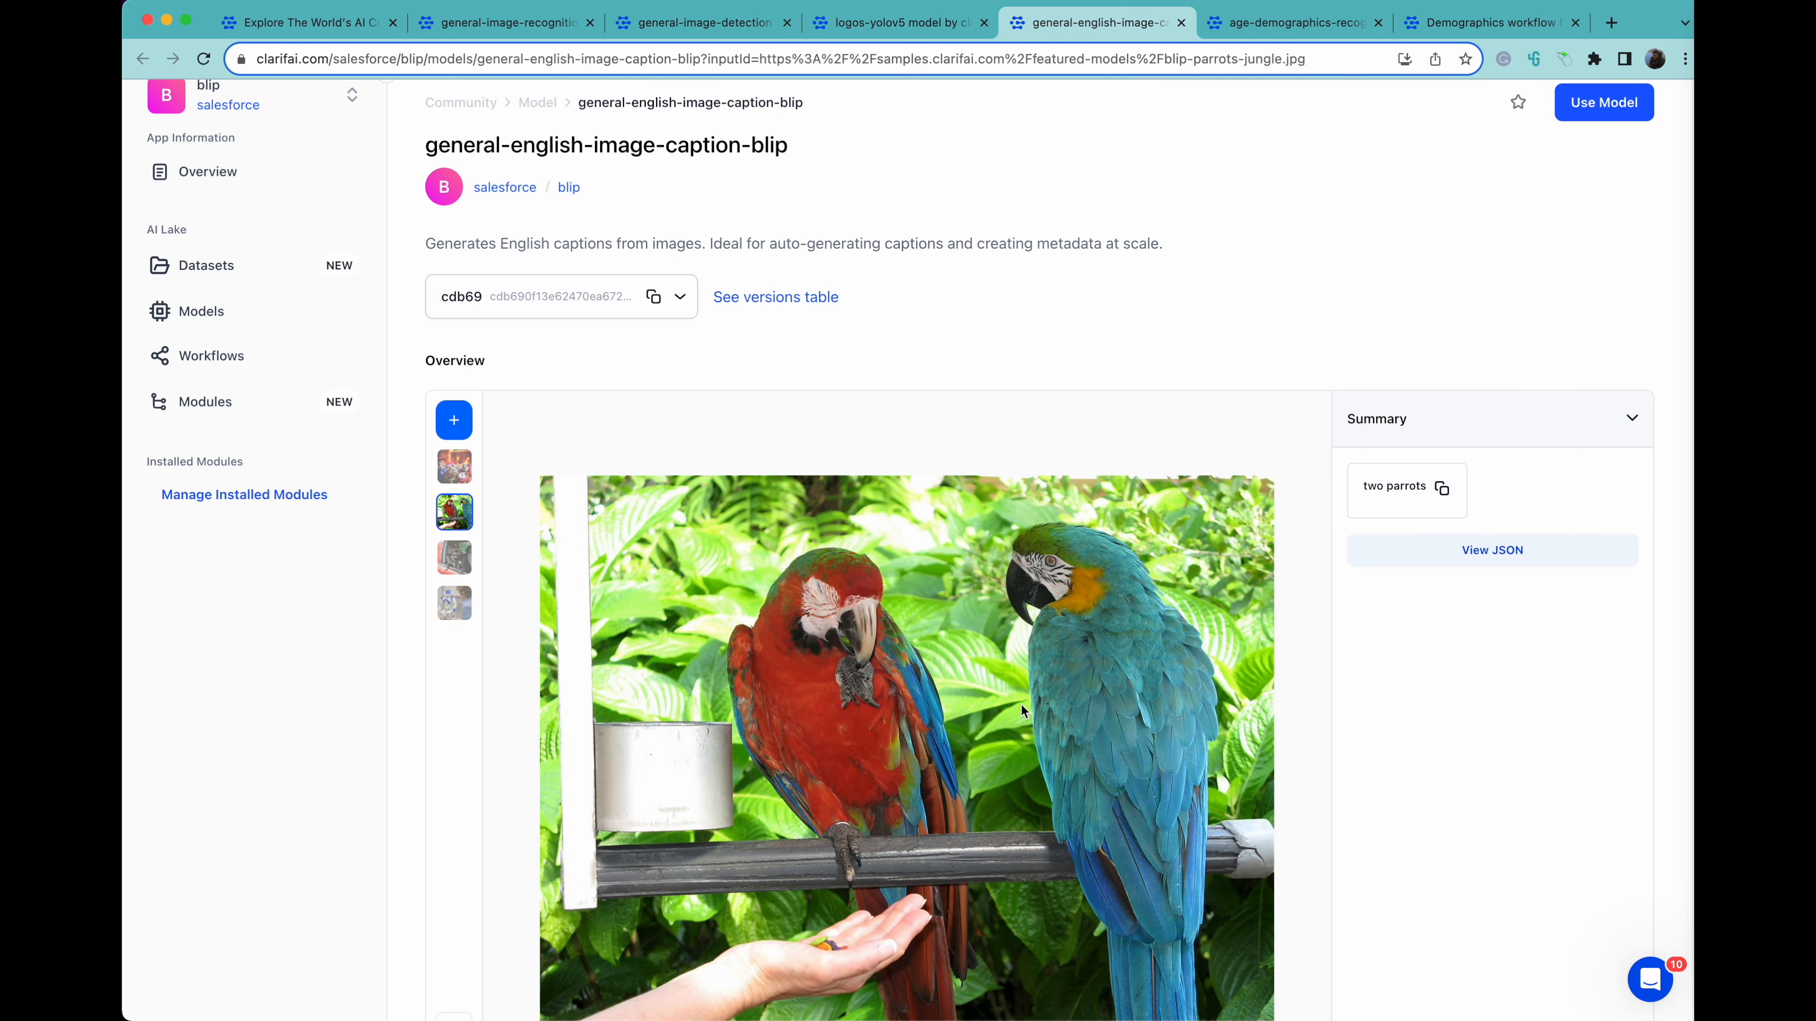
mouse_move(1263, 95)
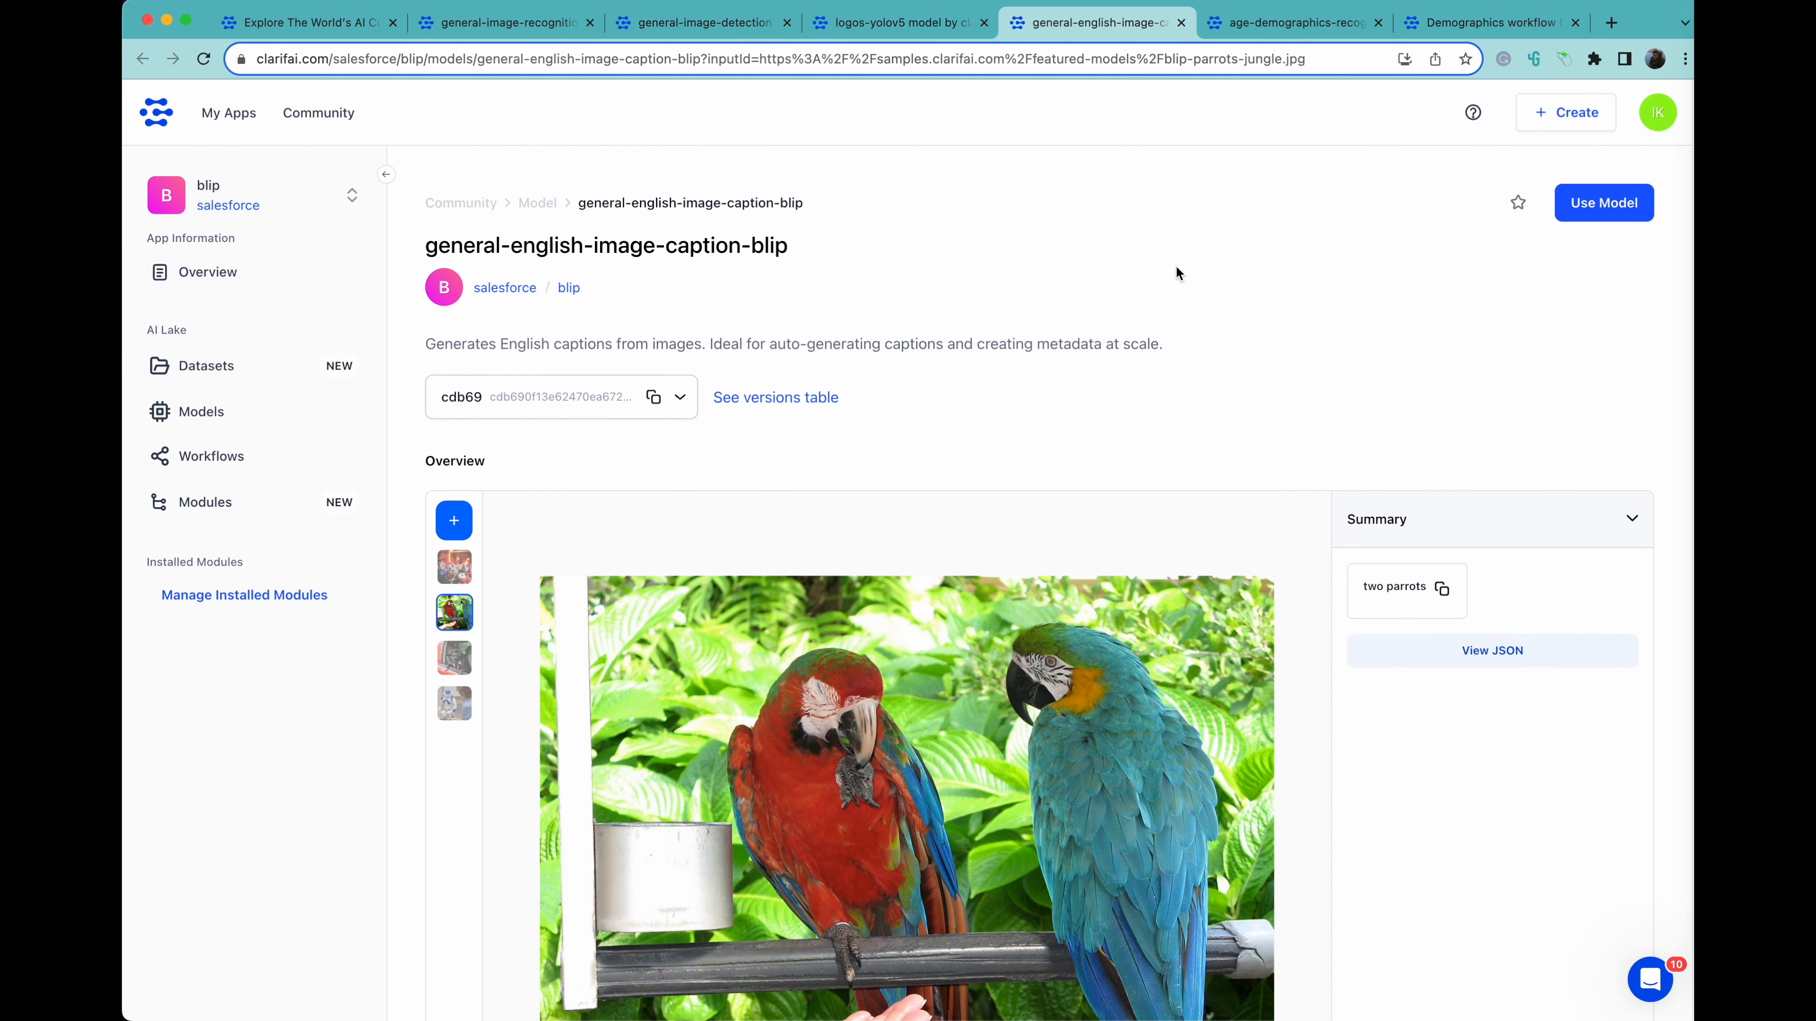
View the caption model's Call by API code samples in JavaScript, Python, Java and PHP
left_click(1603, 203)
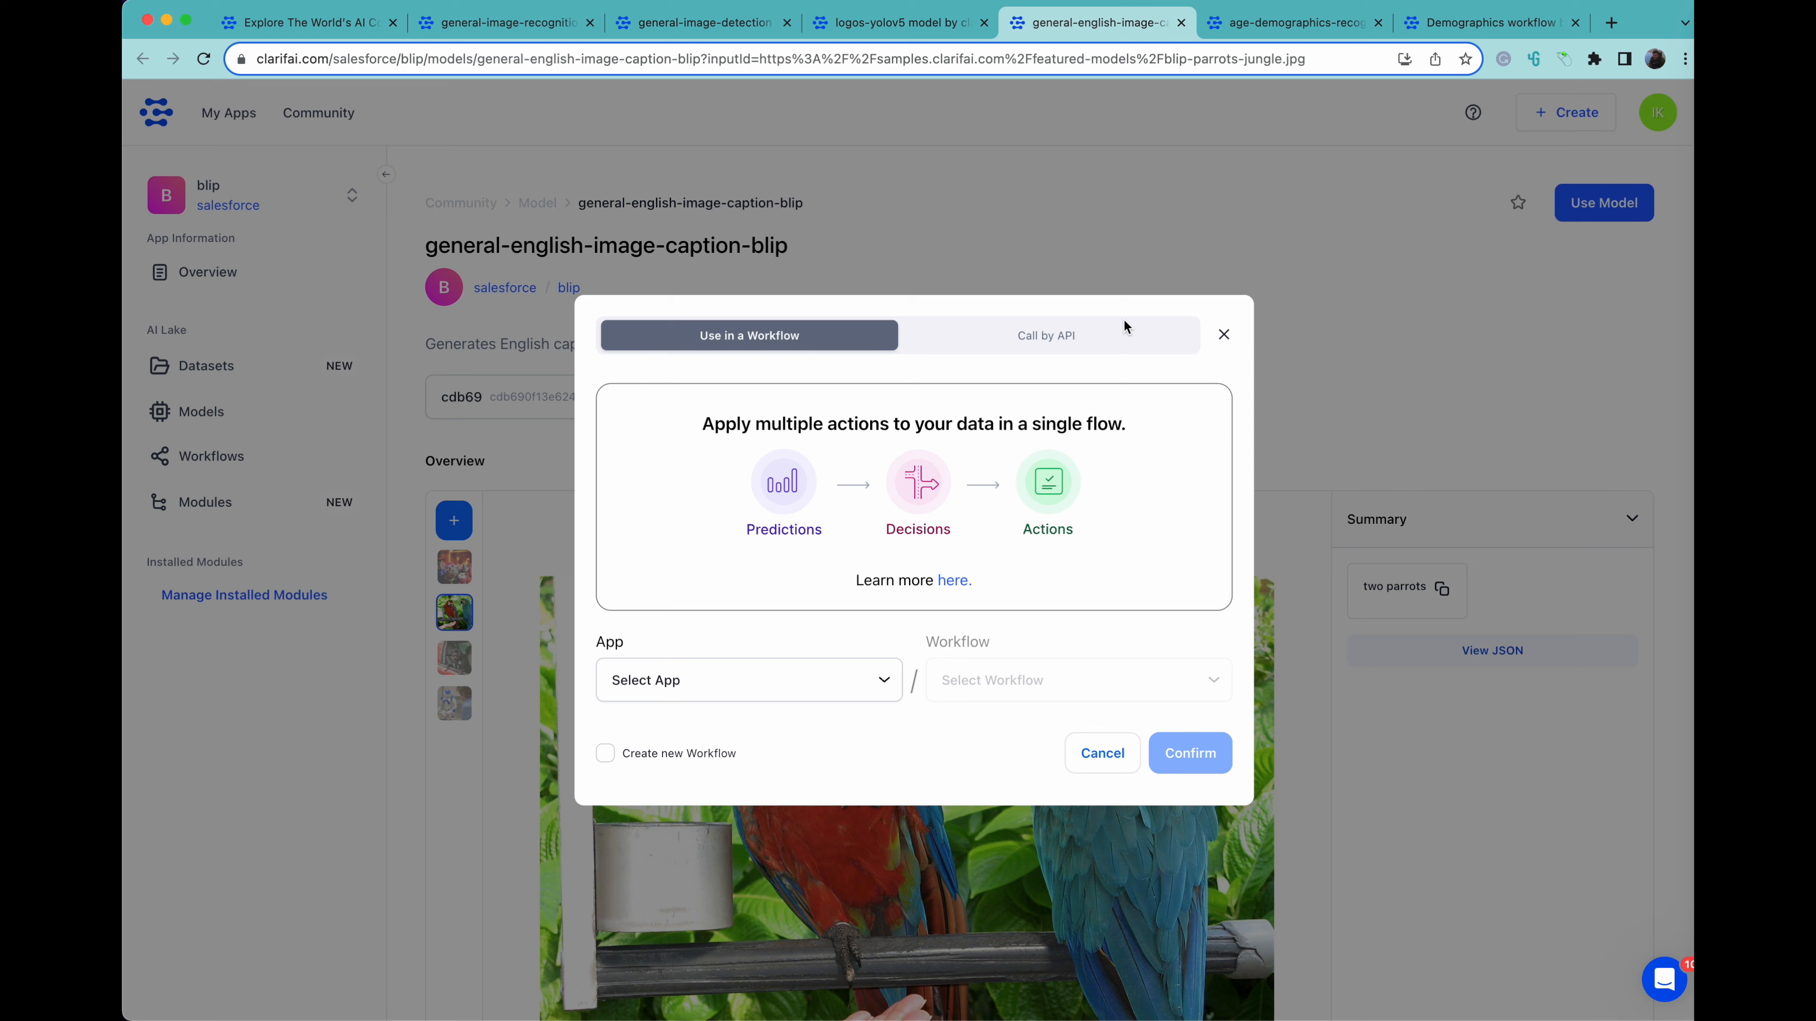
left_click(1044, 335)
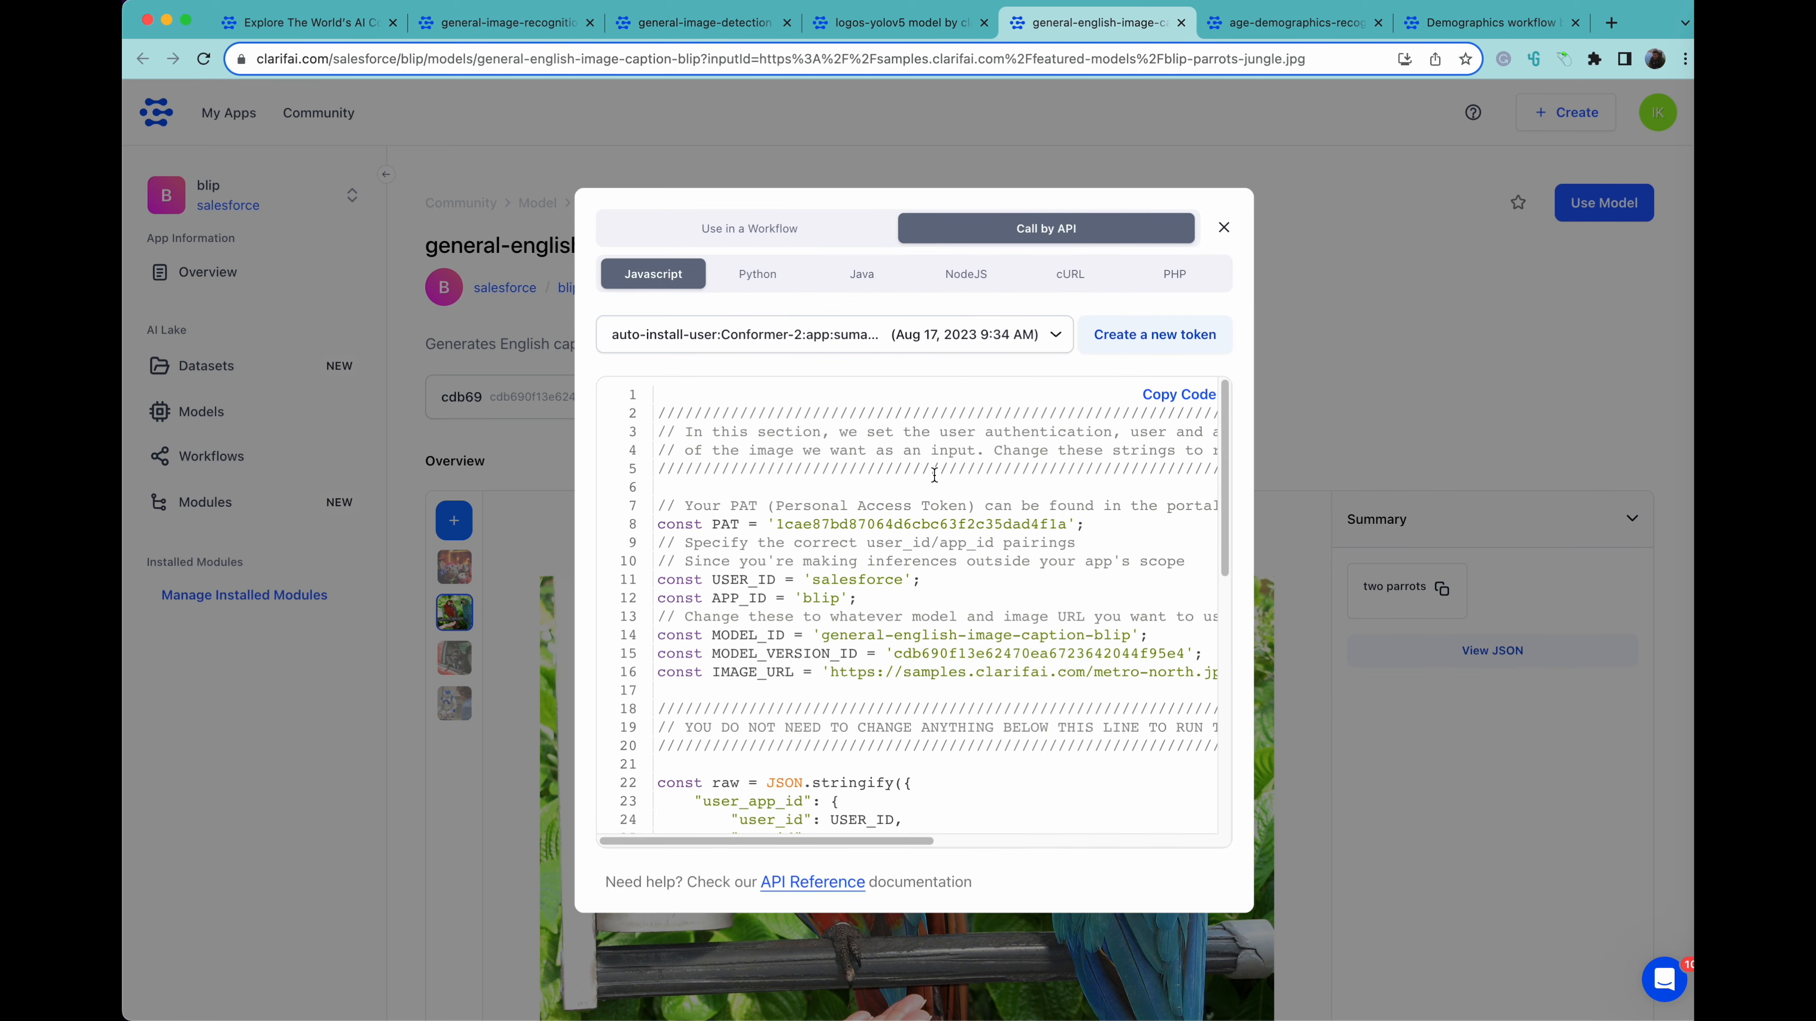
left_click(757, 274)
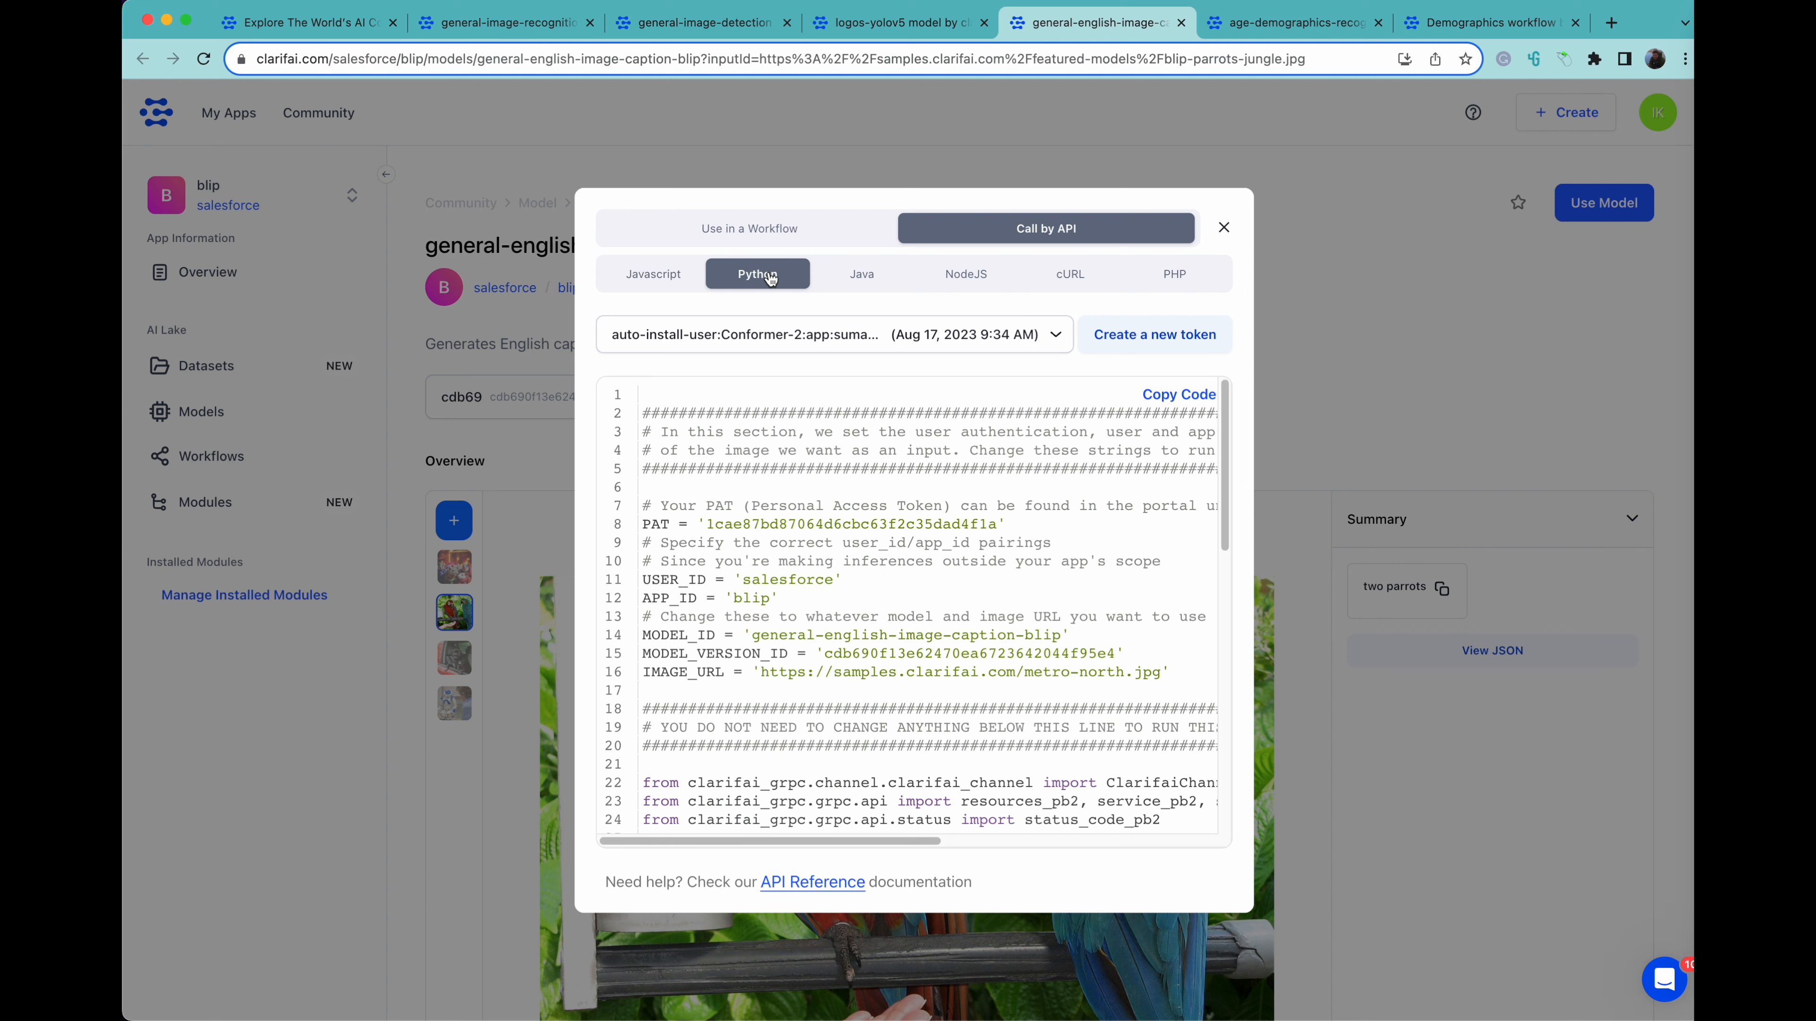
left_click(862, 275)
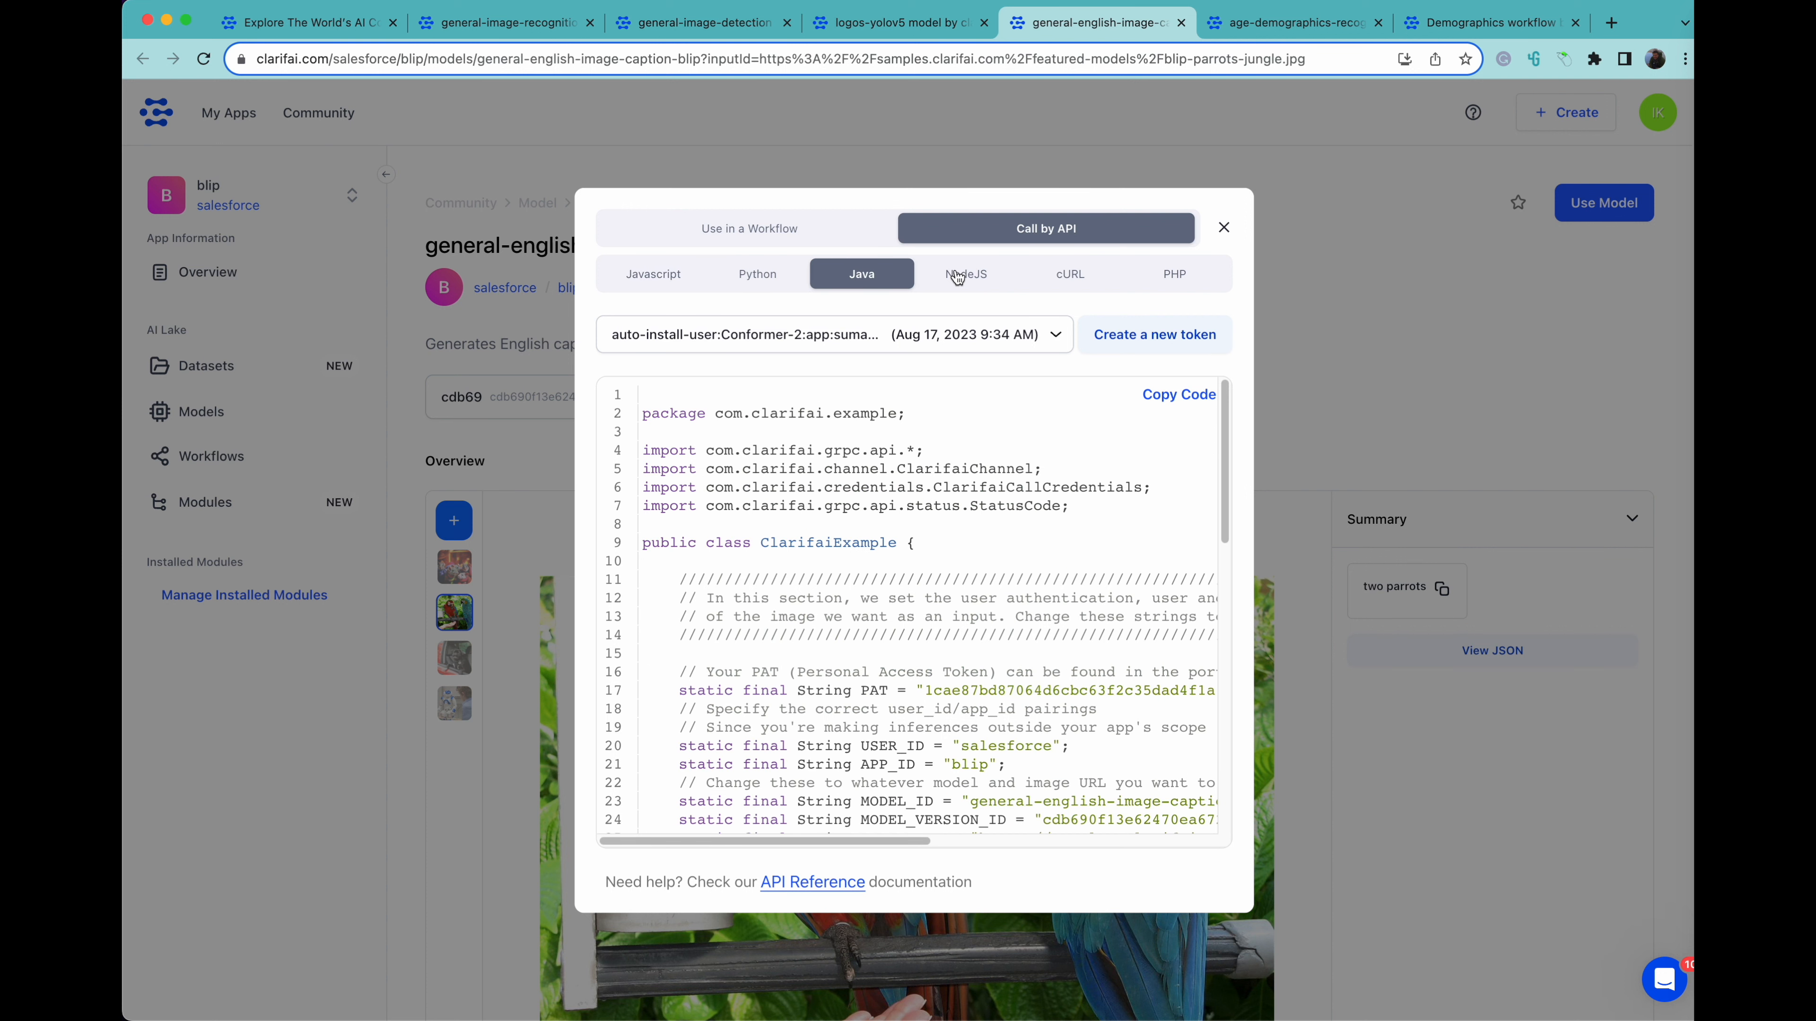
left_click(1069, 275)
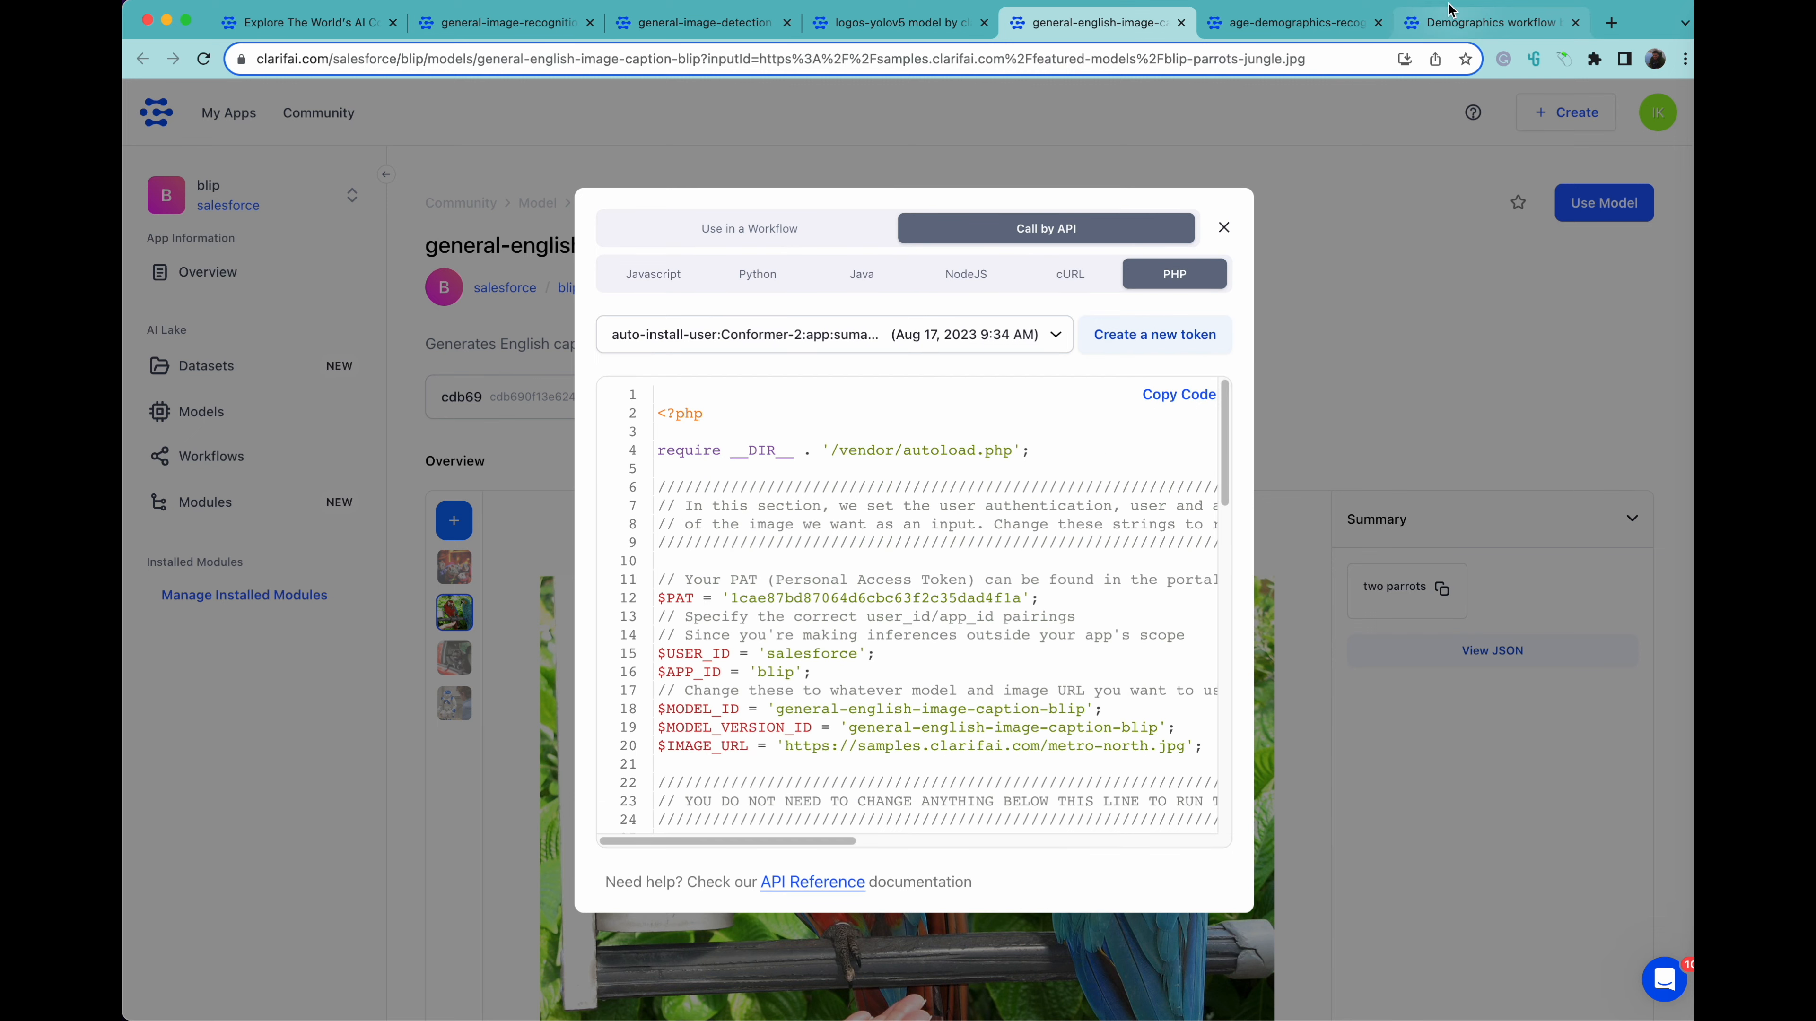
Predict ages for the young woman, elderly man and another face samples, ranging 60–69 to 0–2
left_click(1291, 22)
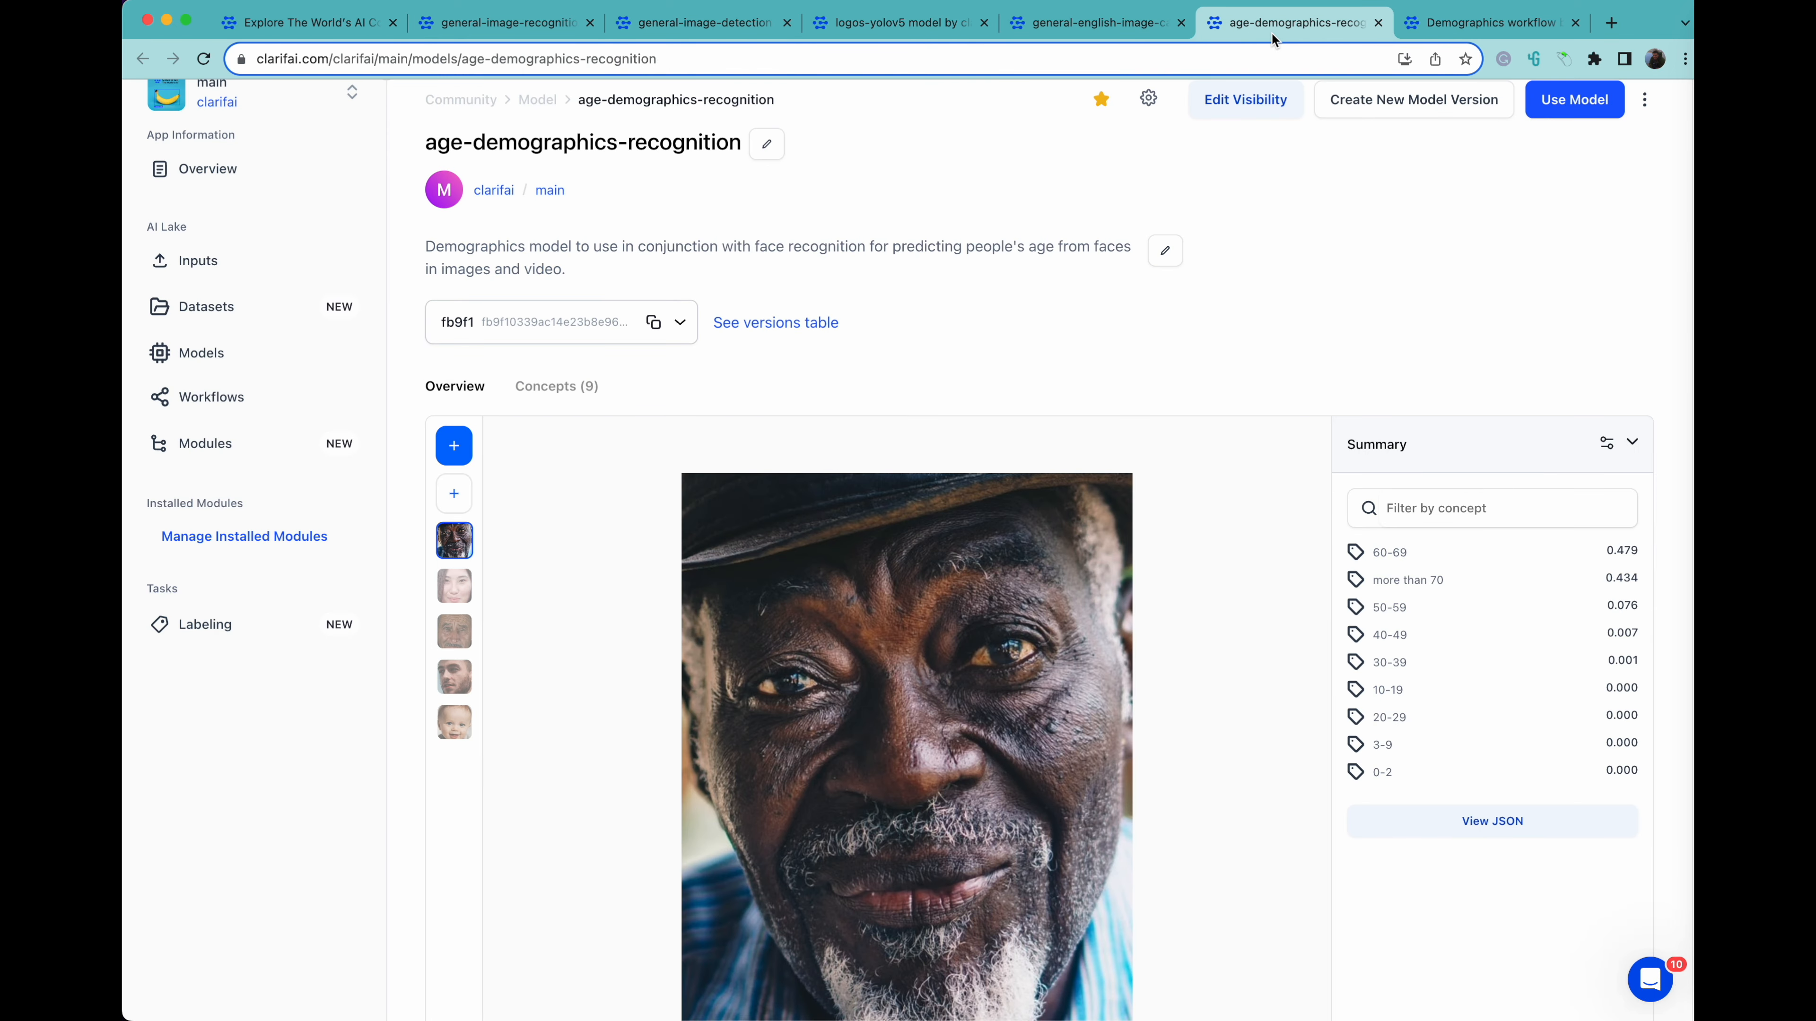
scroll("down", 3)
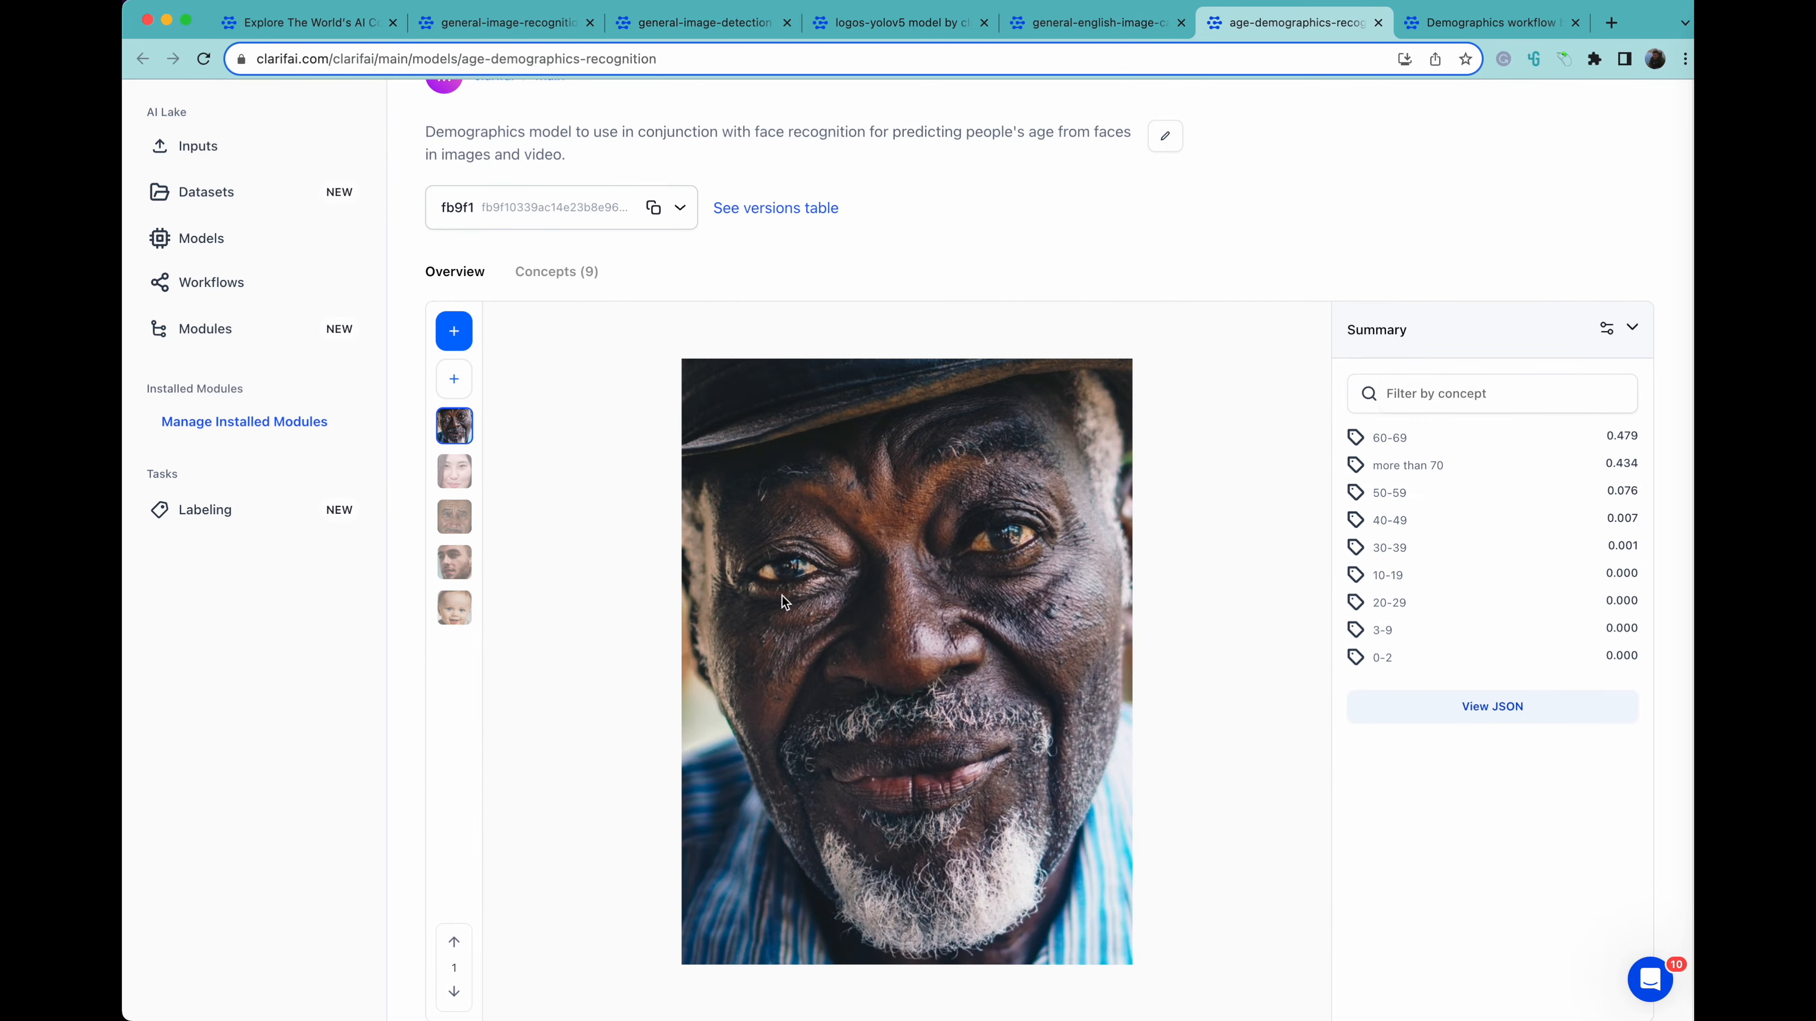
left_click(454, 471)
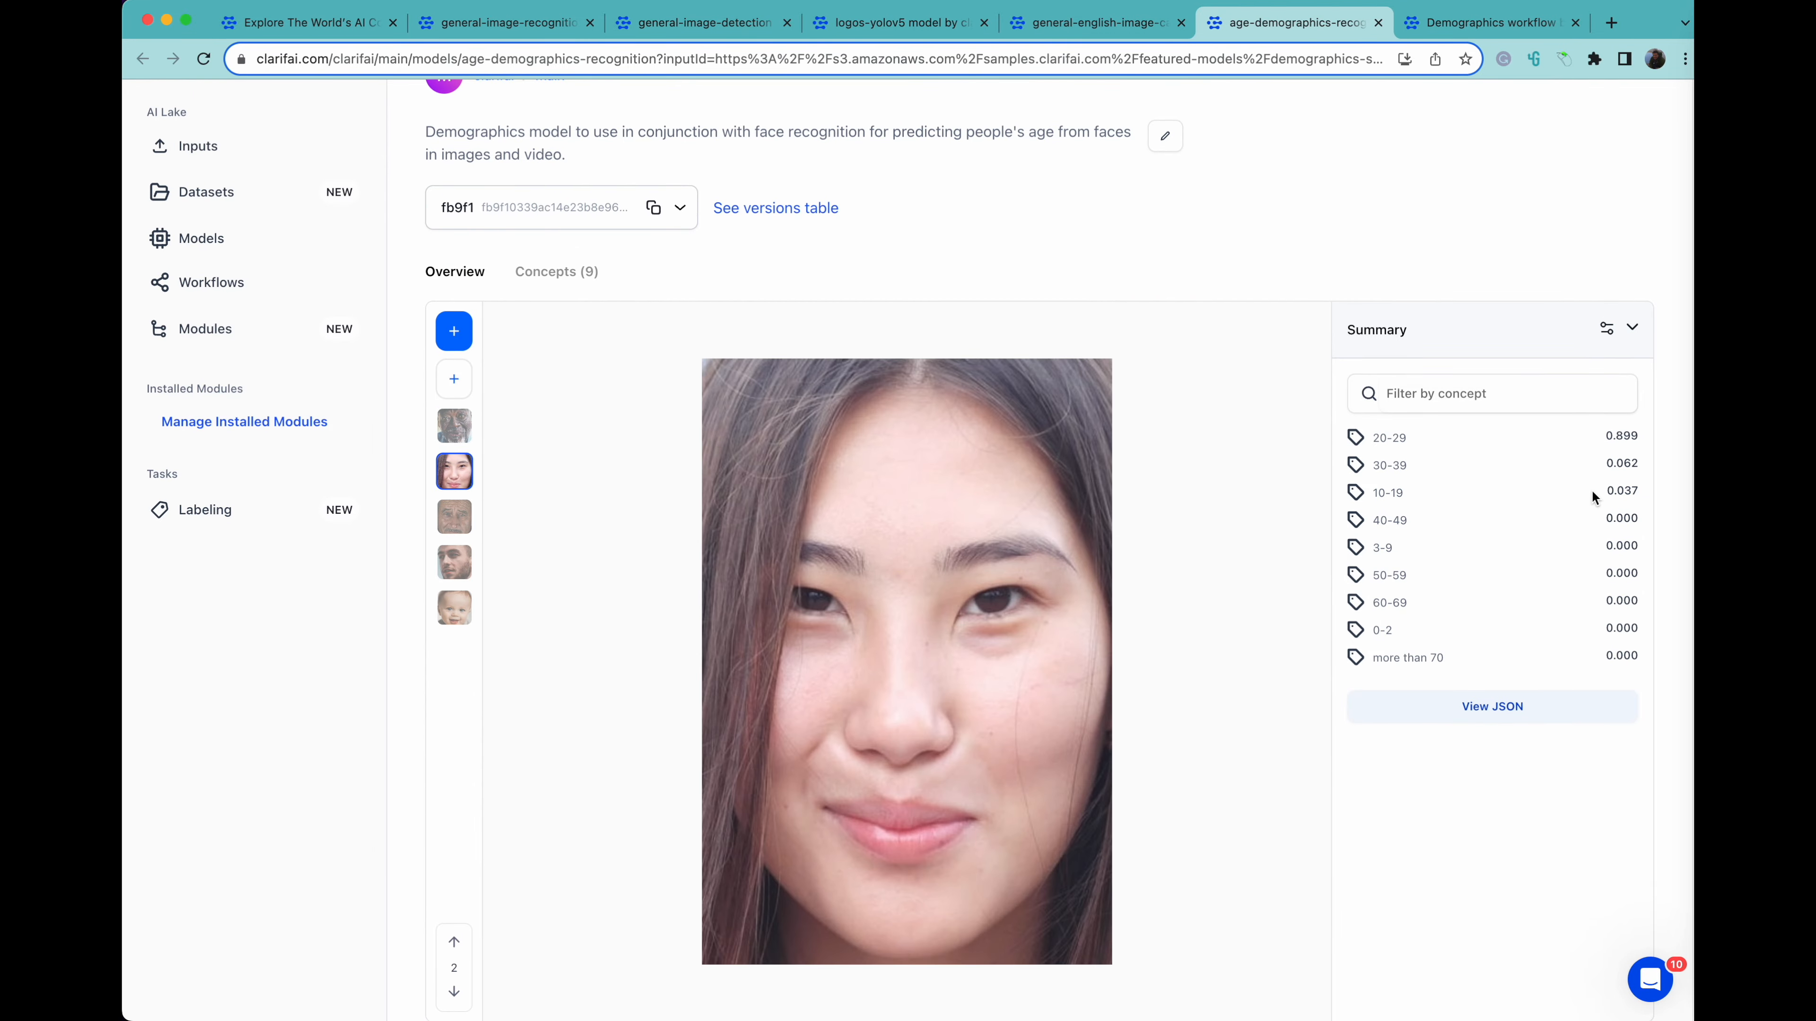
left_click(453, 562)
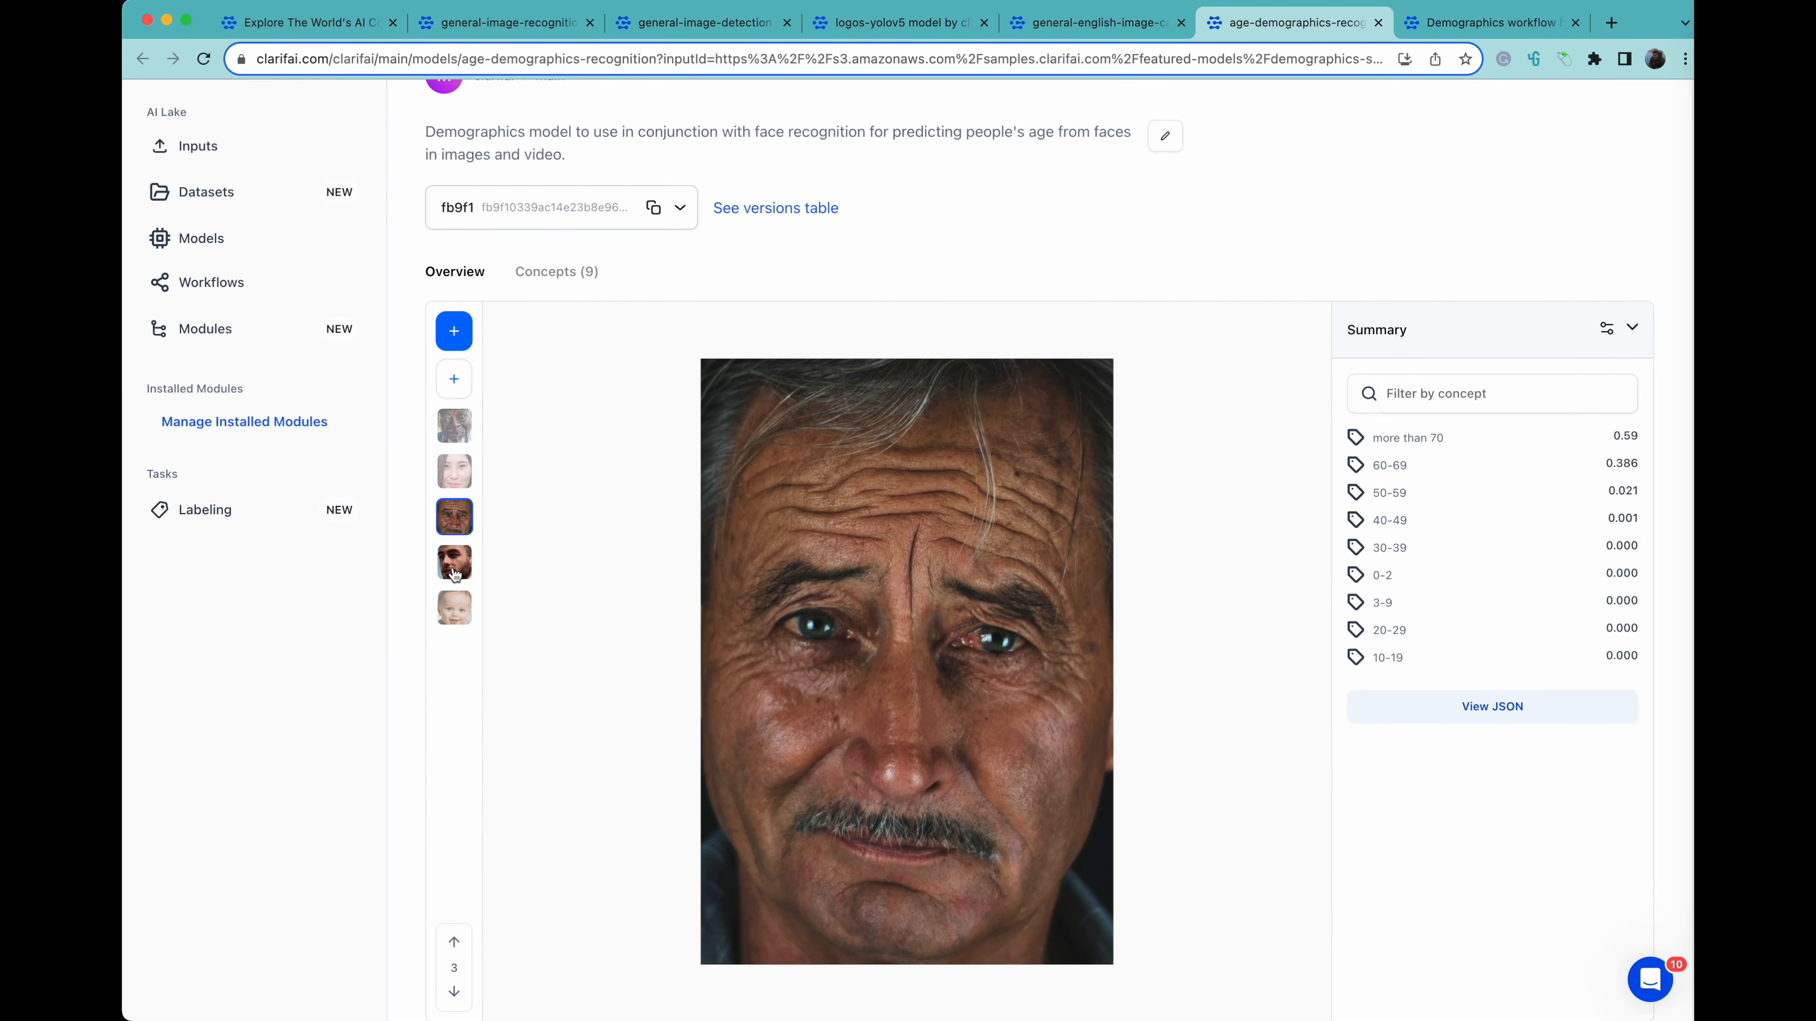
left_click(453, 607)
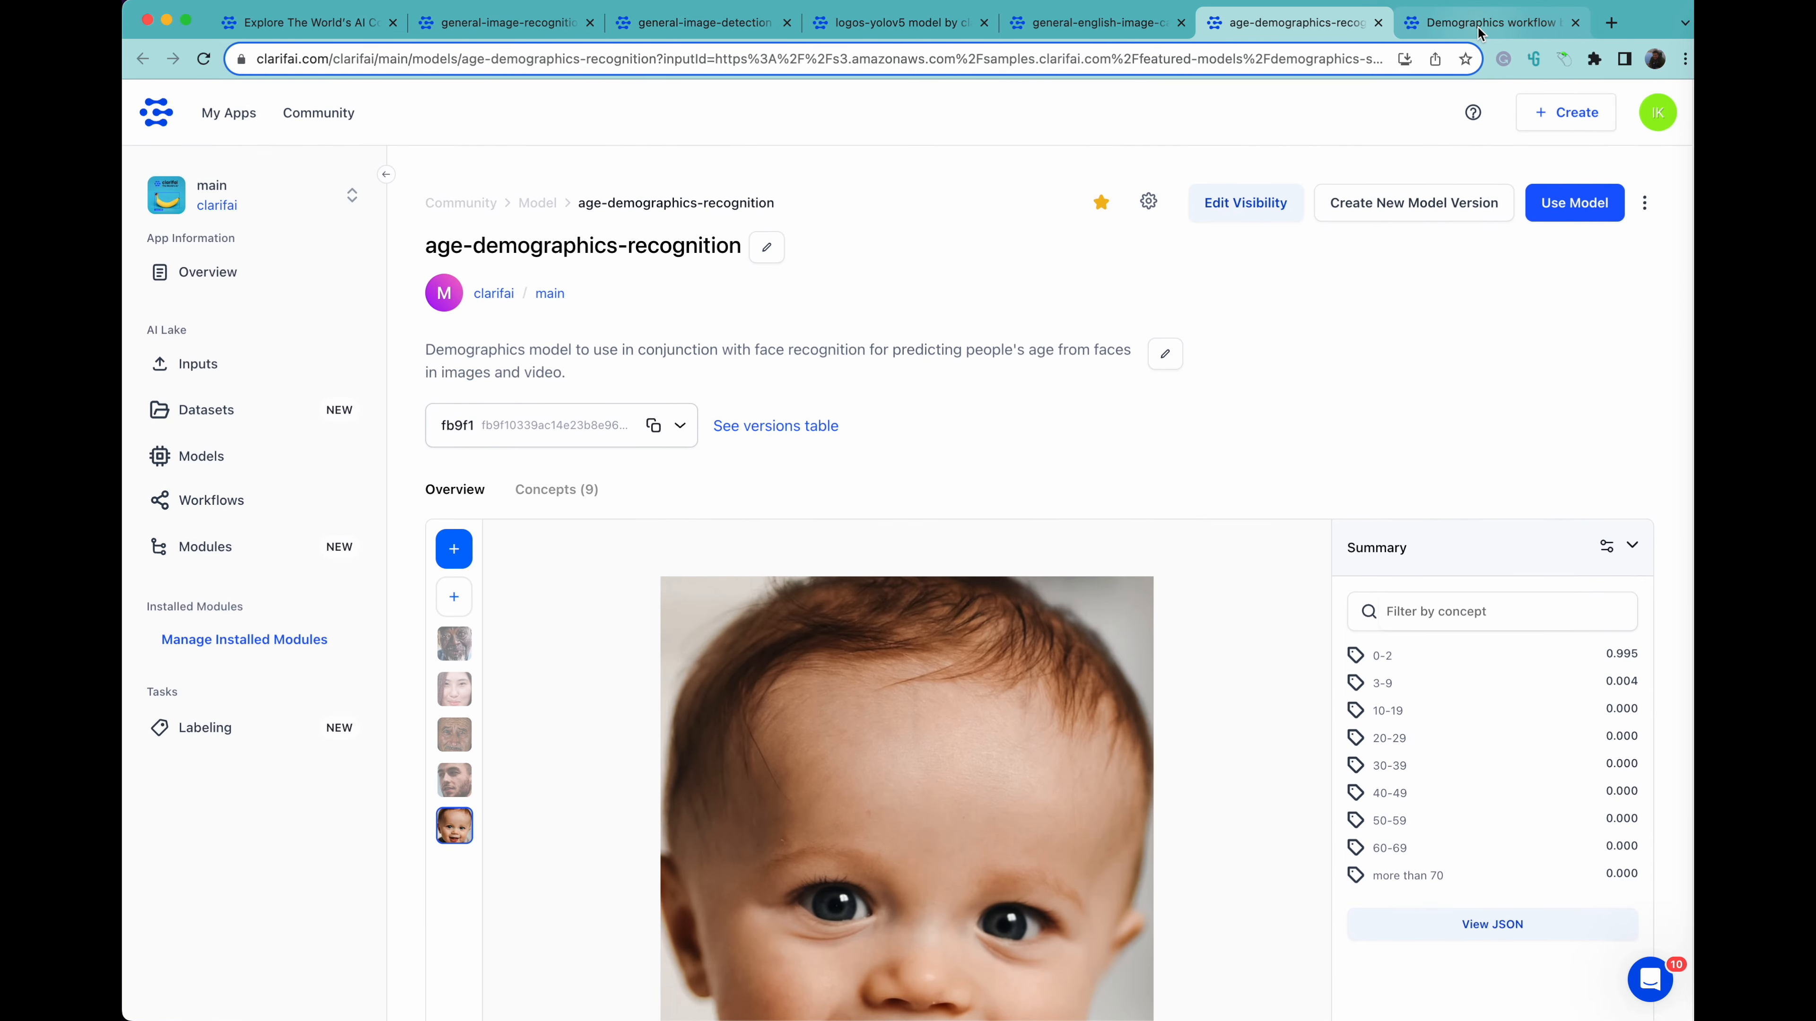
left_click(1490, 22)
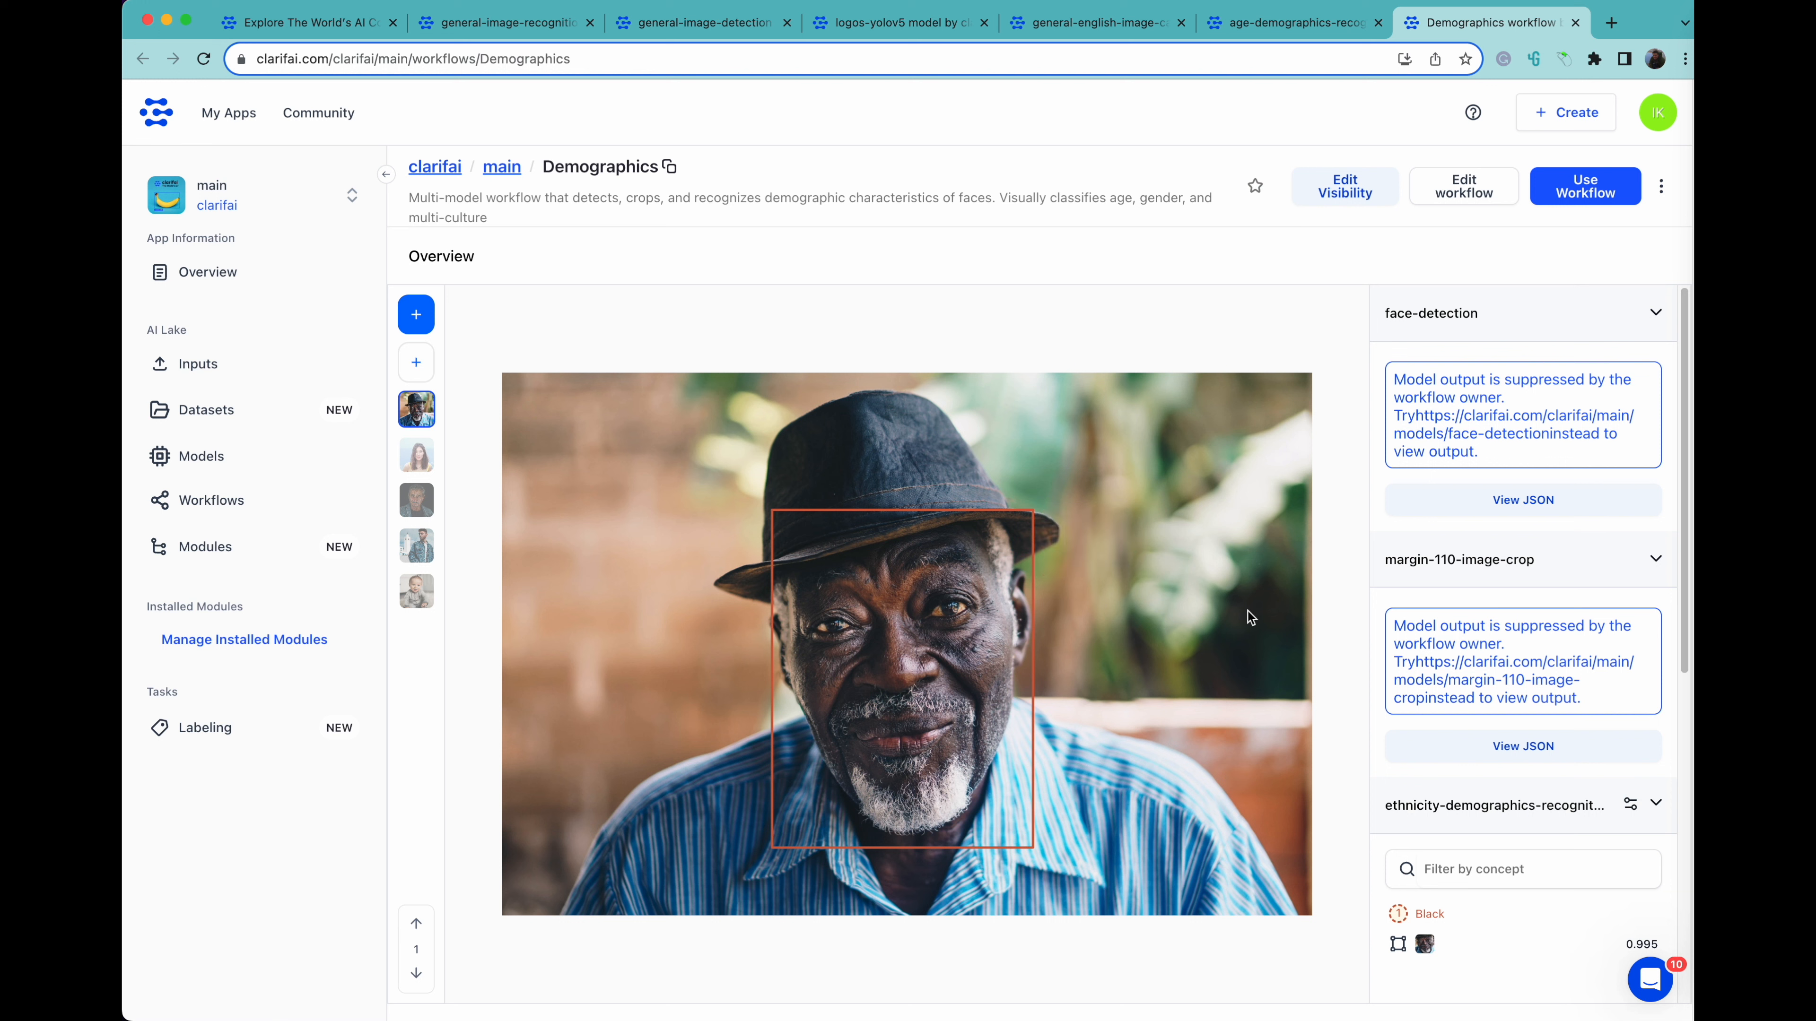
mouse_move(1335, 471)
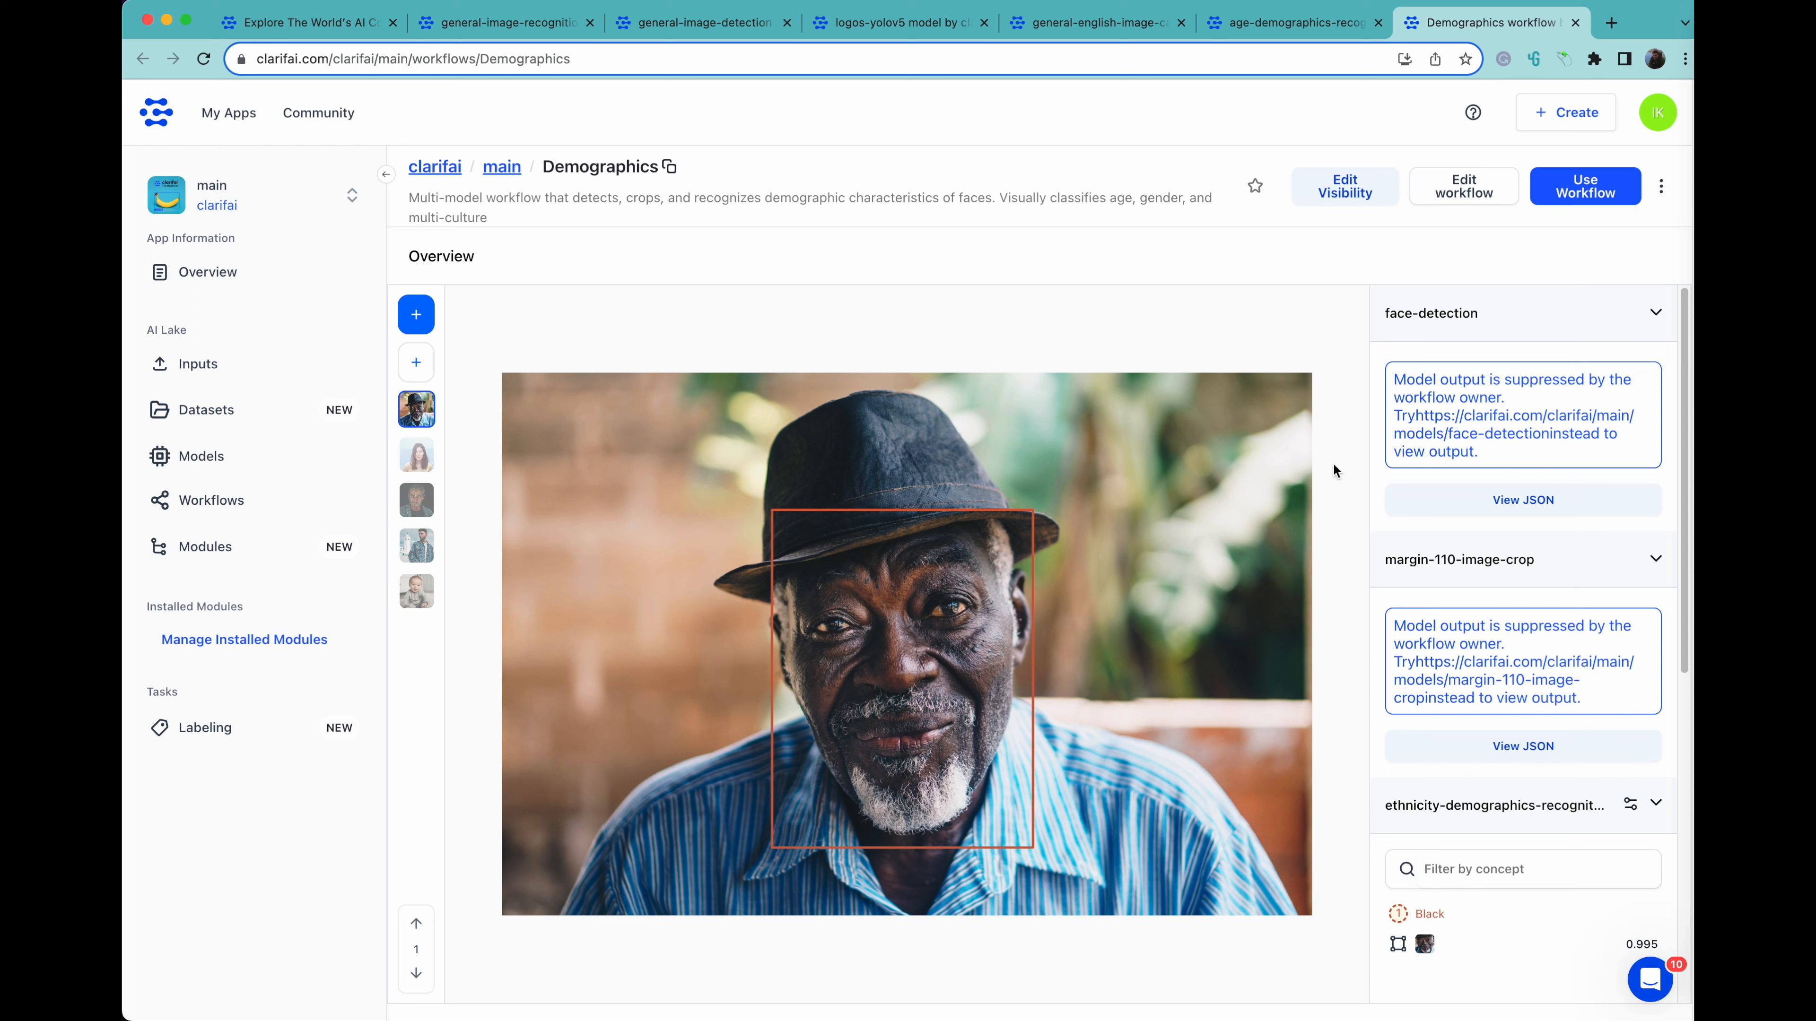
mouse_move(1341, 619)
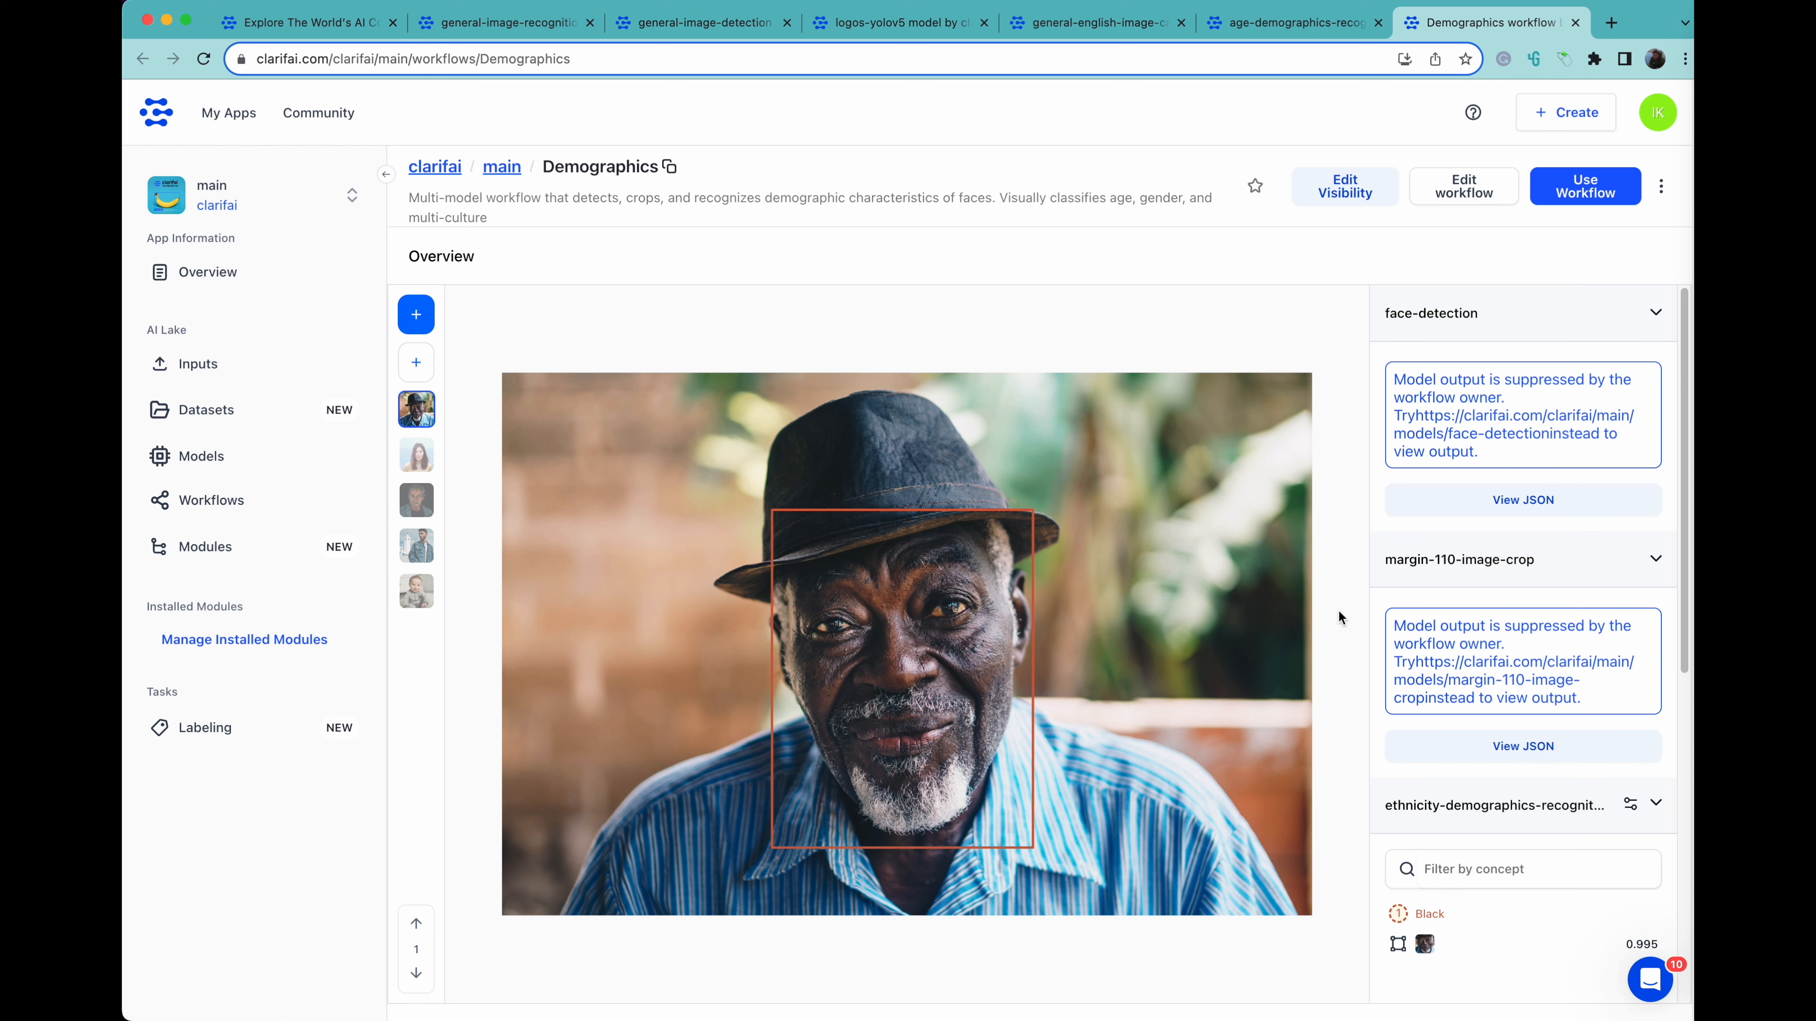
mouse_move(1368, 731)
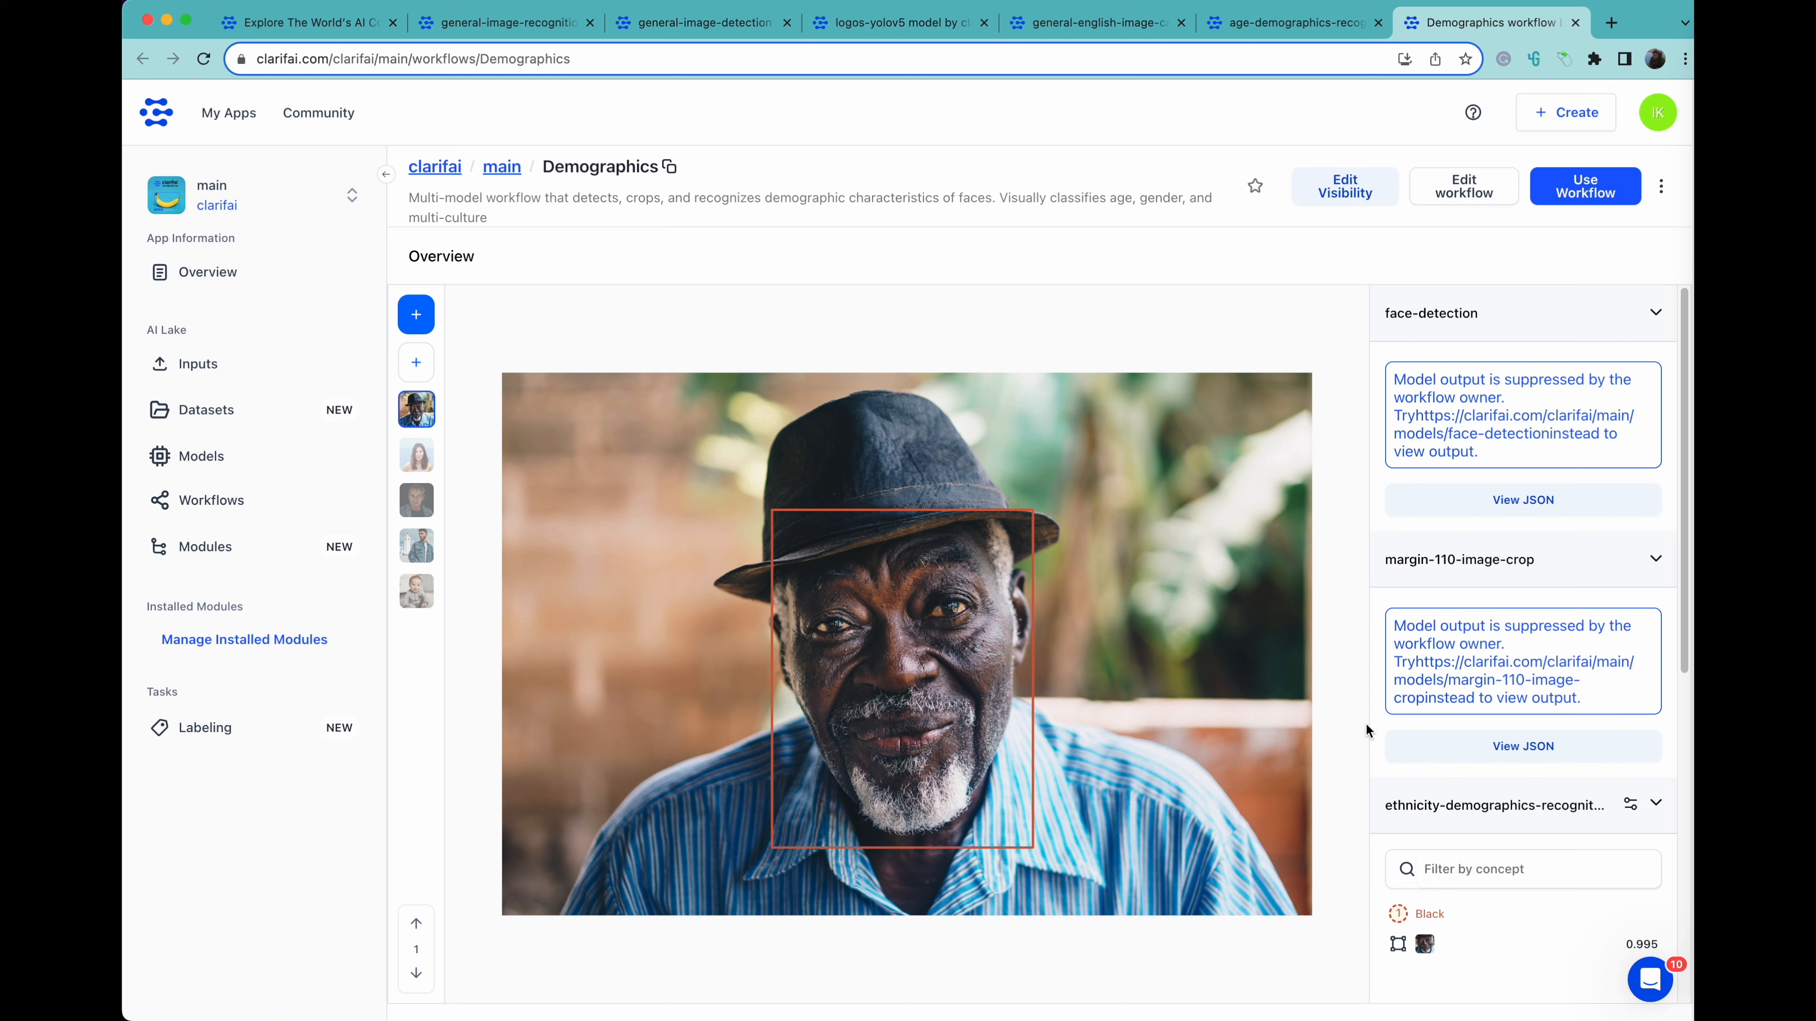
Review the workflow output: Black ethnicity, Masculine 0.999 and age 60–69 0.524
scroll("down", 3)
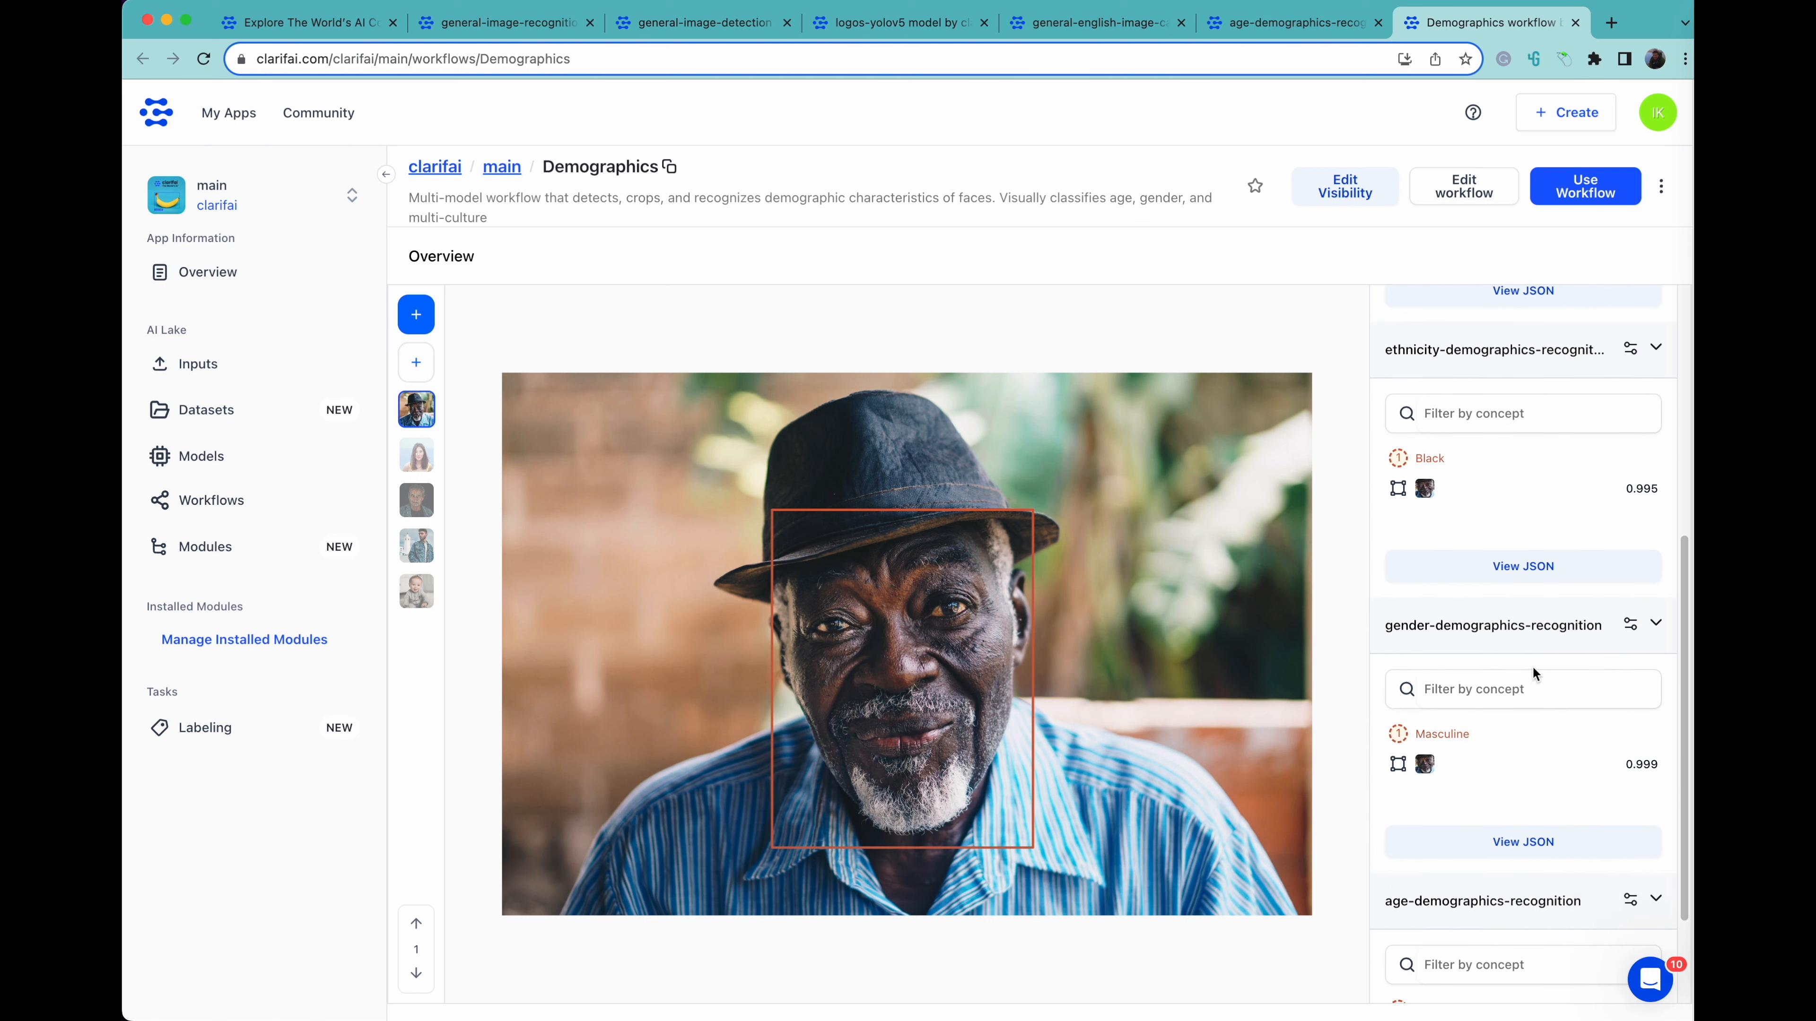
scroll("down", 3)
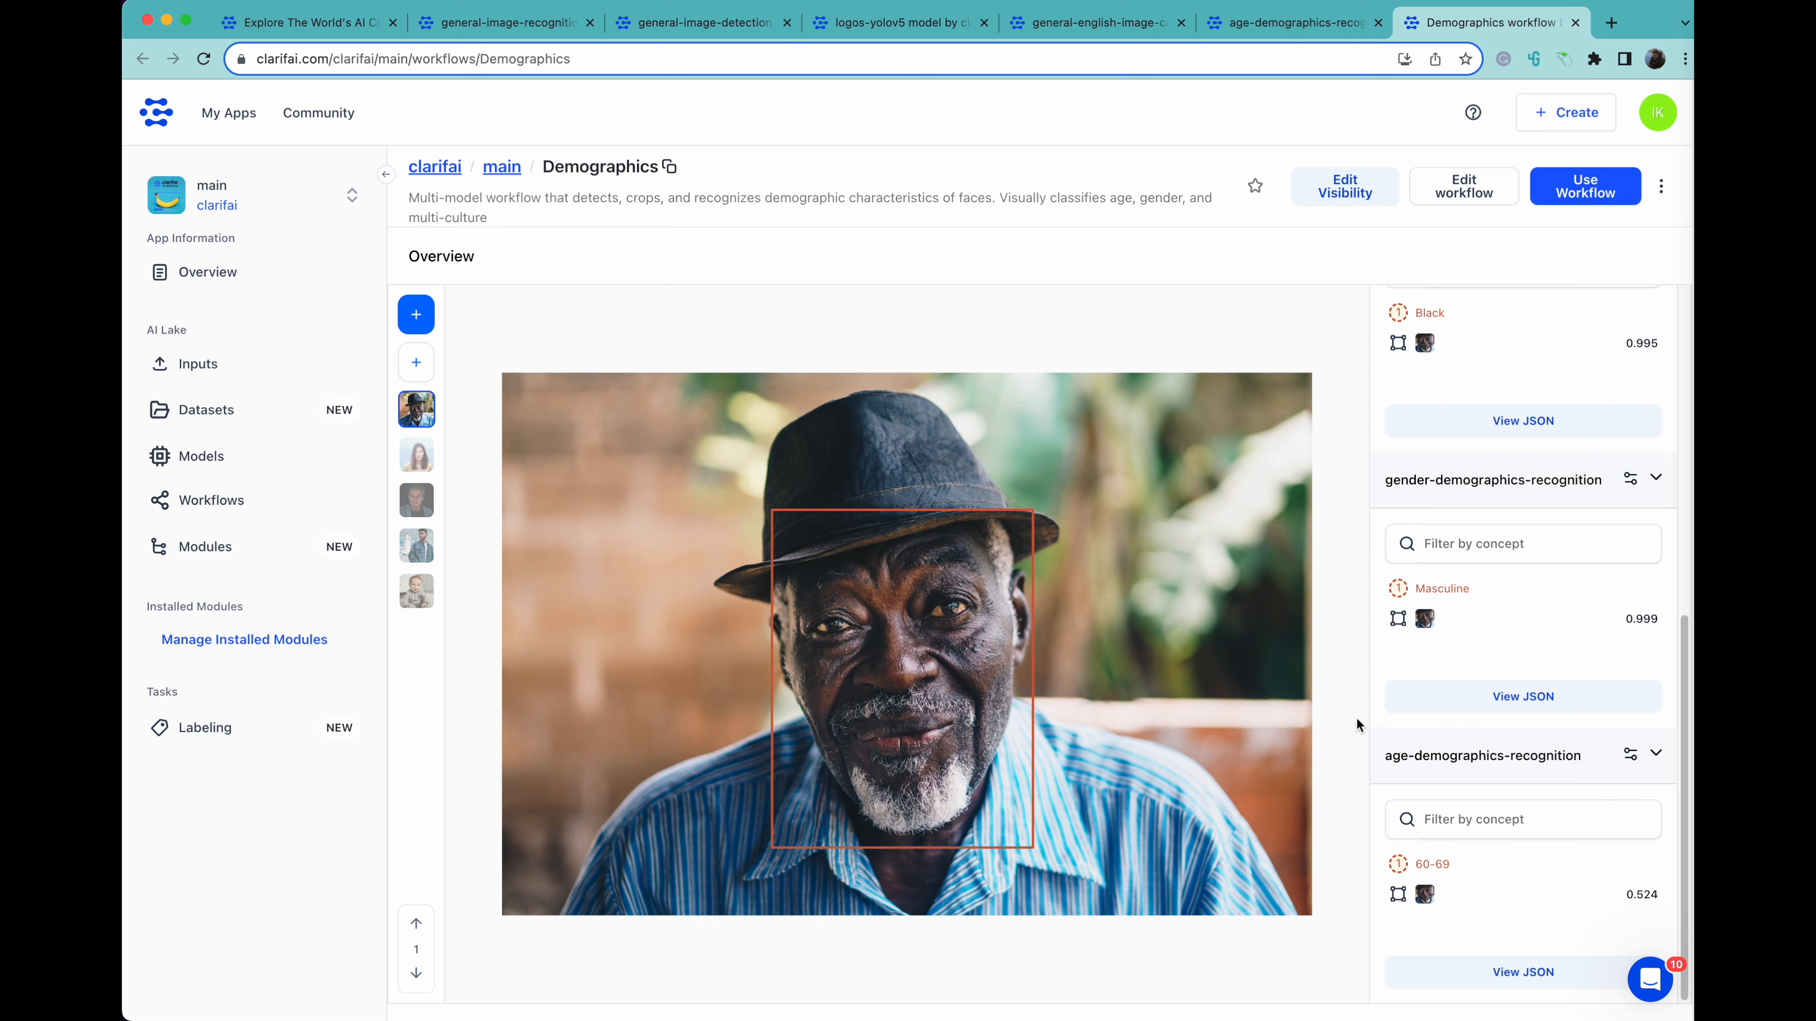
scroll("down", 3)
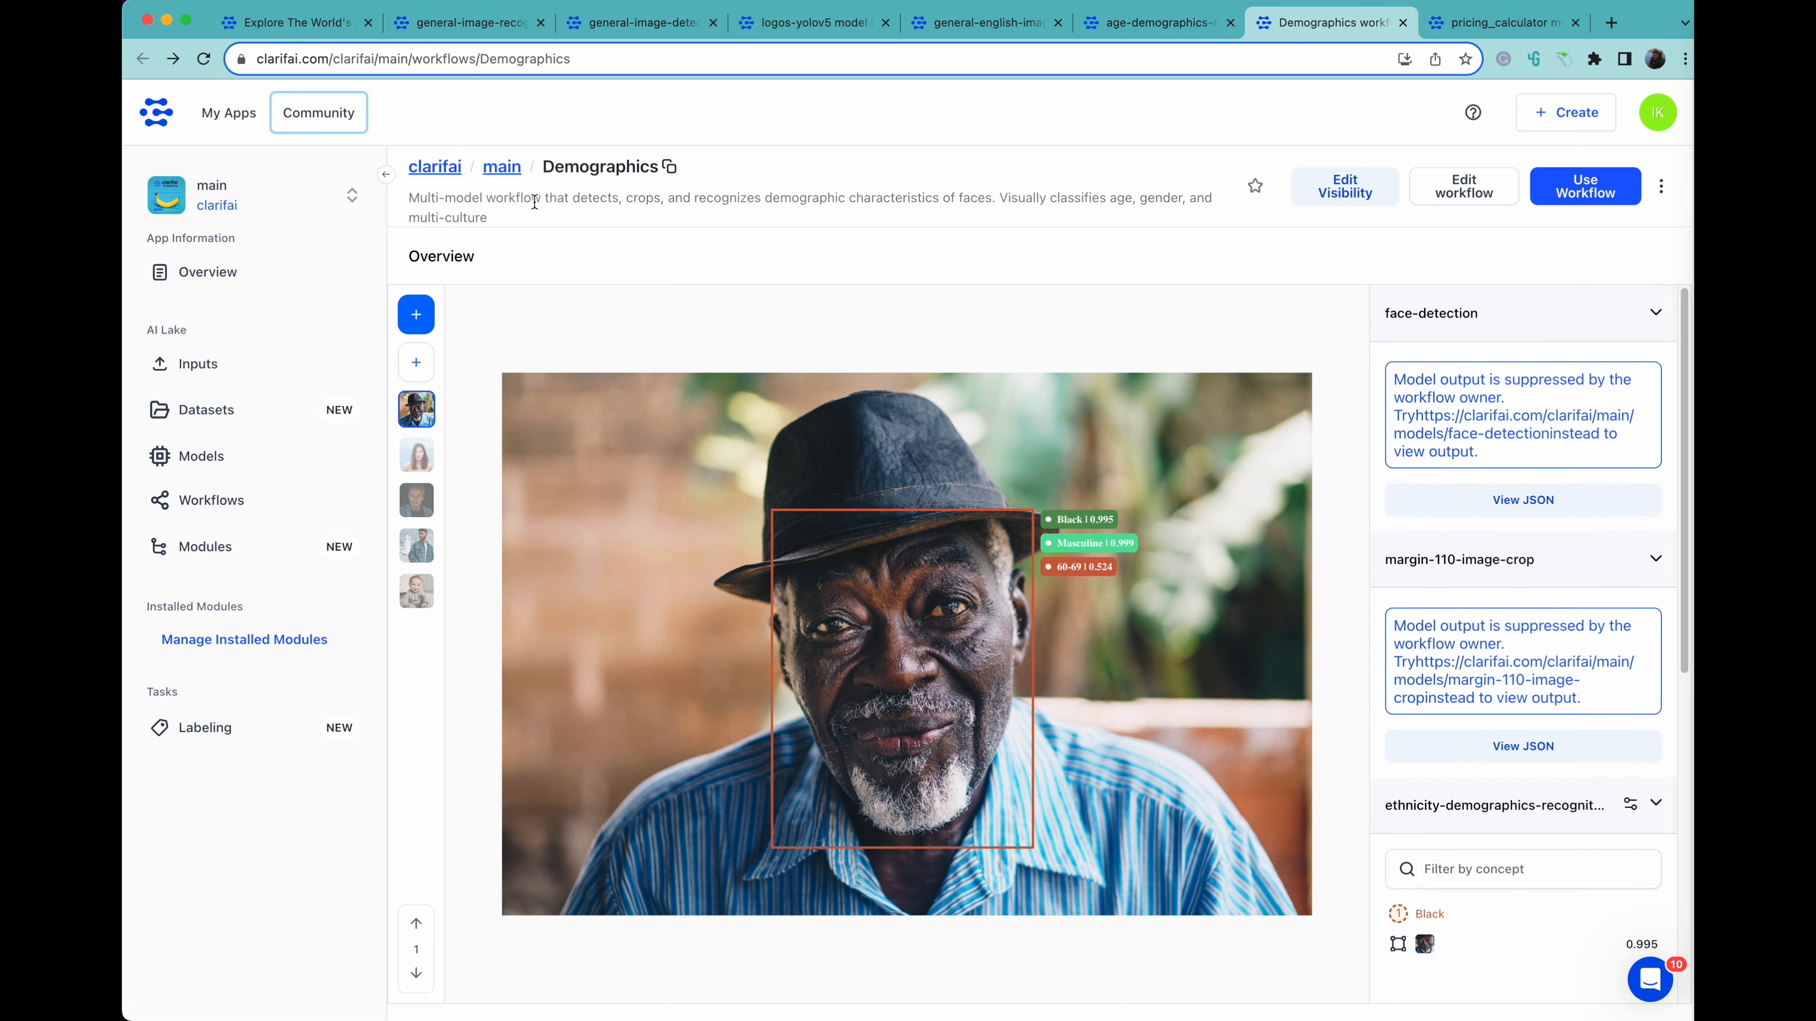
Browse the community UI modules listing and bring up the pricing_calculator module page
left_click(318, 113)
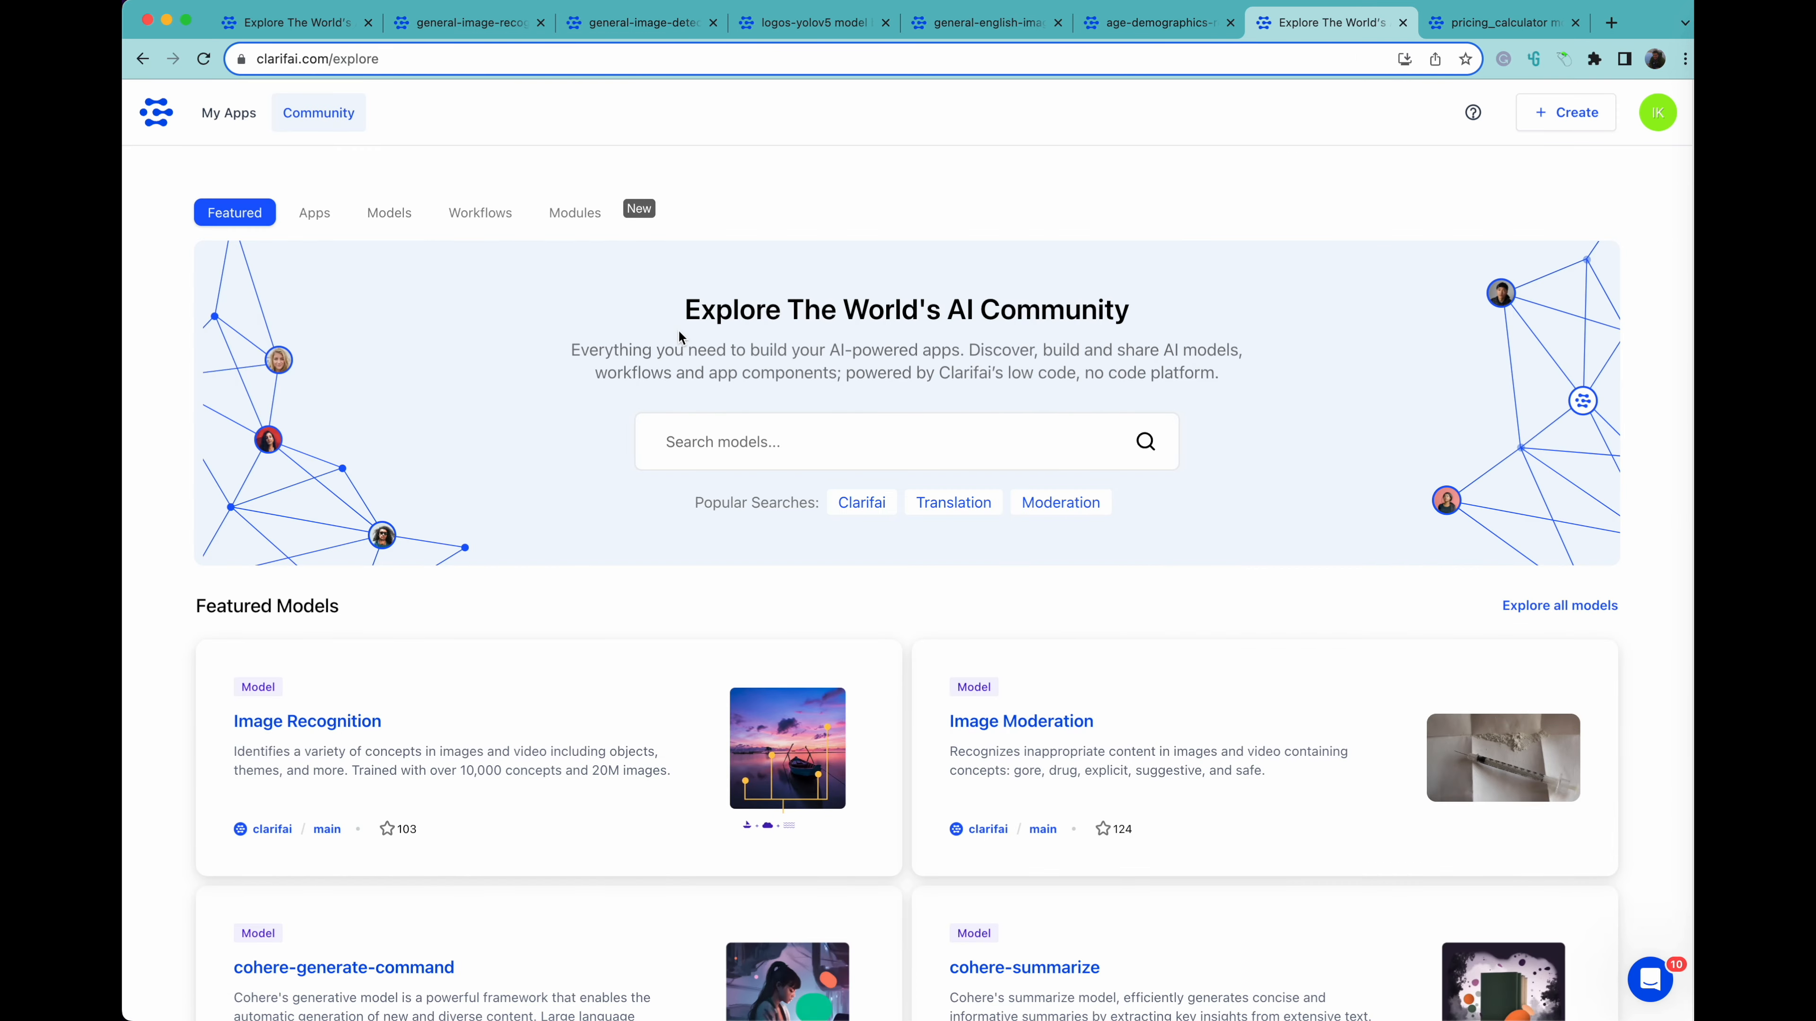
left_click(574, 212)
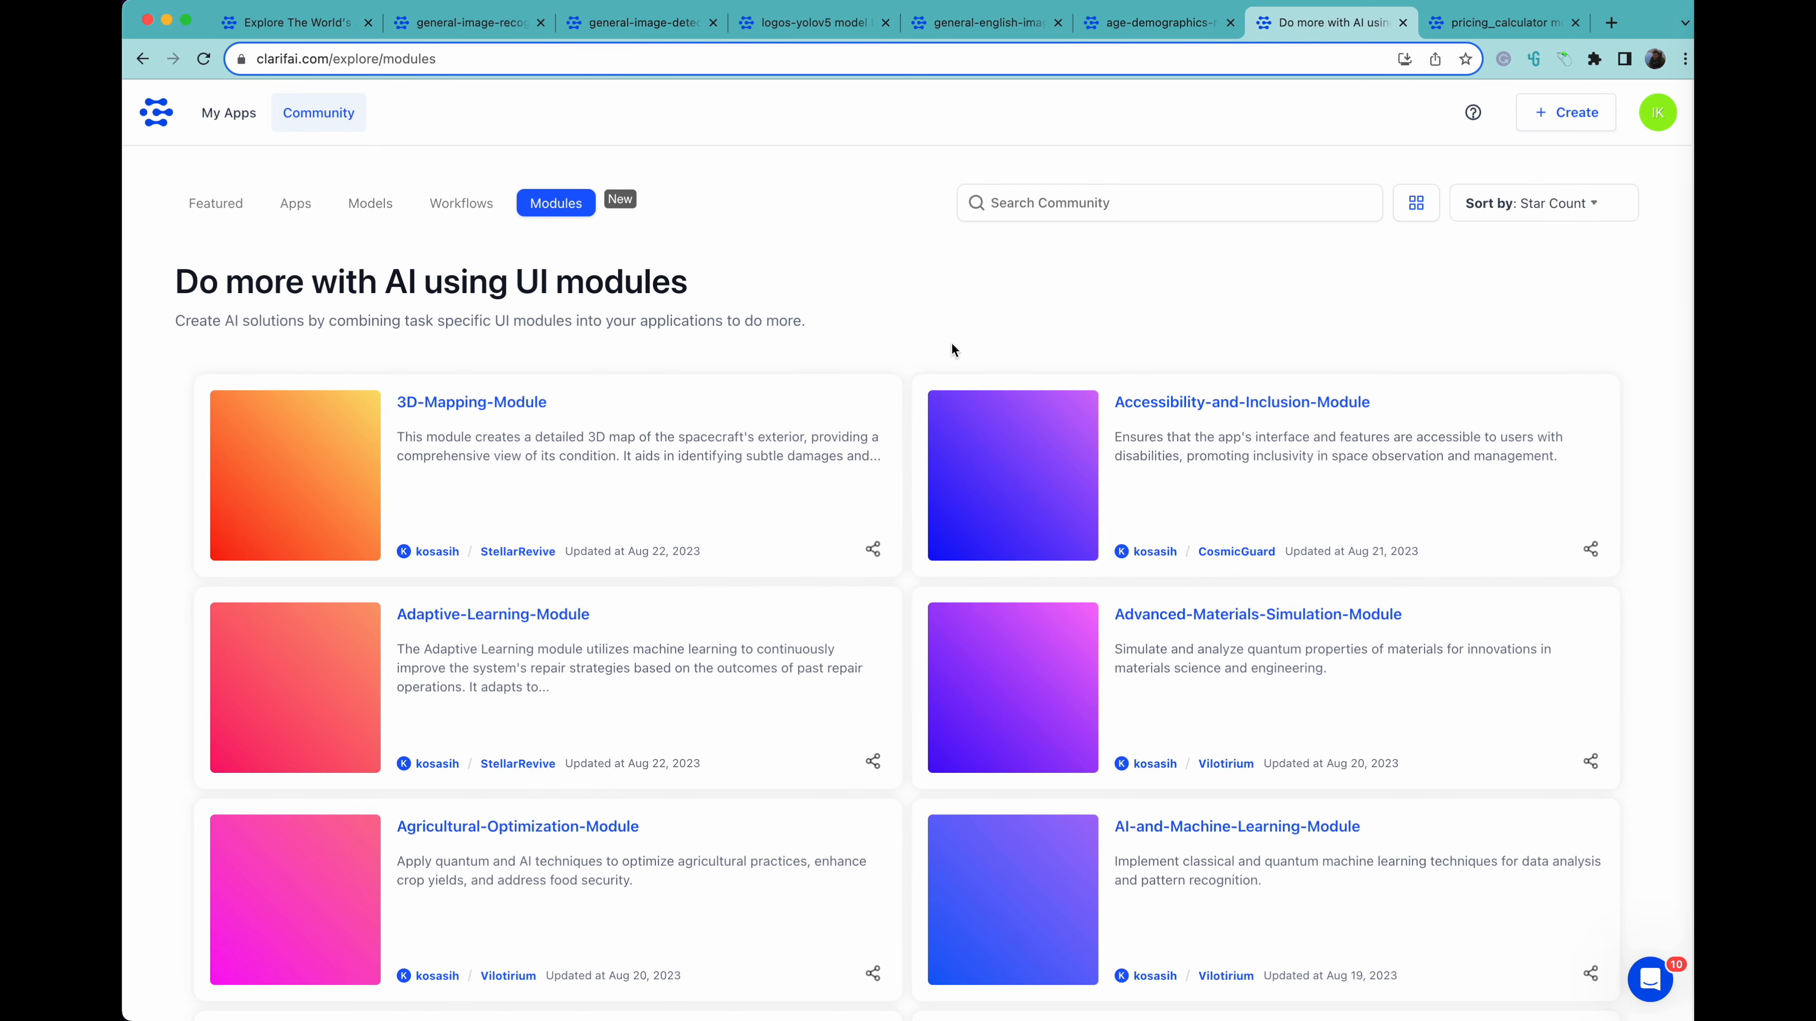
mouse_move(1526, 38)
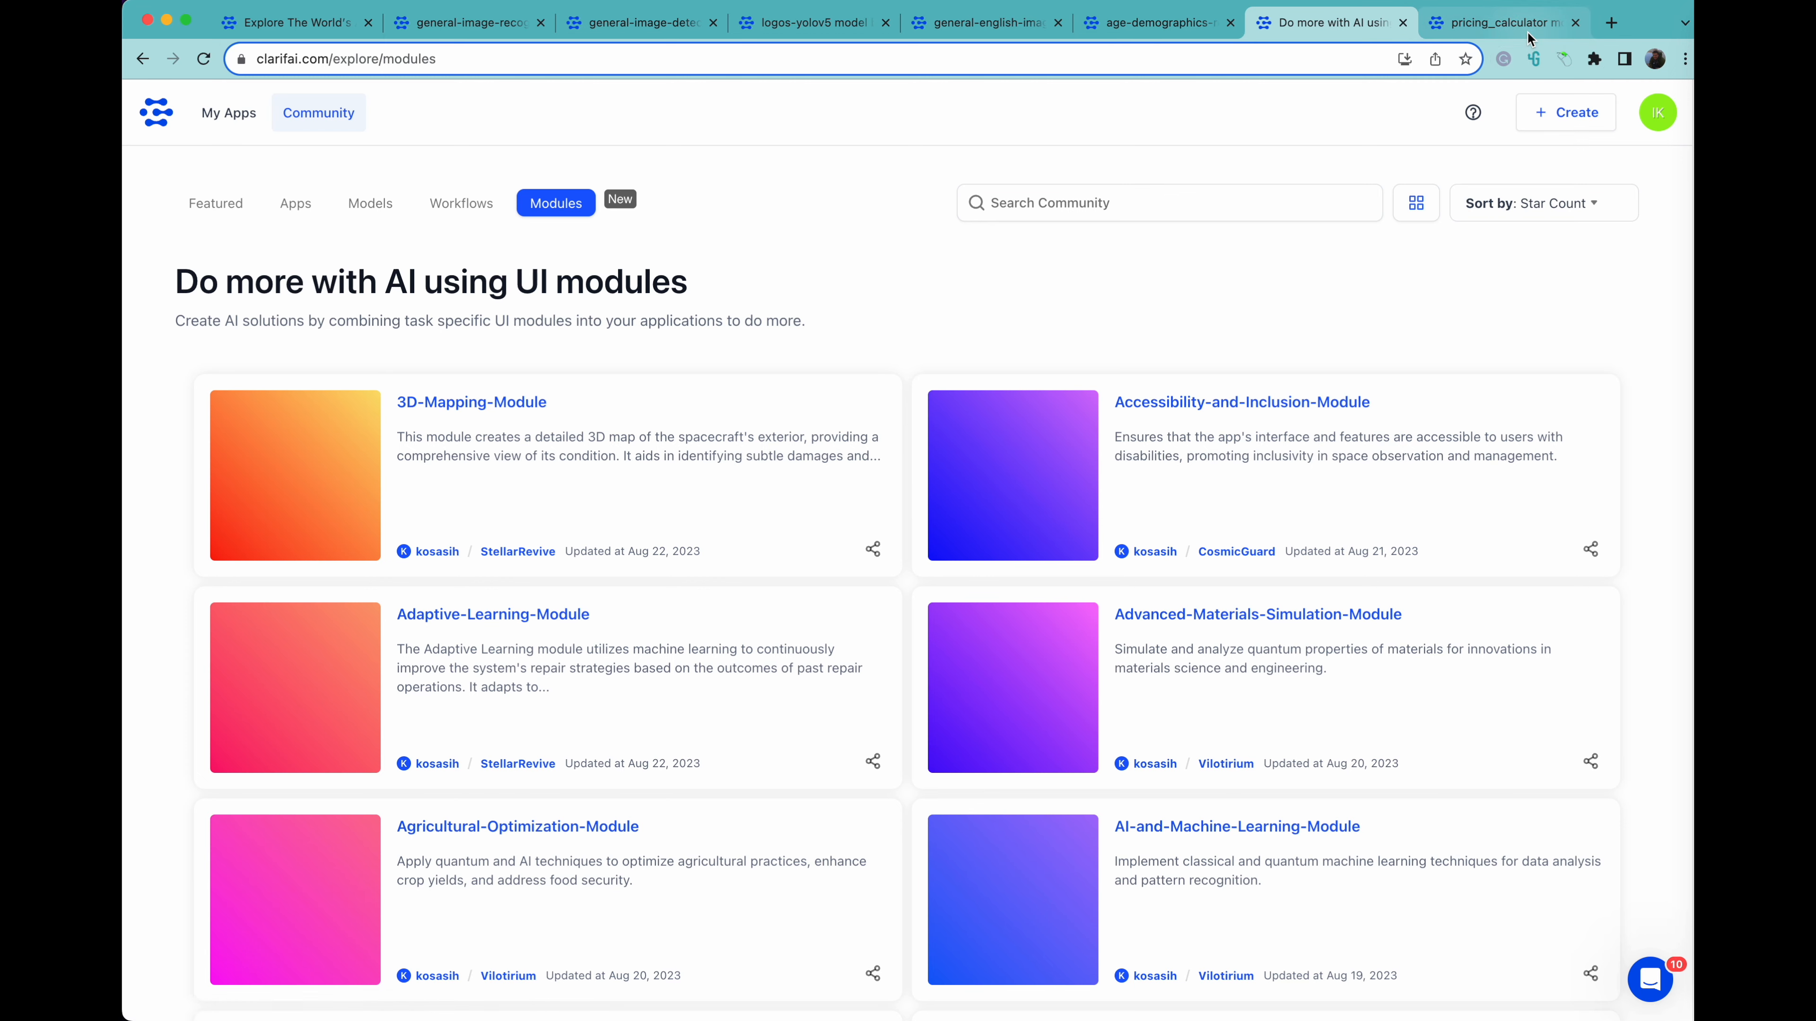
left_click(1495, 21)
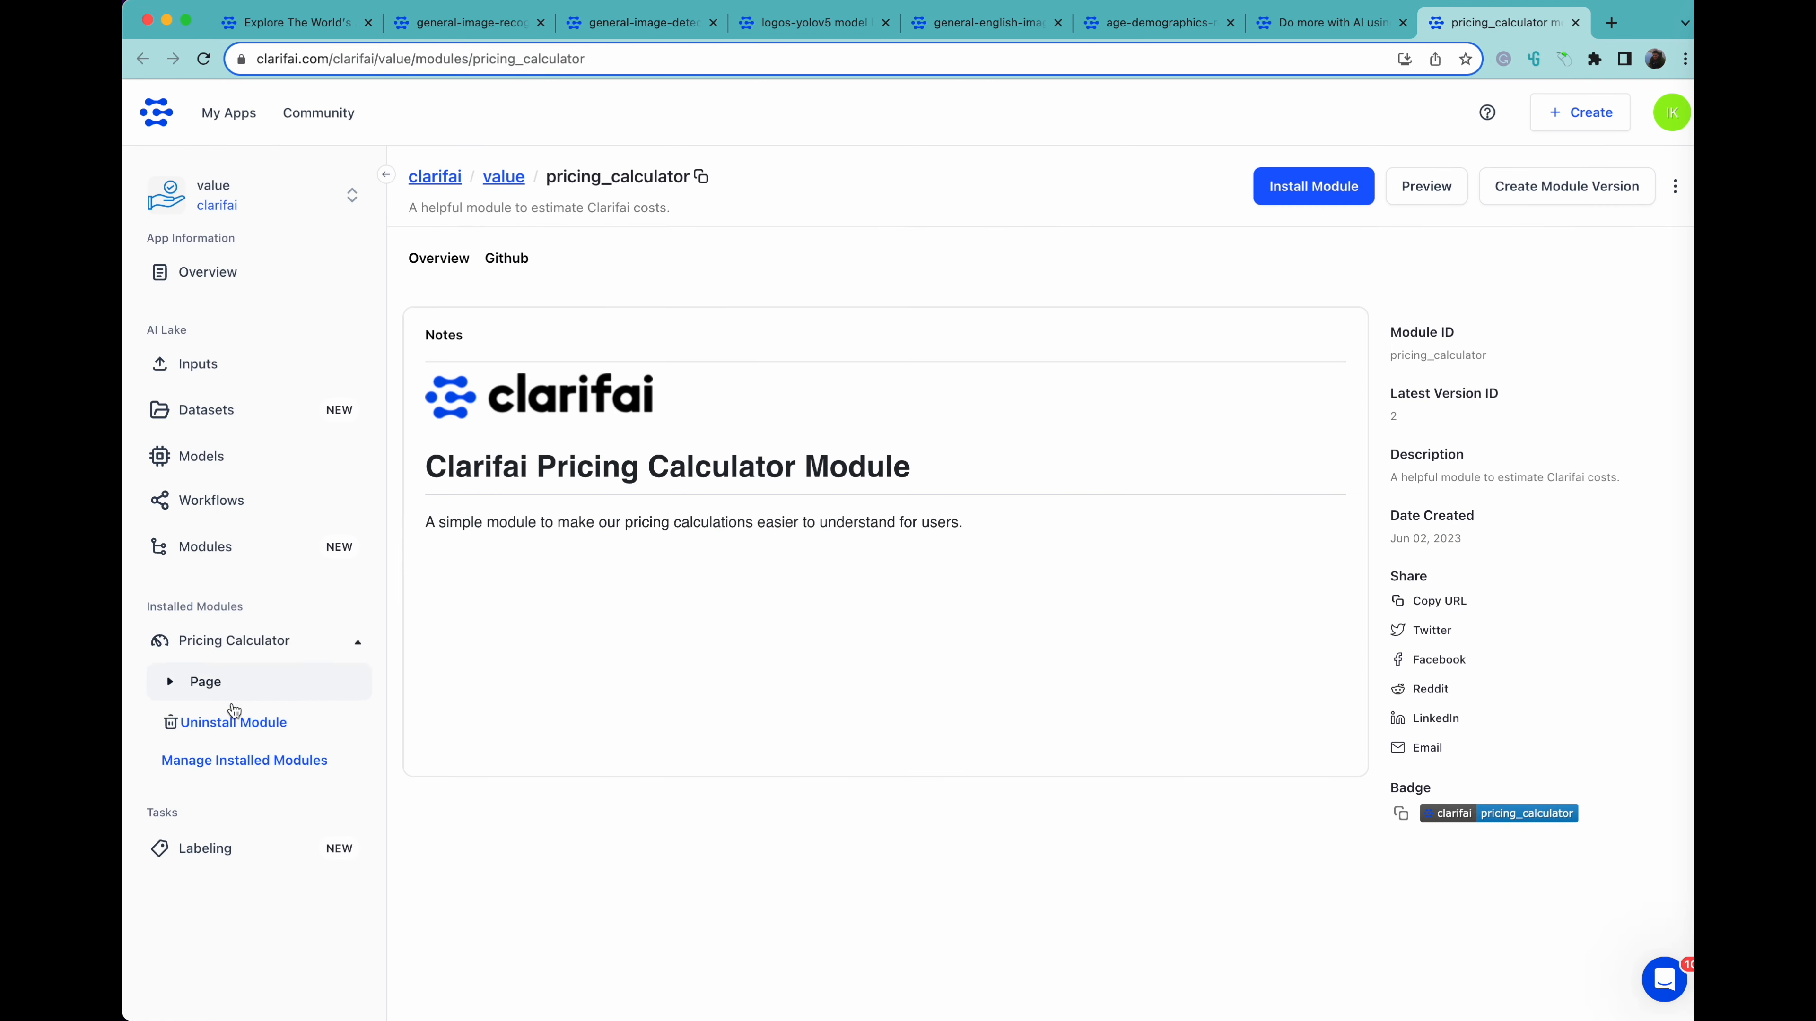
Estimate the Essential plan with community model predictions included: $396.00 yearly total
left_click(206, 681)
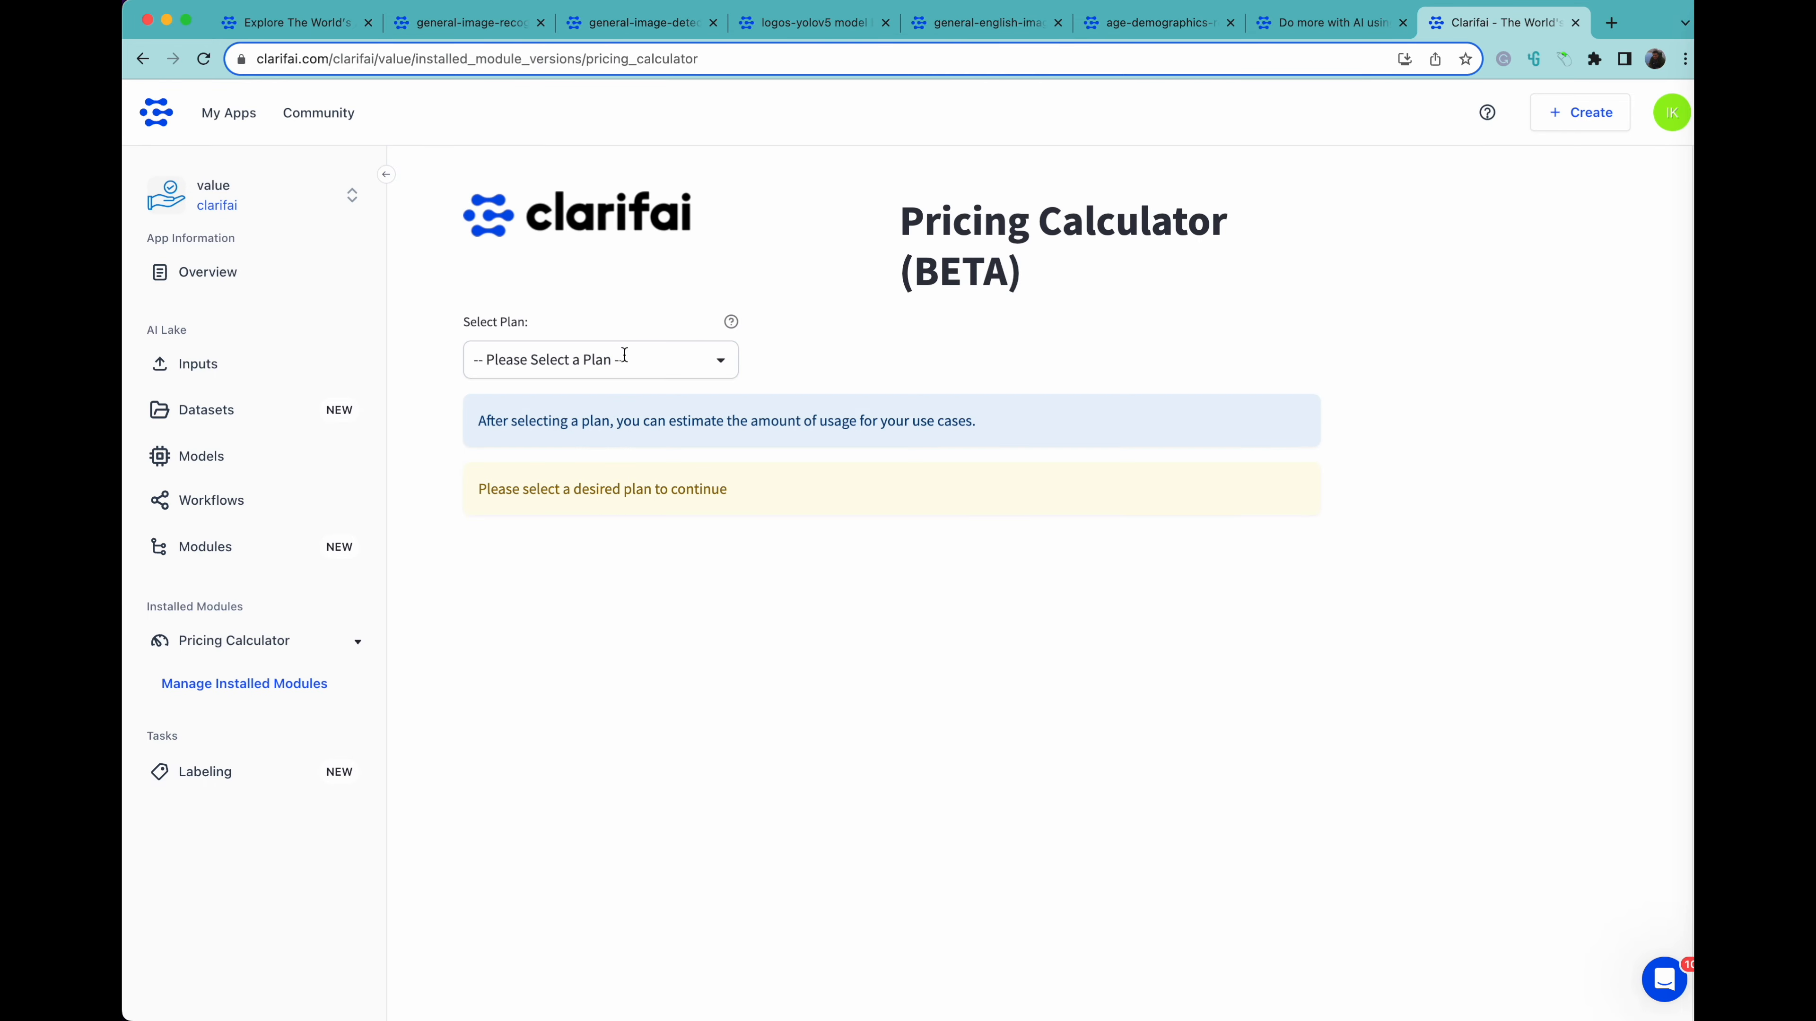
left_click(599, 360)
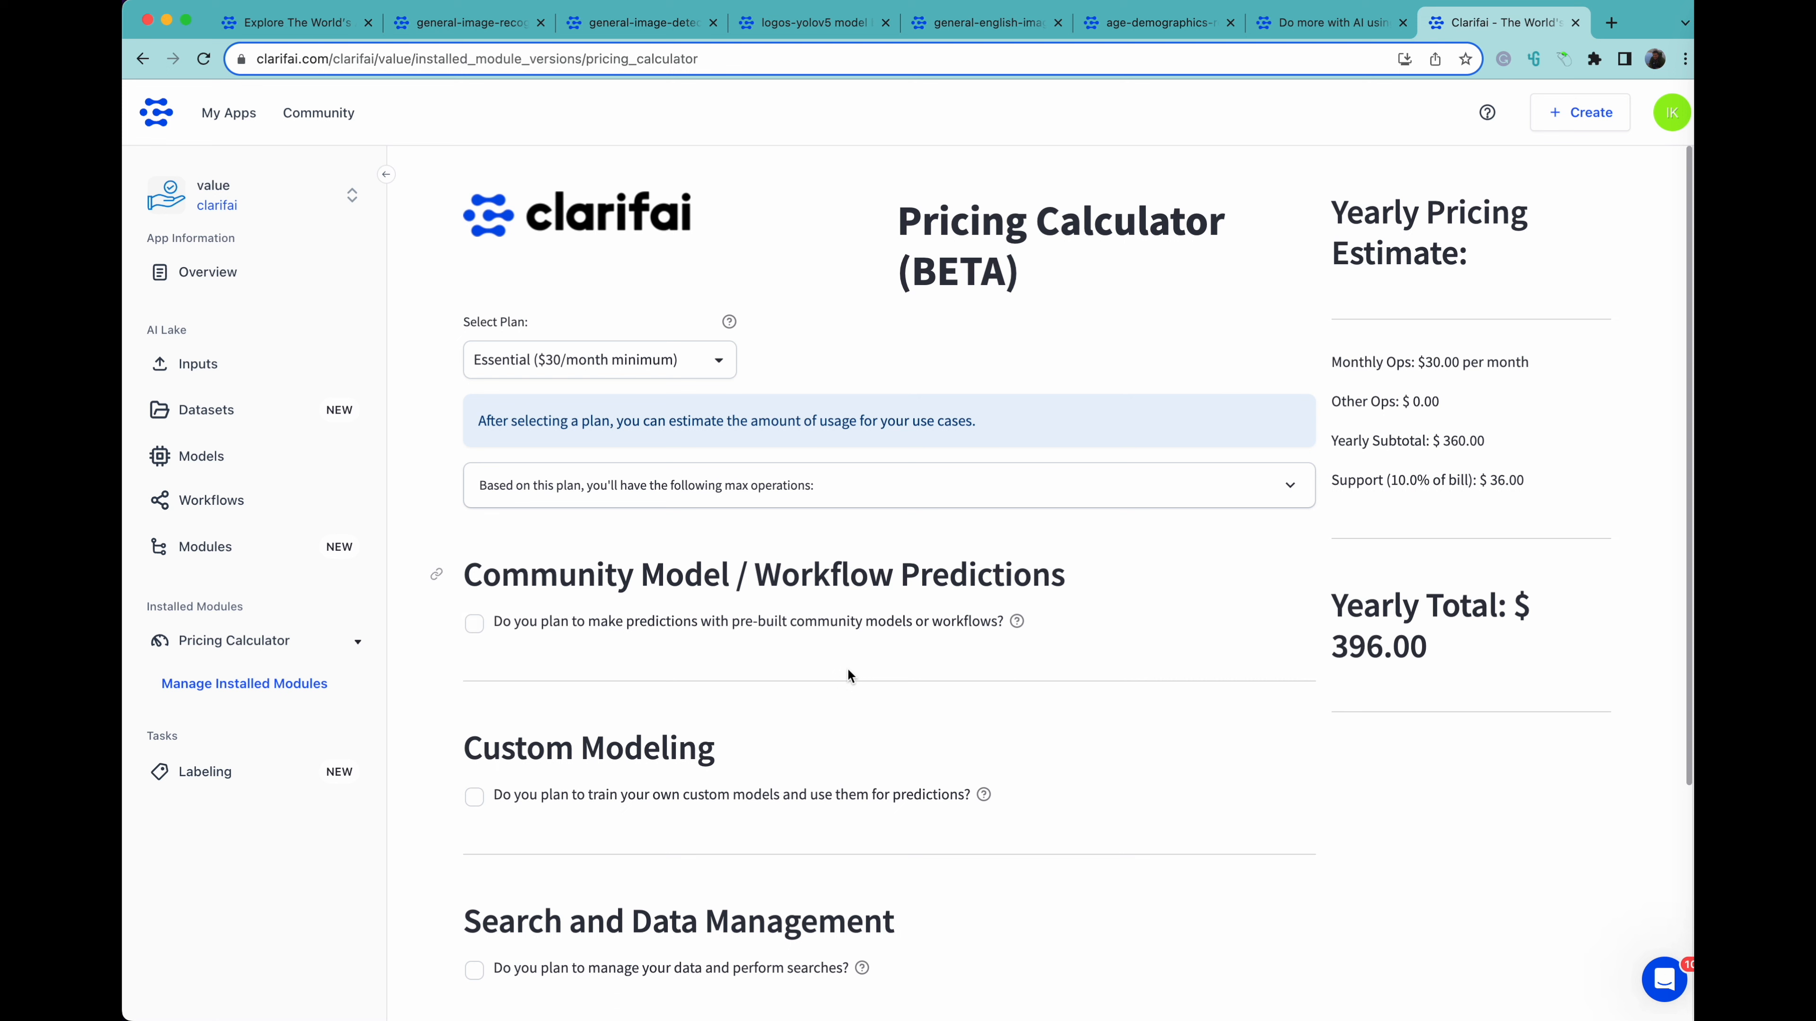
left_click(474, 623)
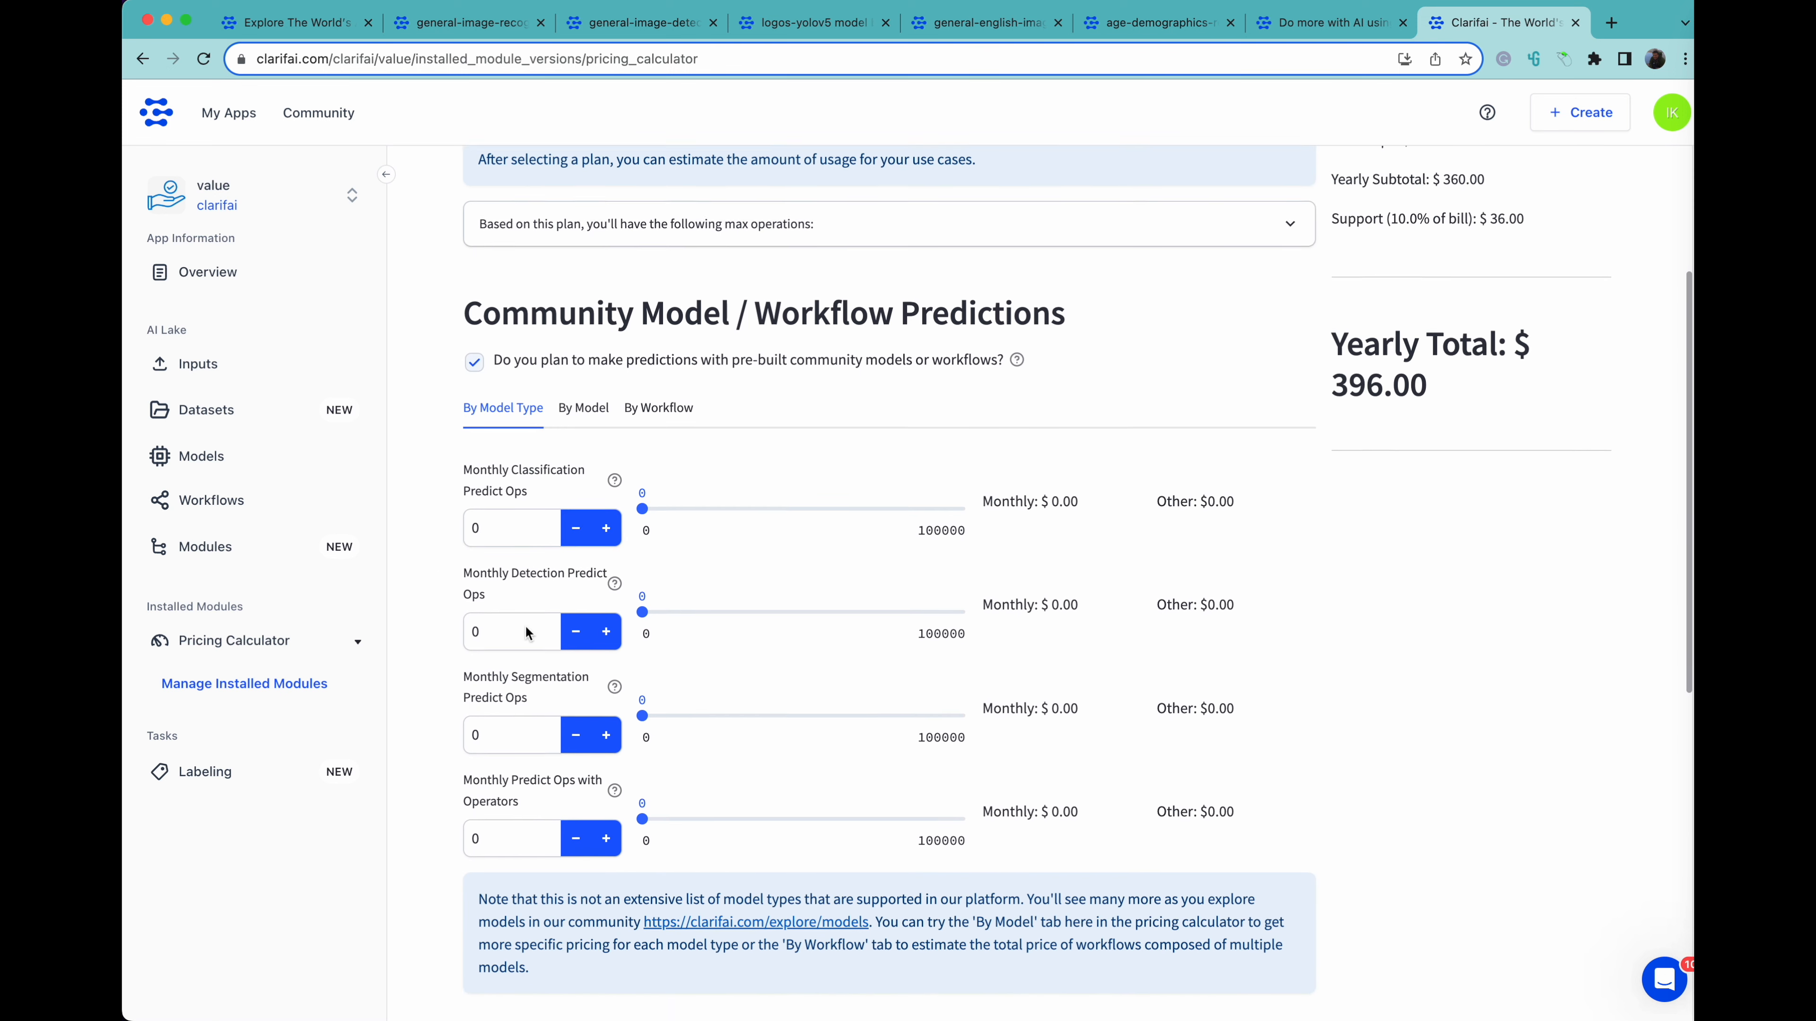
scroll("down", 3)
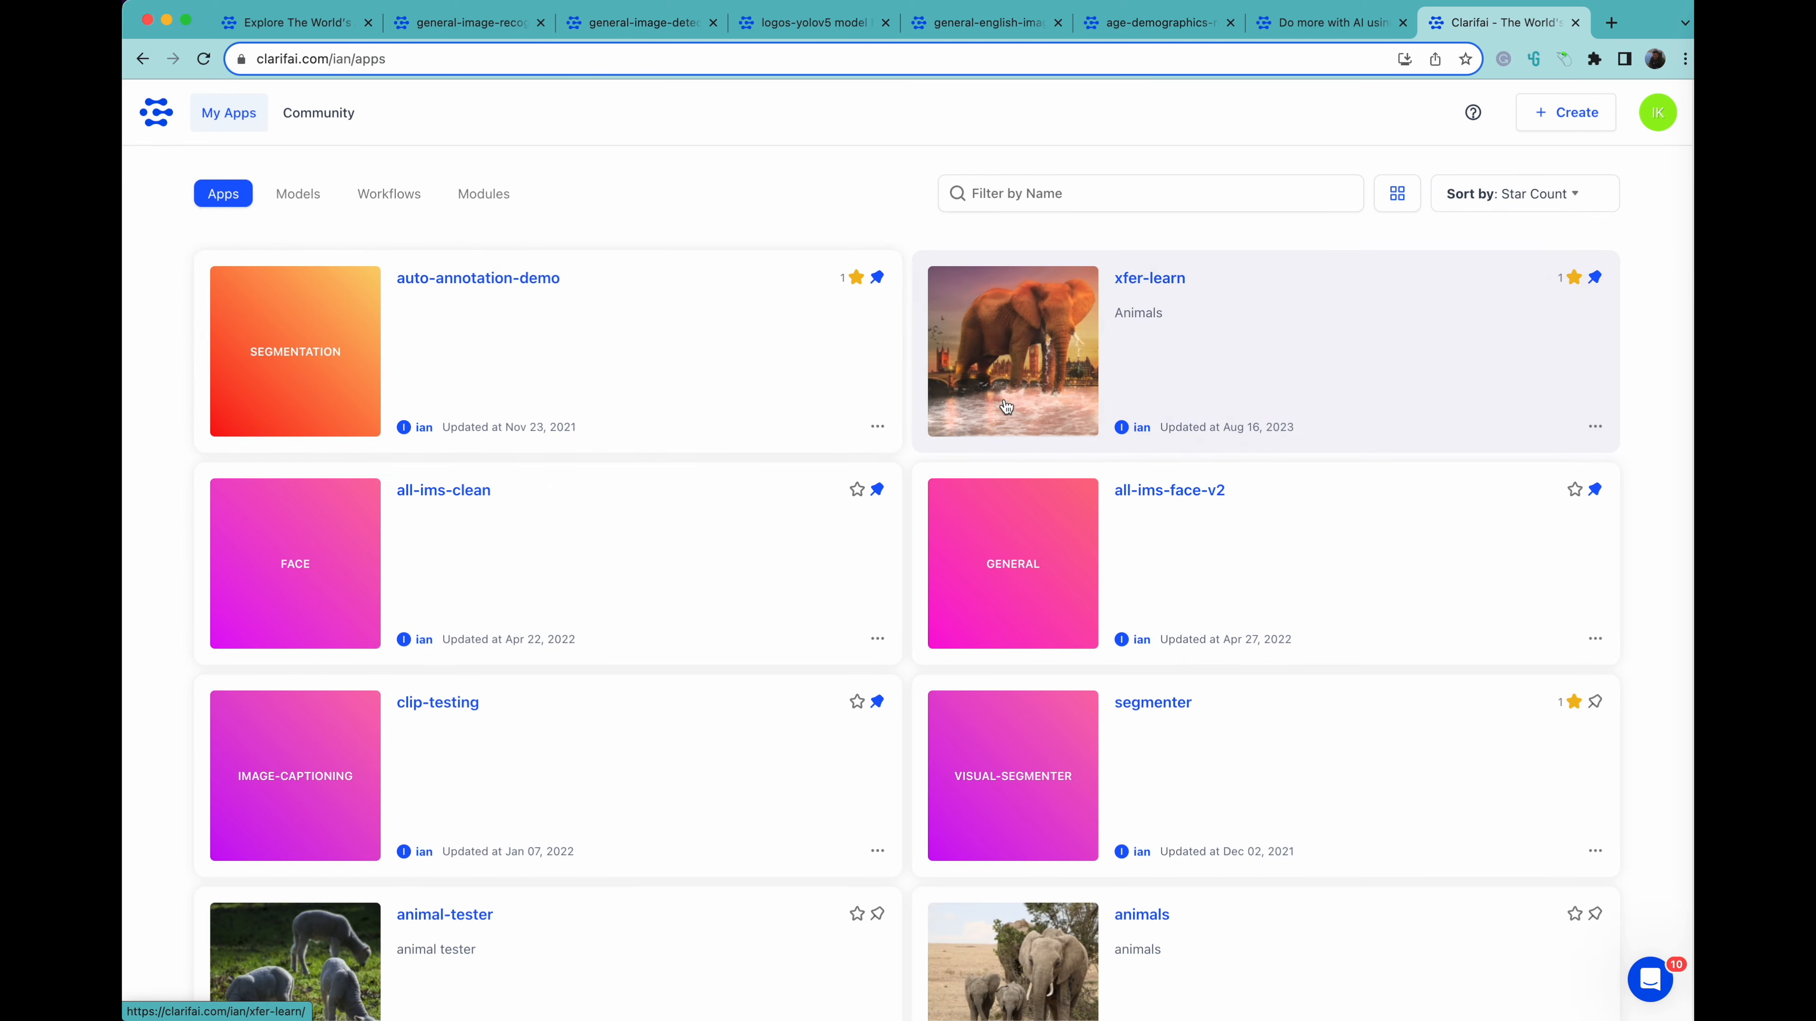
View the animals app's inputs: about 100 horse and dog images with five labels
scroll("down", 3)
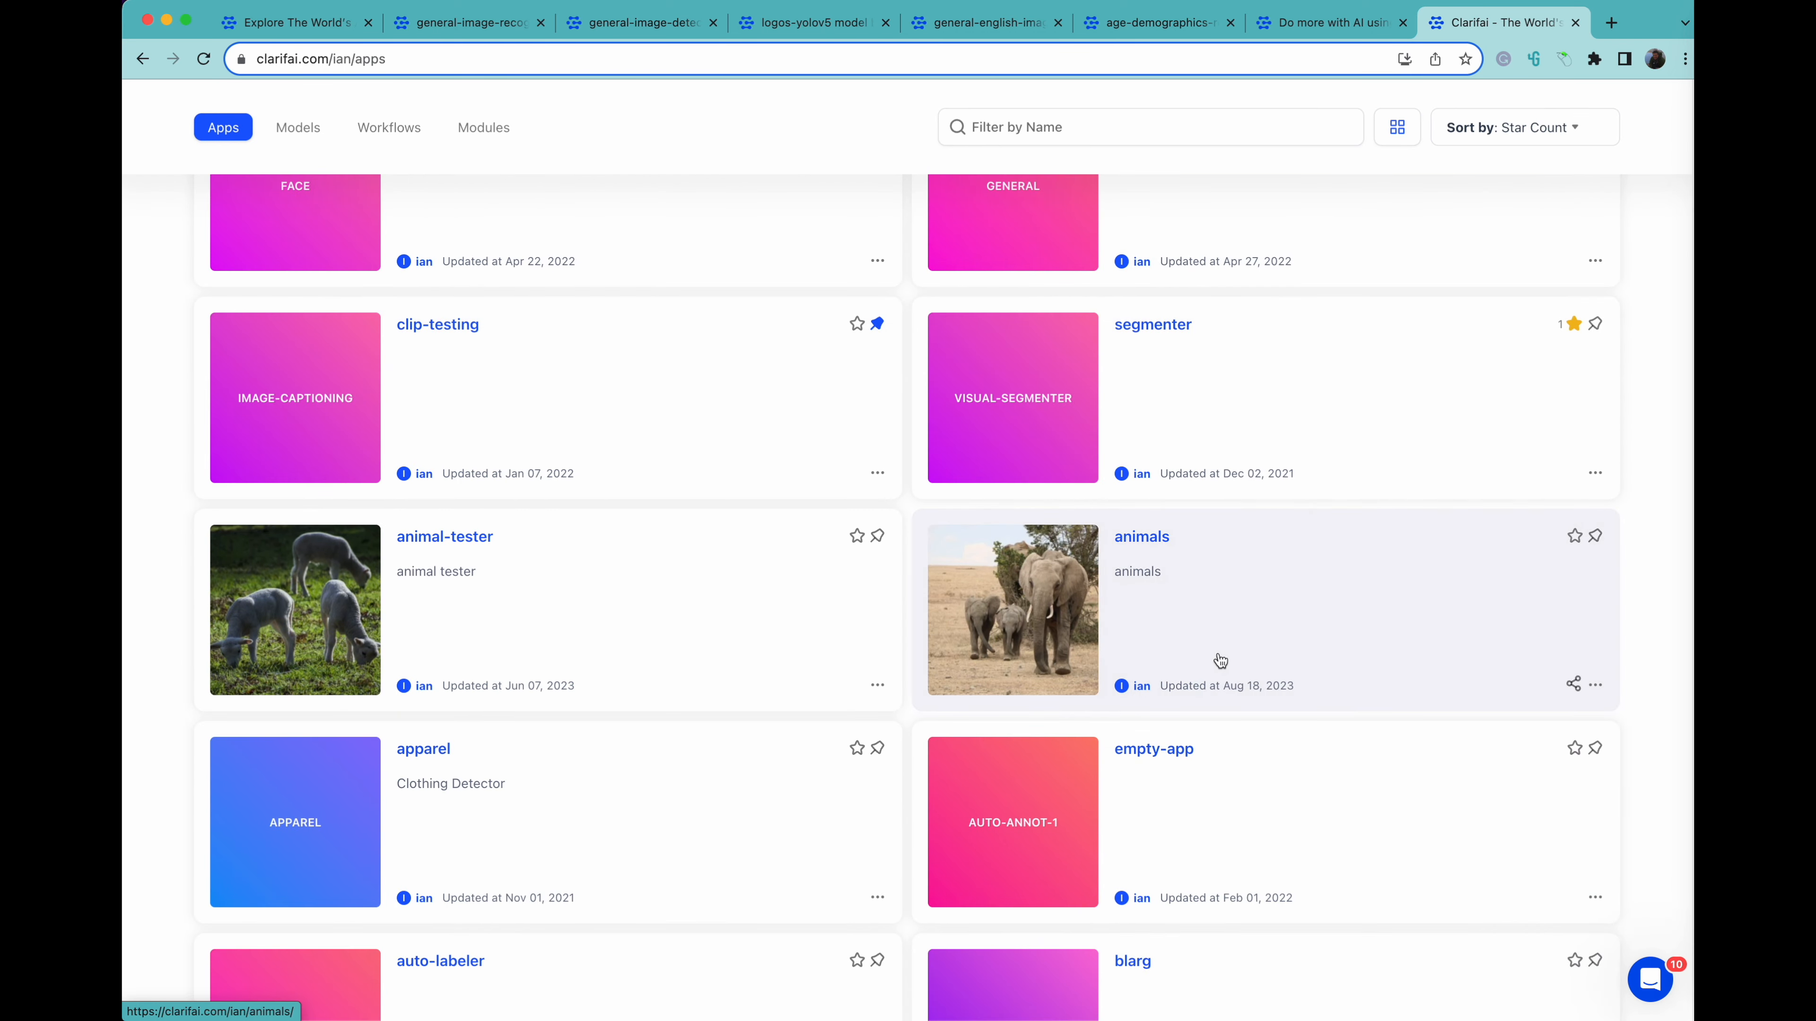
left_click(1140, 536)
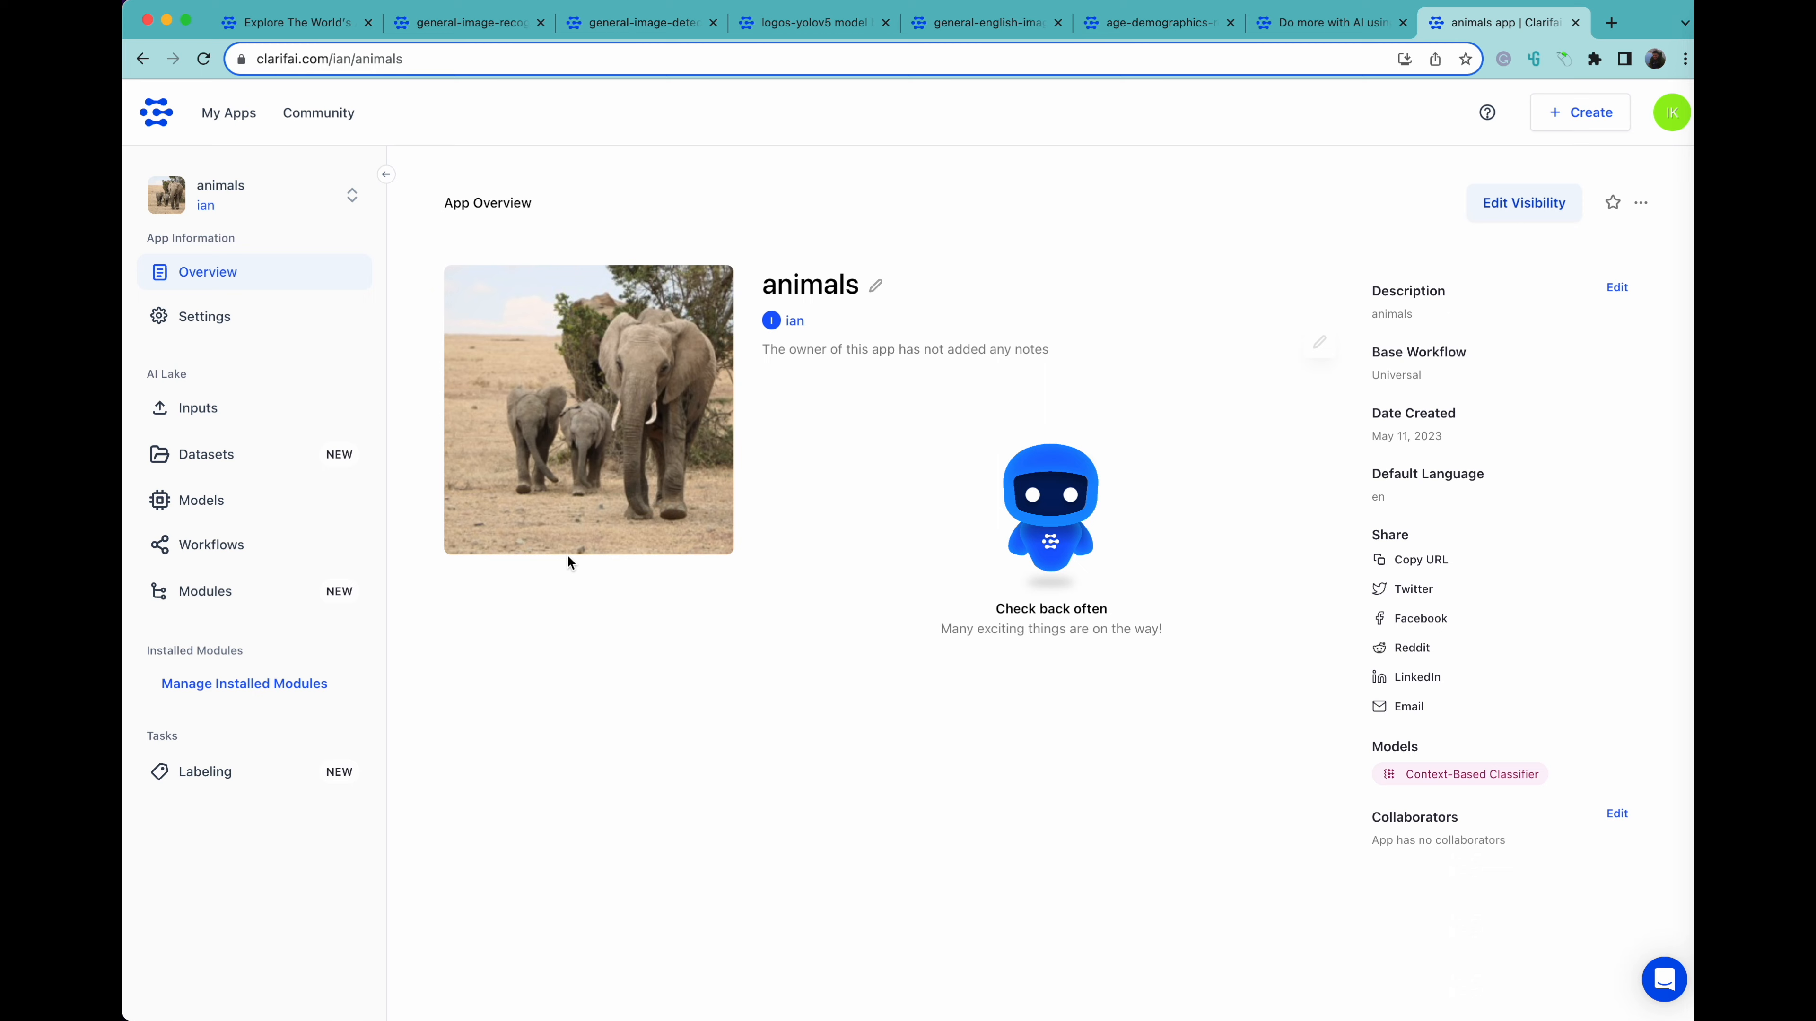
left_click(198, 408)
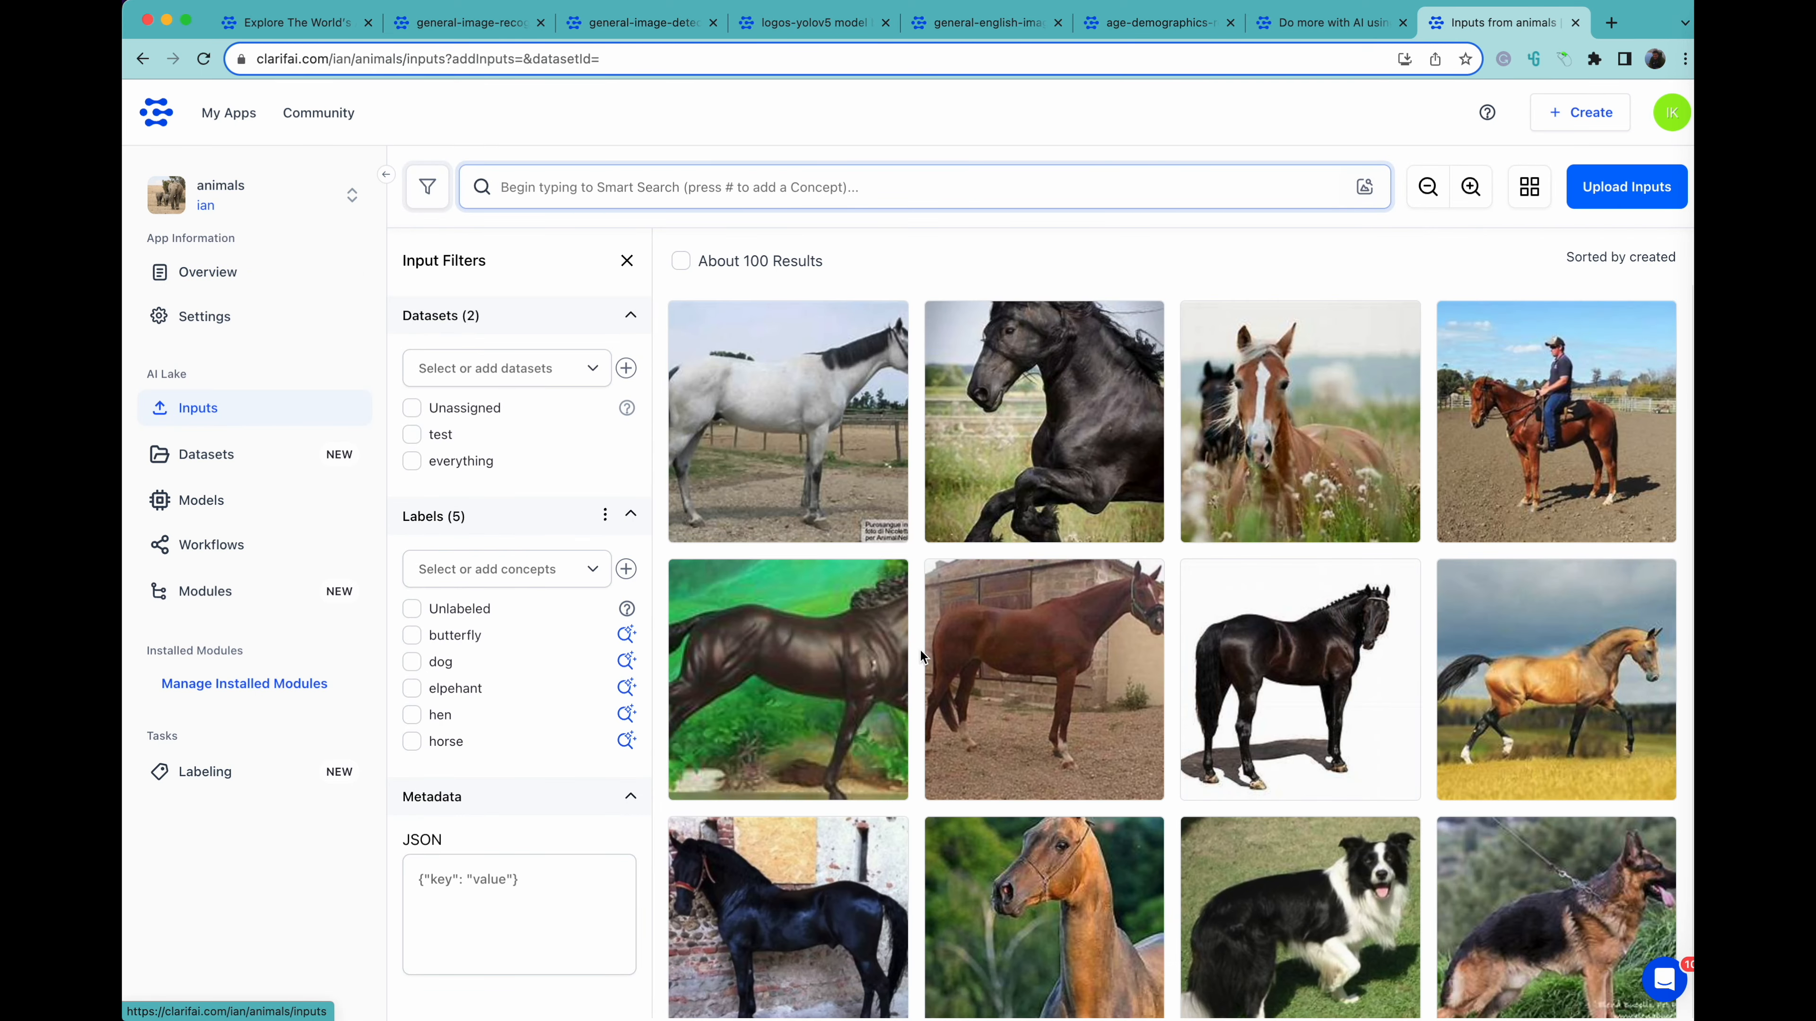
scroll("down", 3)
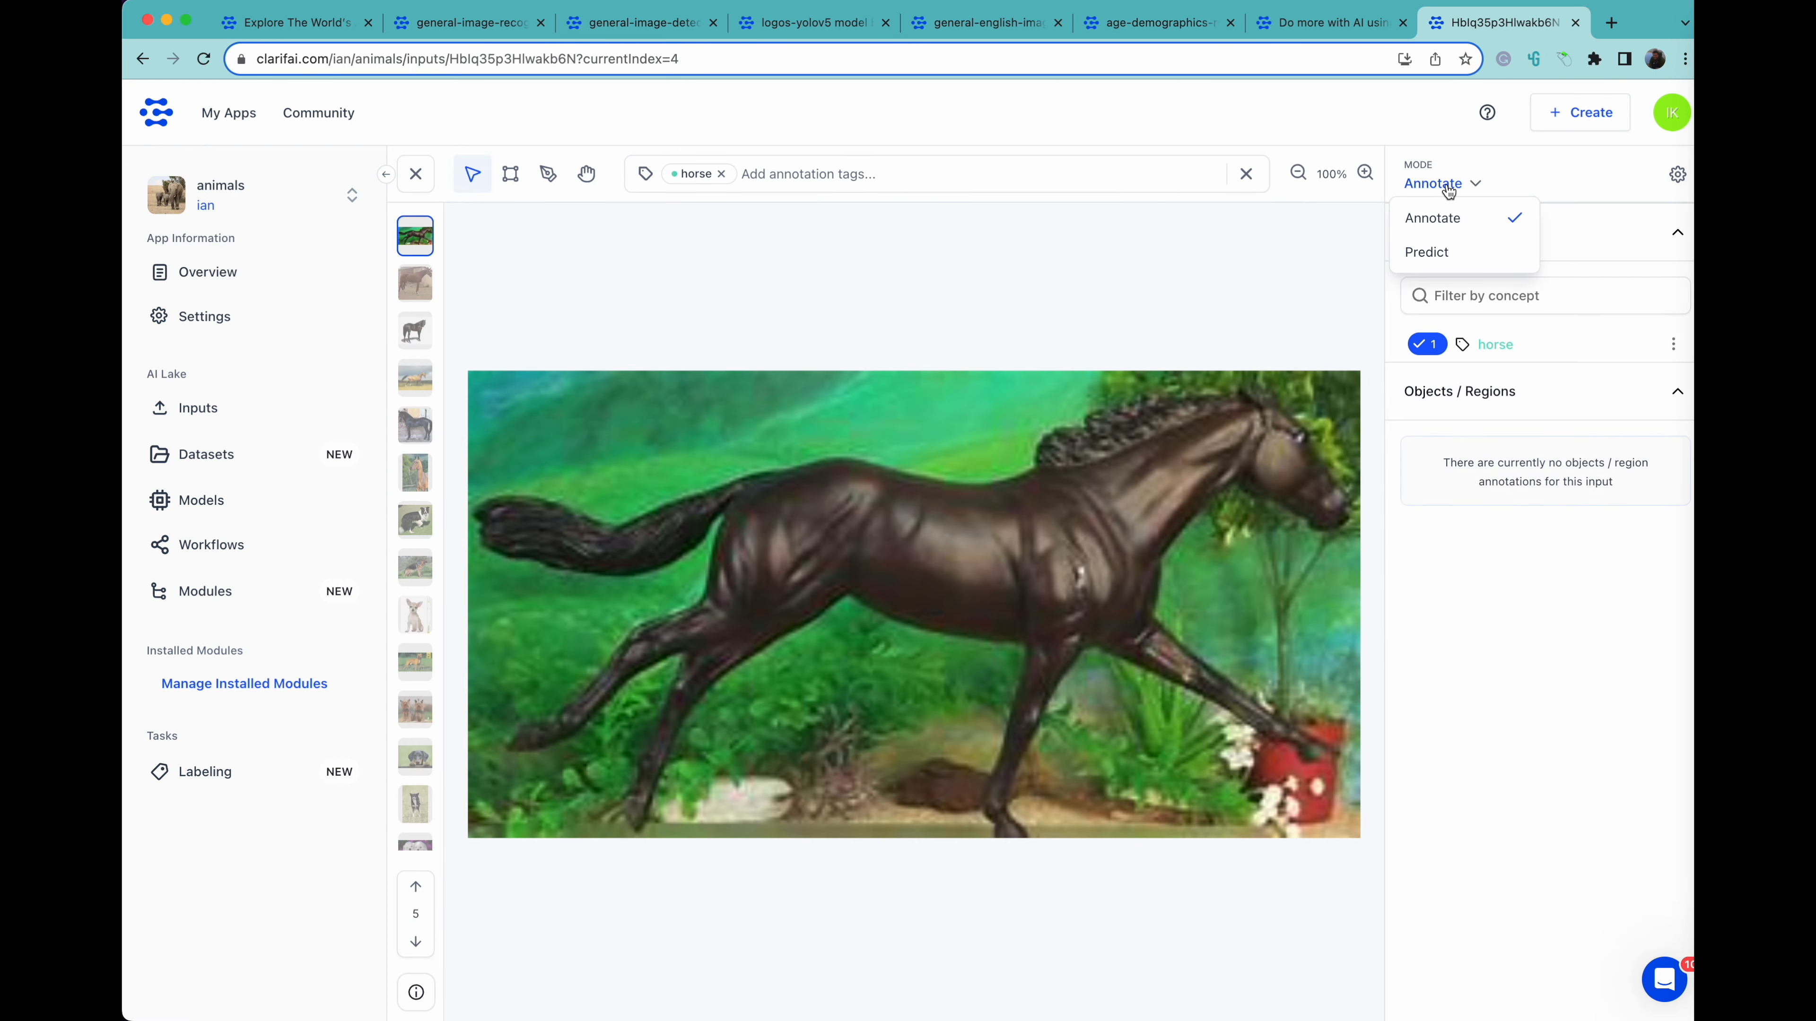
Score the dark horse image with the demo model in Predict mode: horse 0.999, others 0.000
left_click(1427, 252)
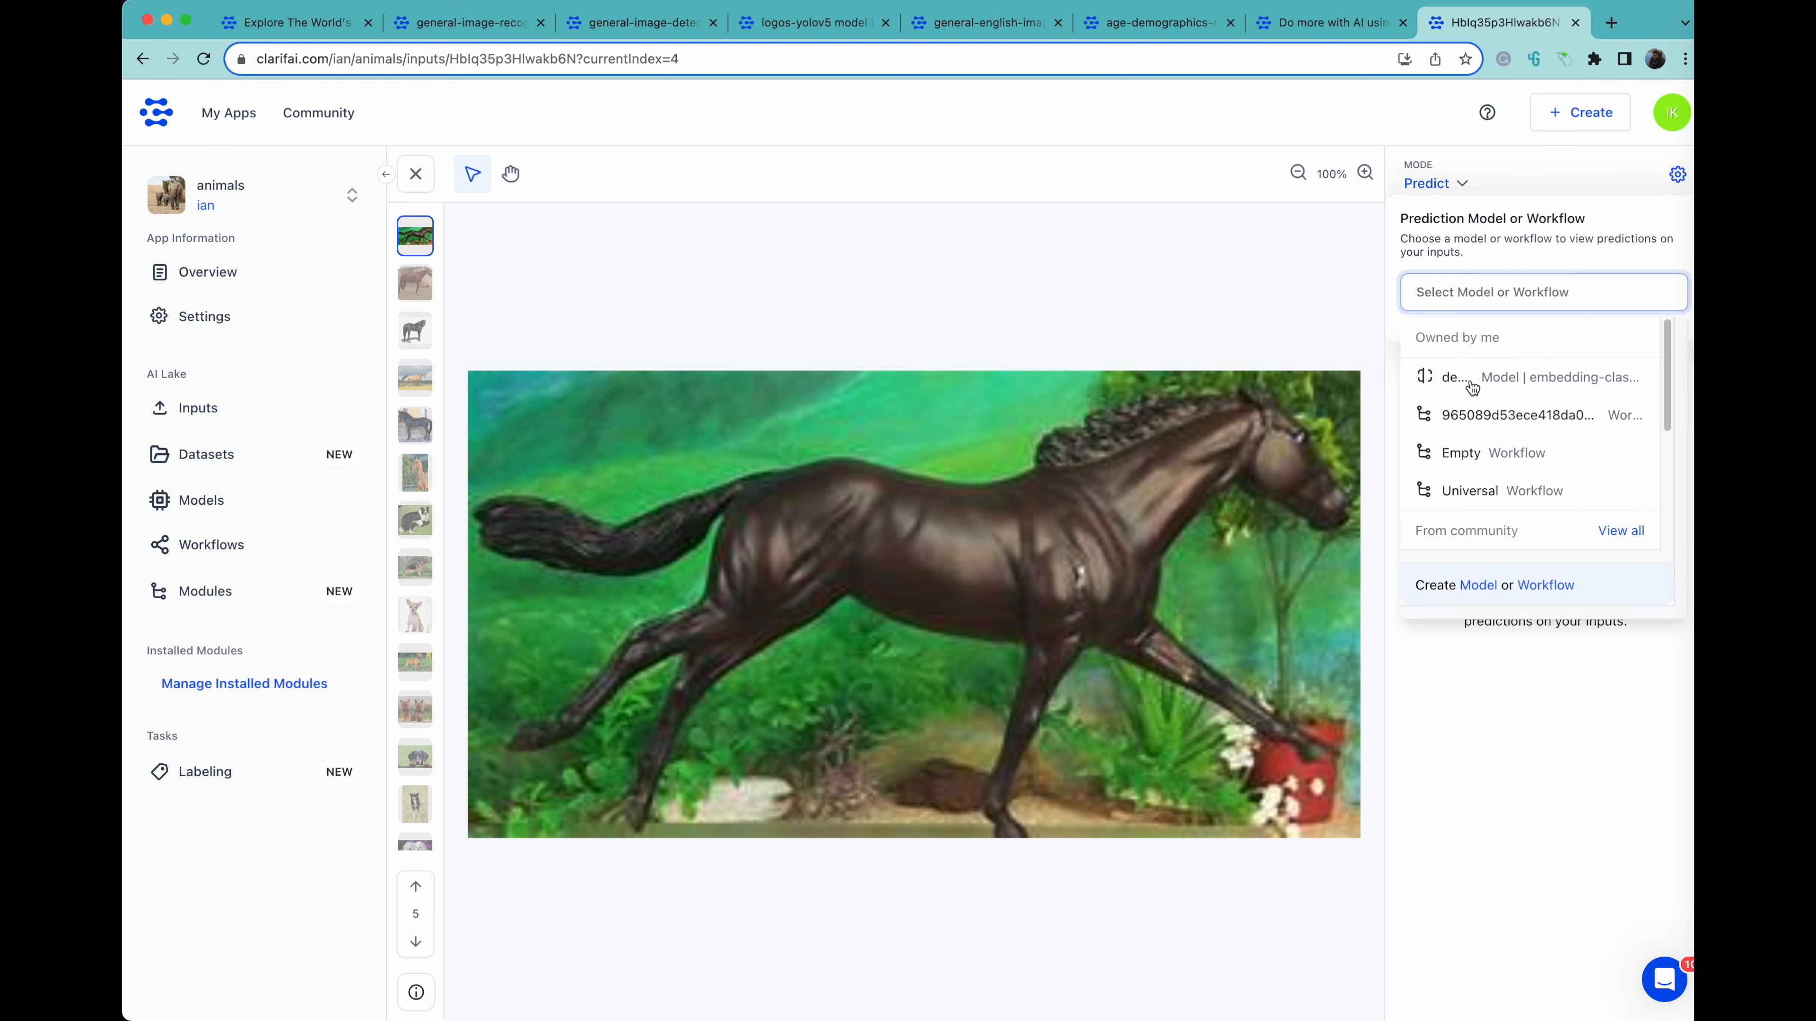
left_click(1456, 376)
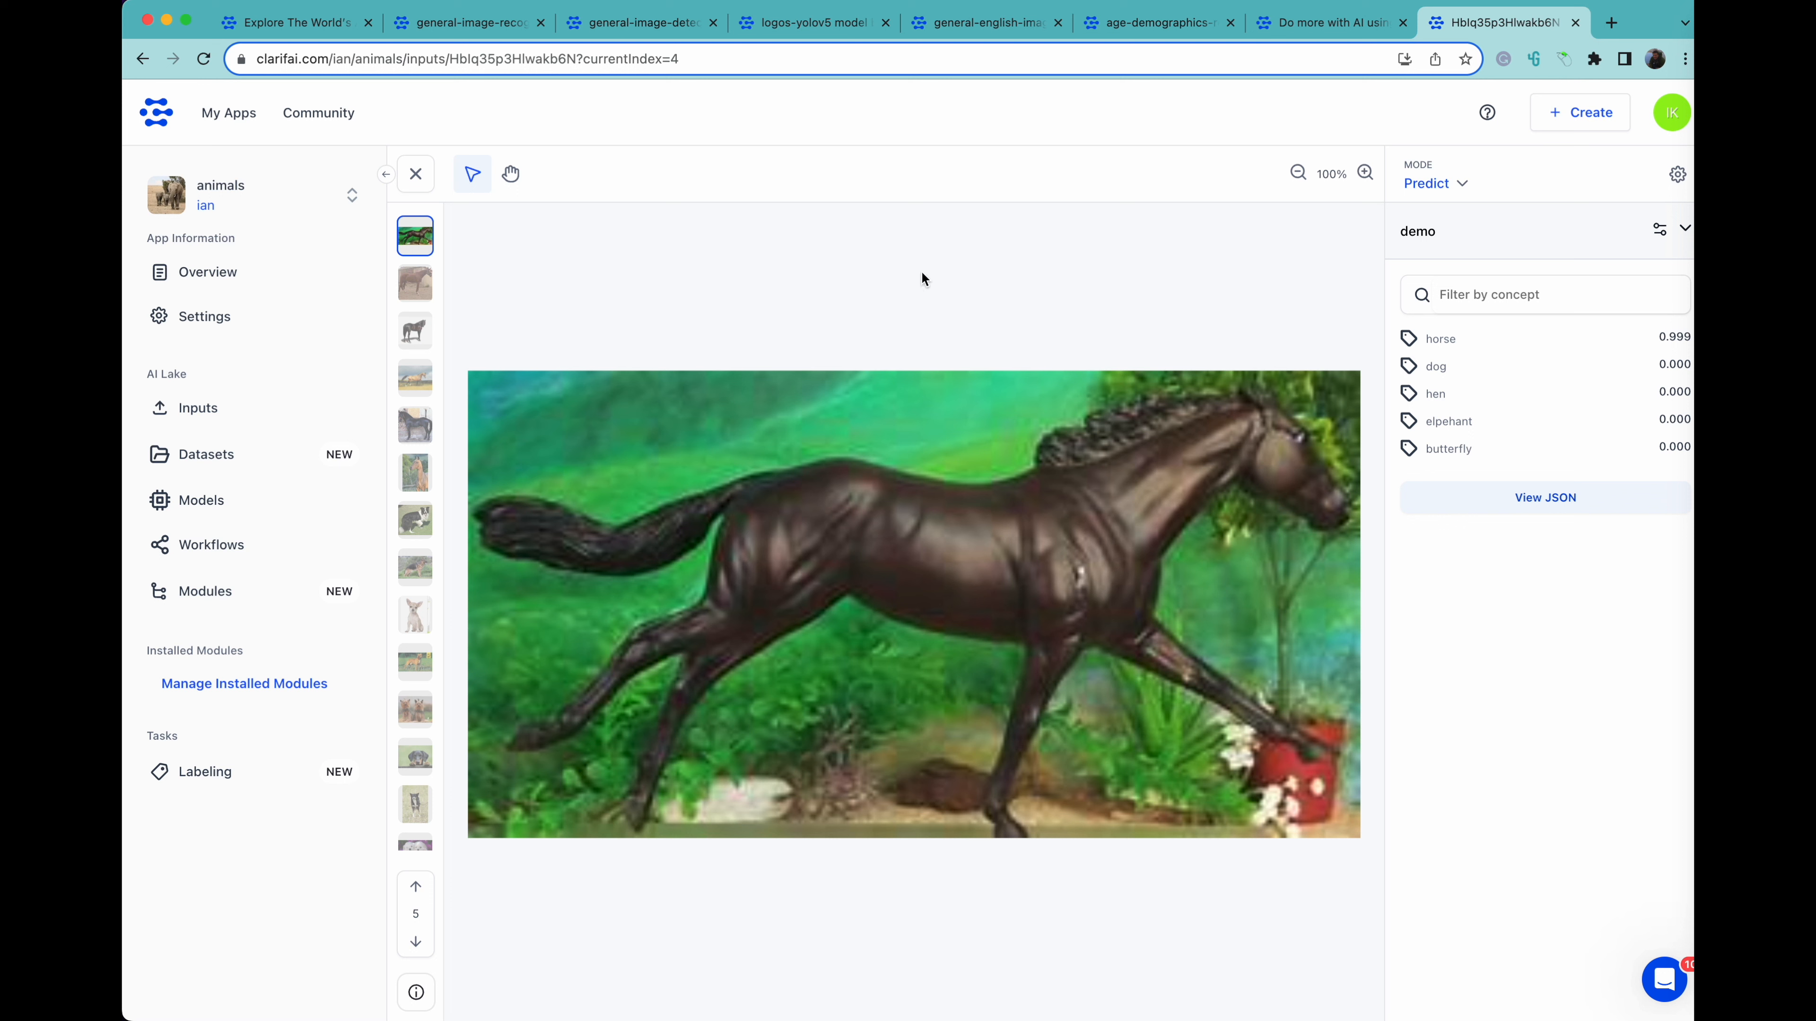
Start a new embedding-classifier custom model from the animals app's Models list
left_click(201, 500)
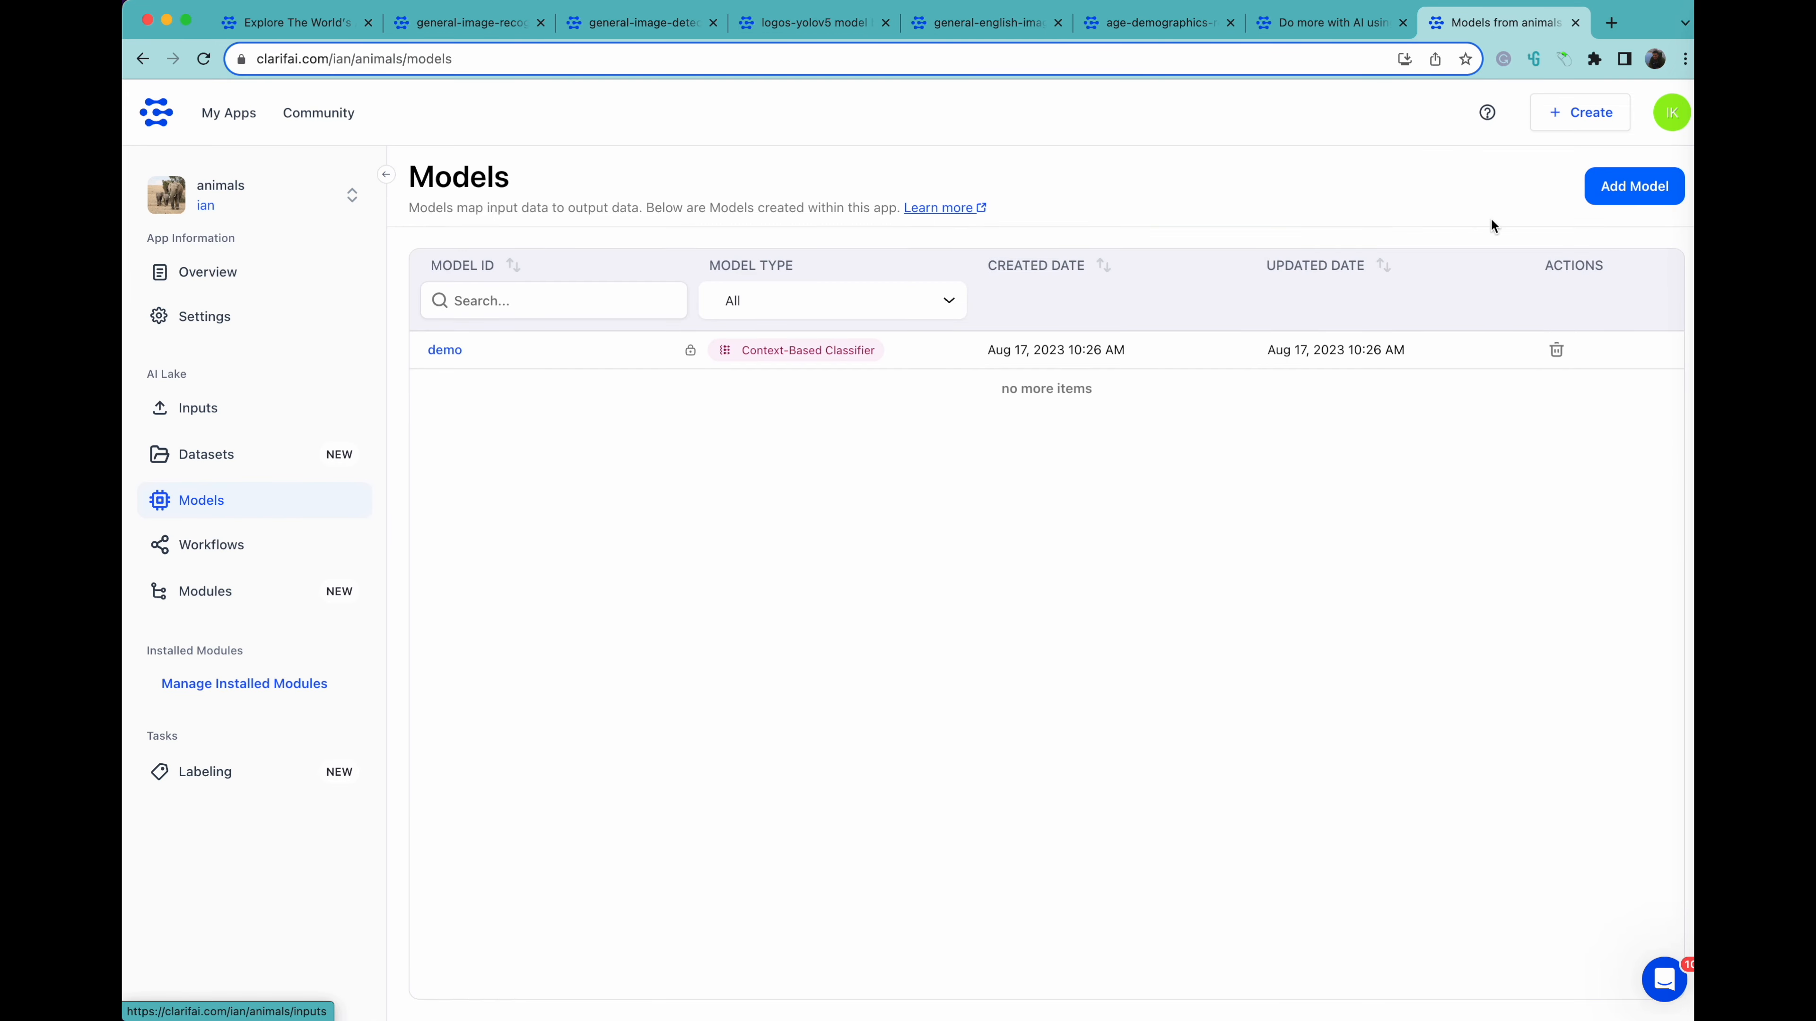
left_click(1633, 186)
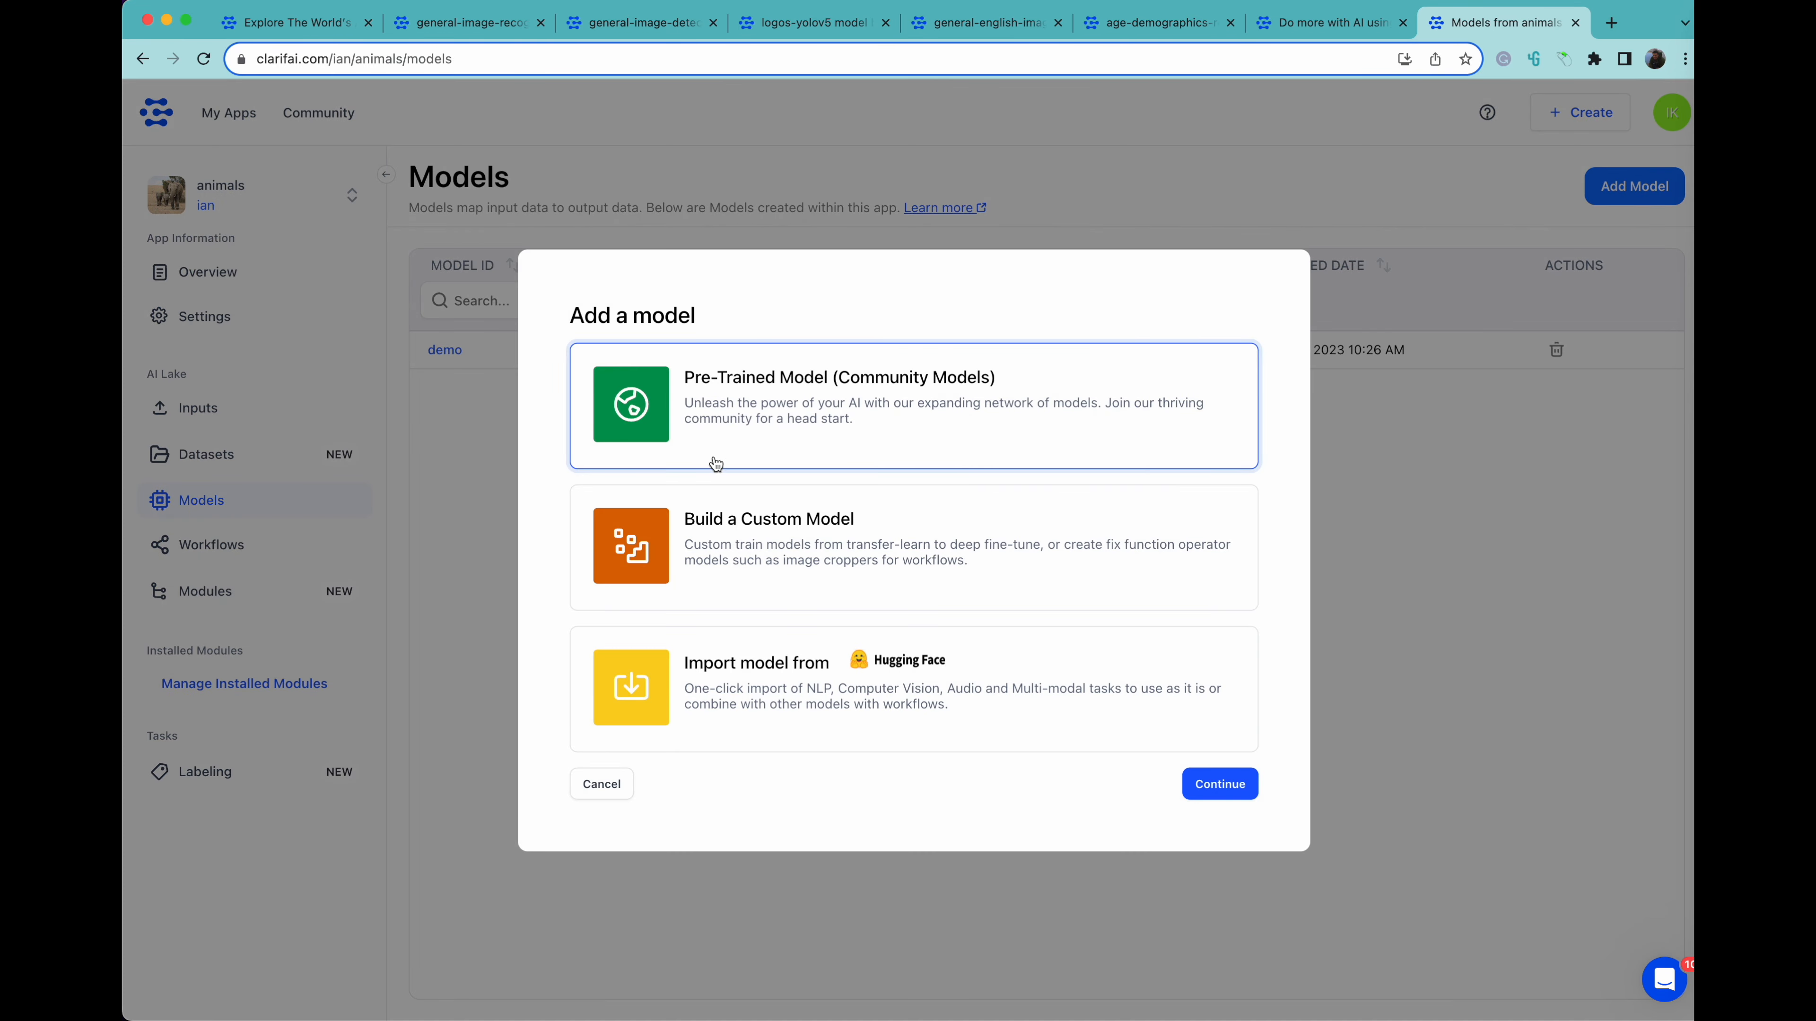
left_click(913, 547)
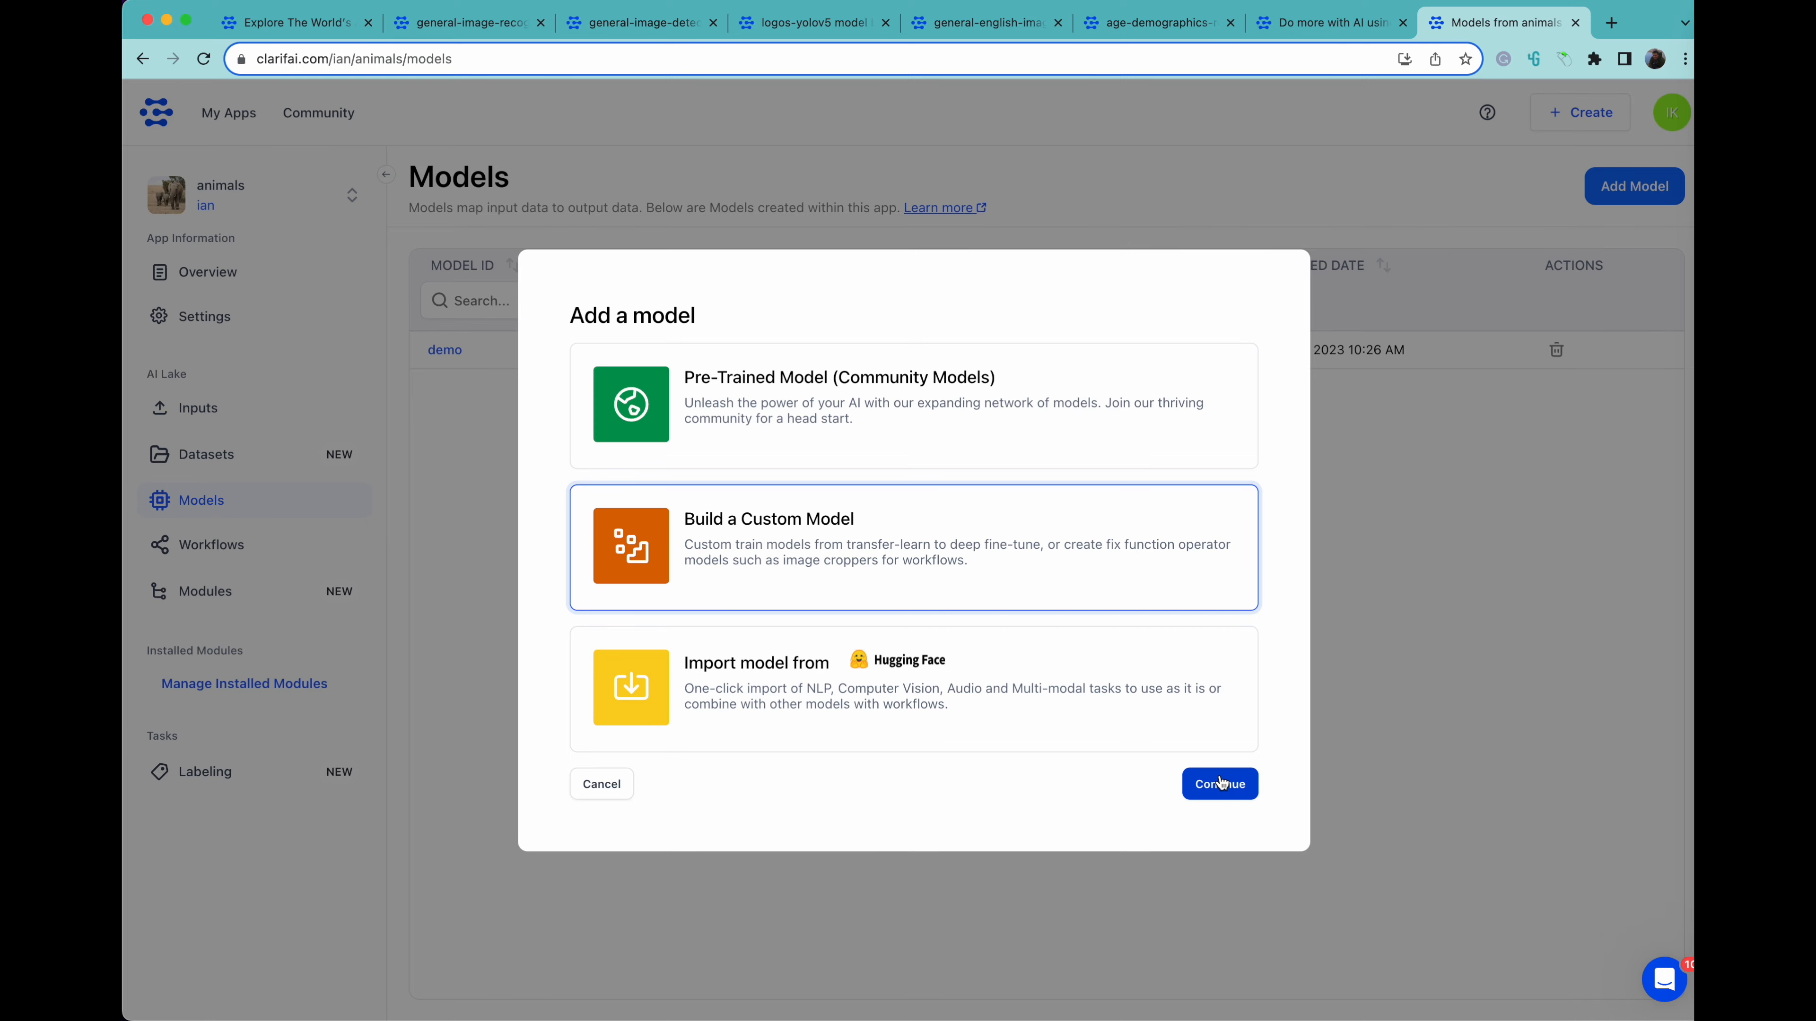
left_click(1218, 784)
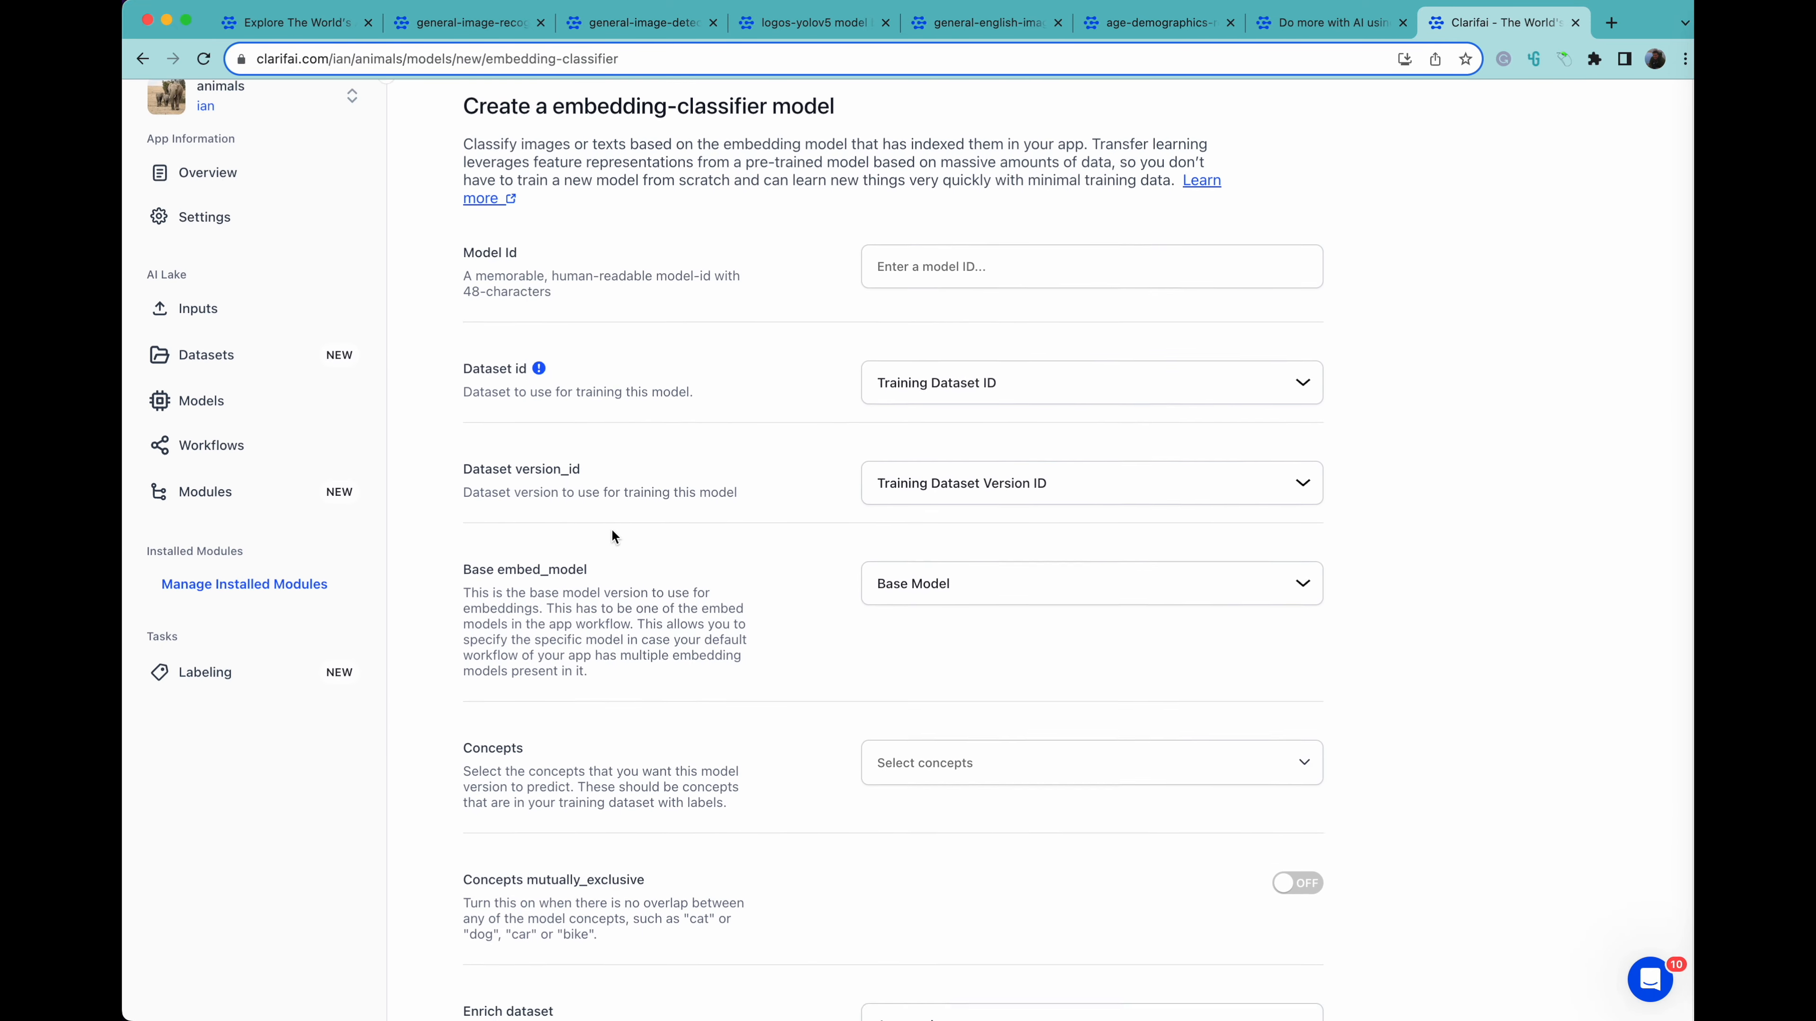
Review the blank model creation form, then return to the Community explore page
scroll("down", 3)
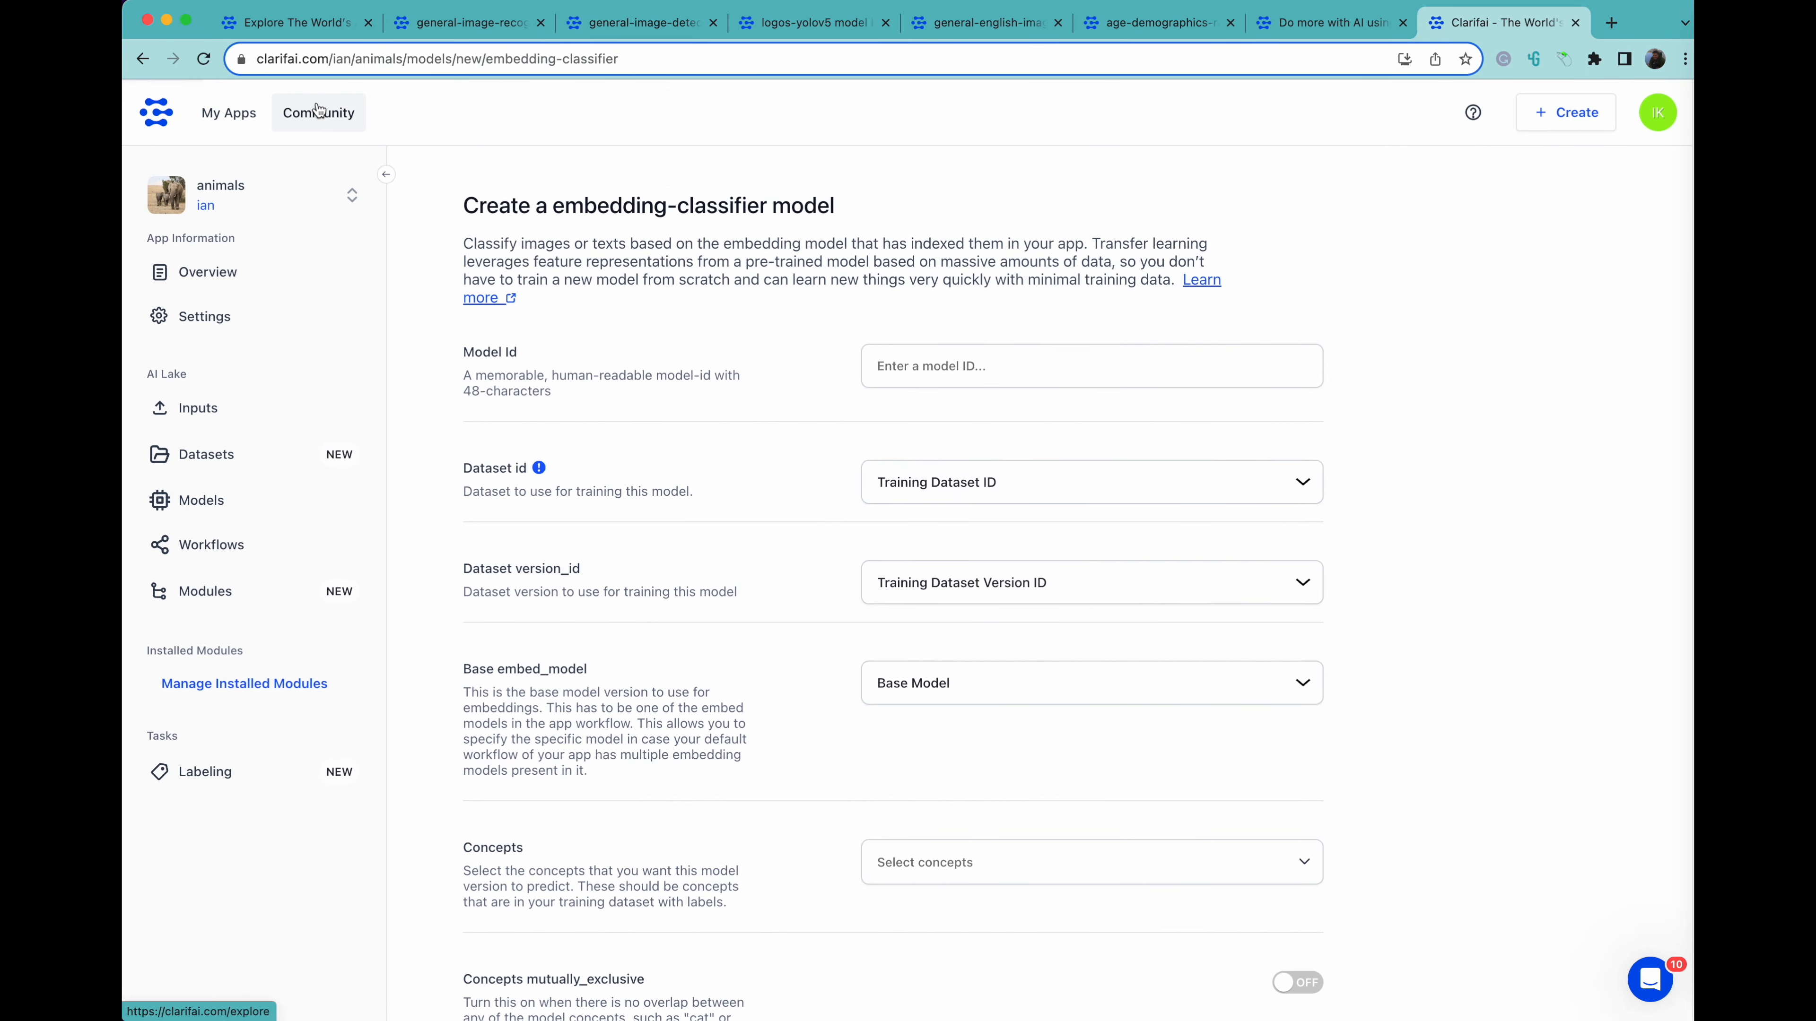
left_click(319, 112)
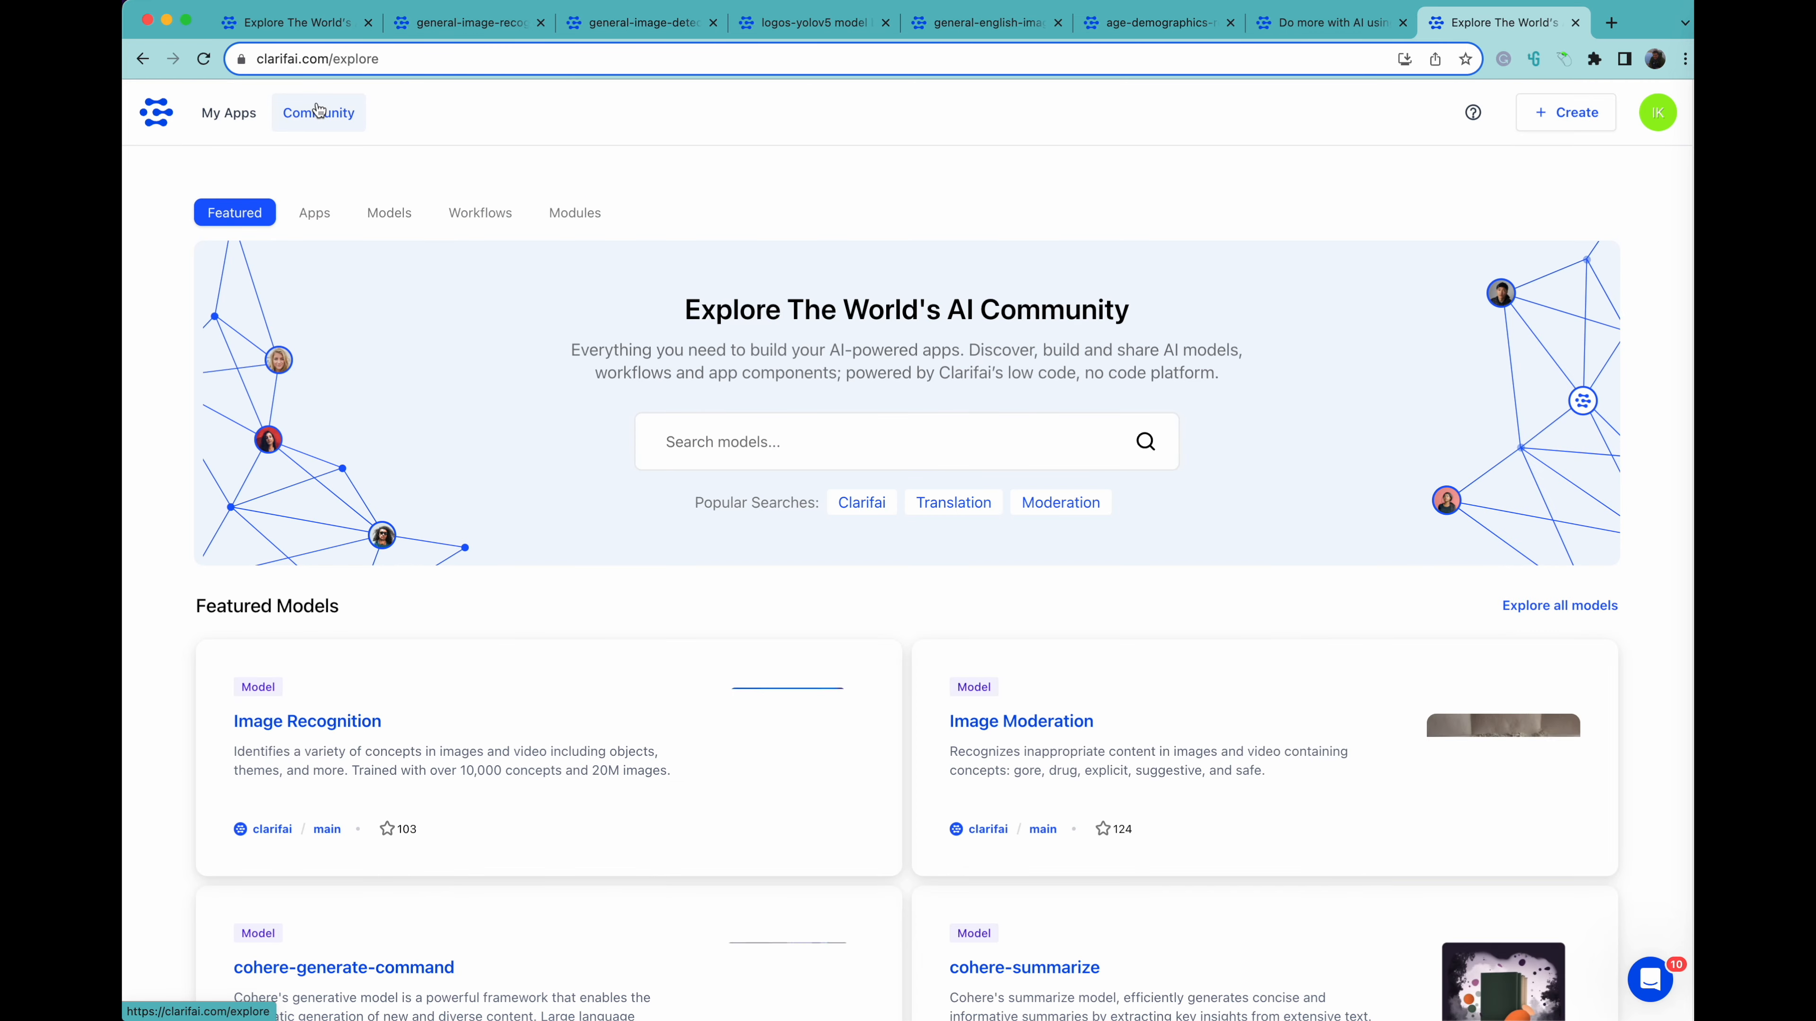